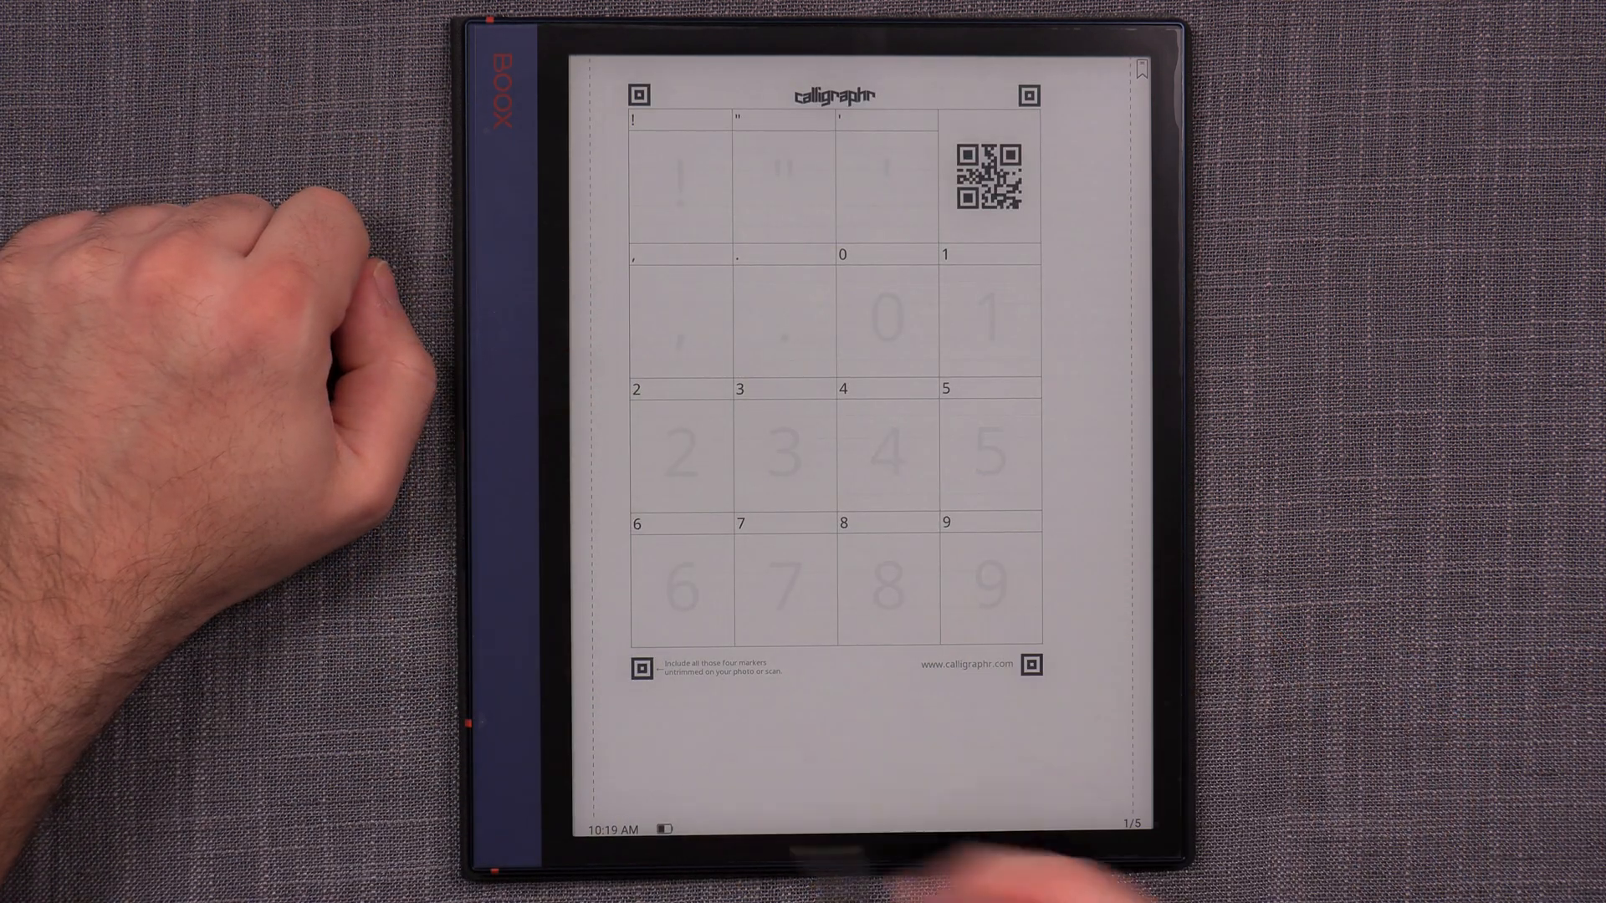
Reveal the BOOX Notes drawing toolbar over the blank first template page.
scroll("left", 3)
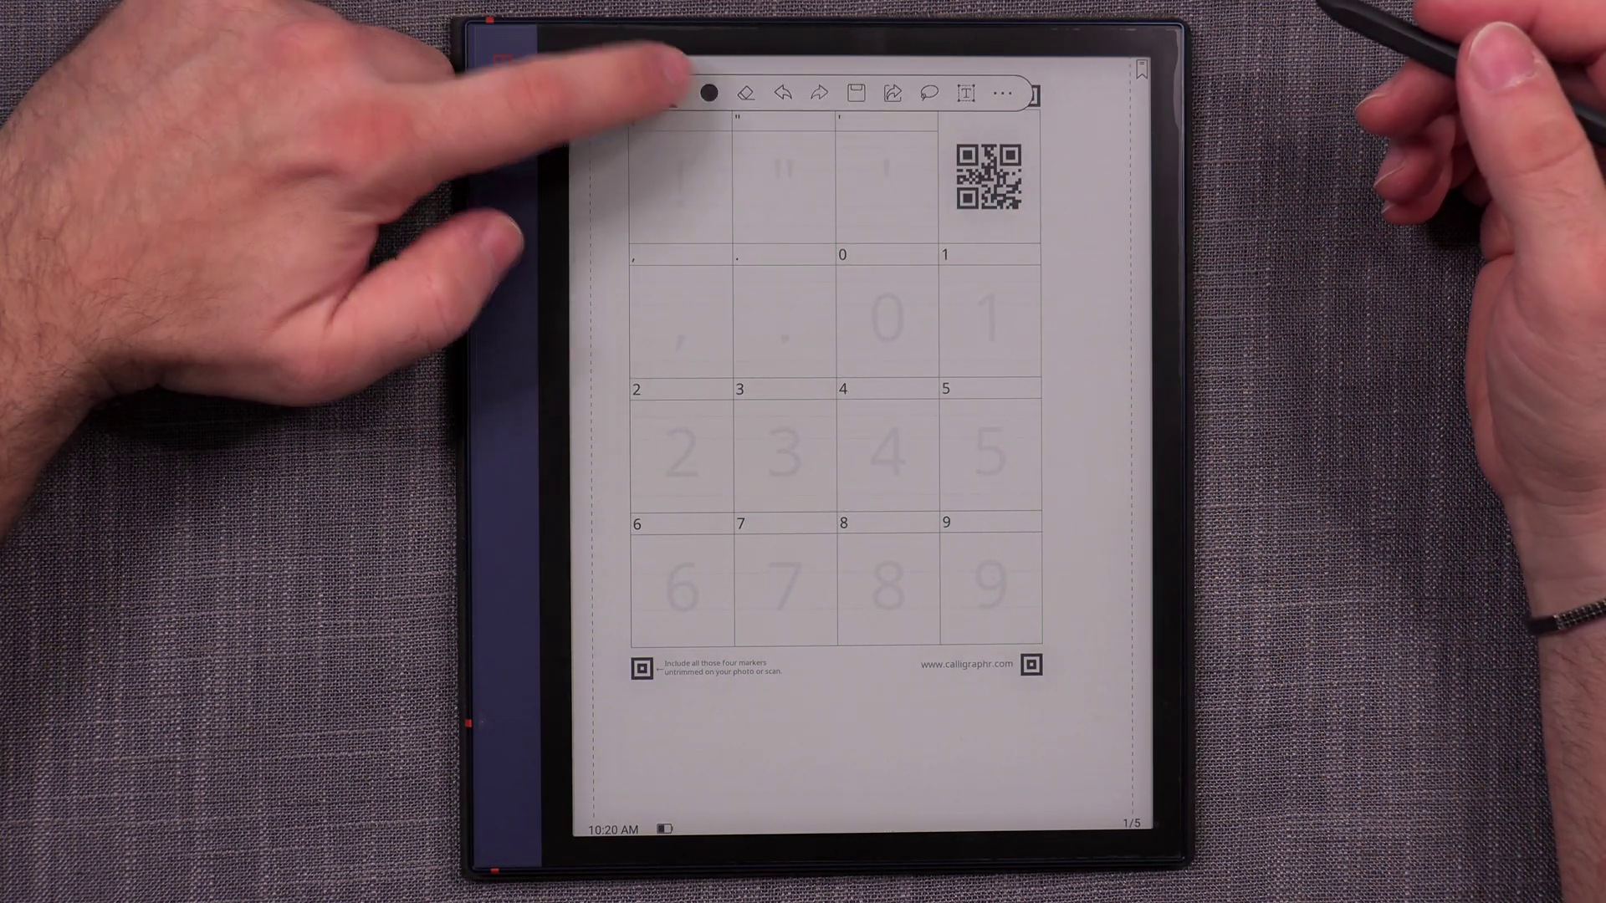
Handwrite each character into its box across all five template pages, ending with q–z.
left_click(713, 93)
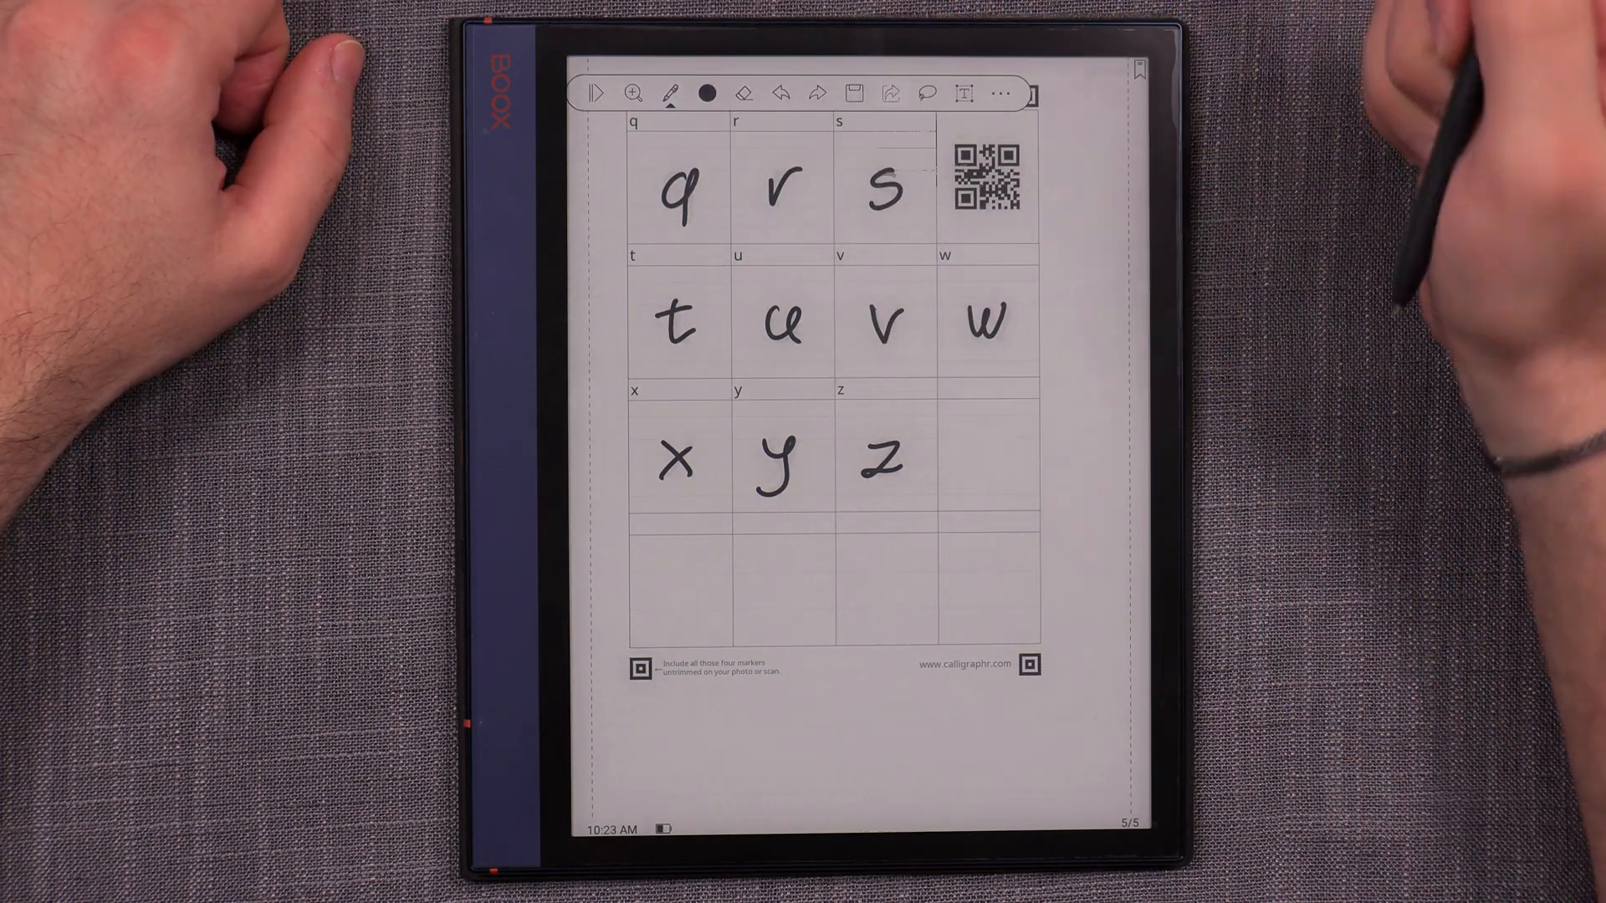
Export the filled-in template note as a PDF with the original ink colour.
left_click(890, 94)
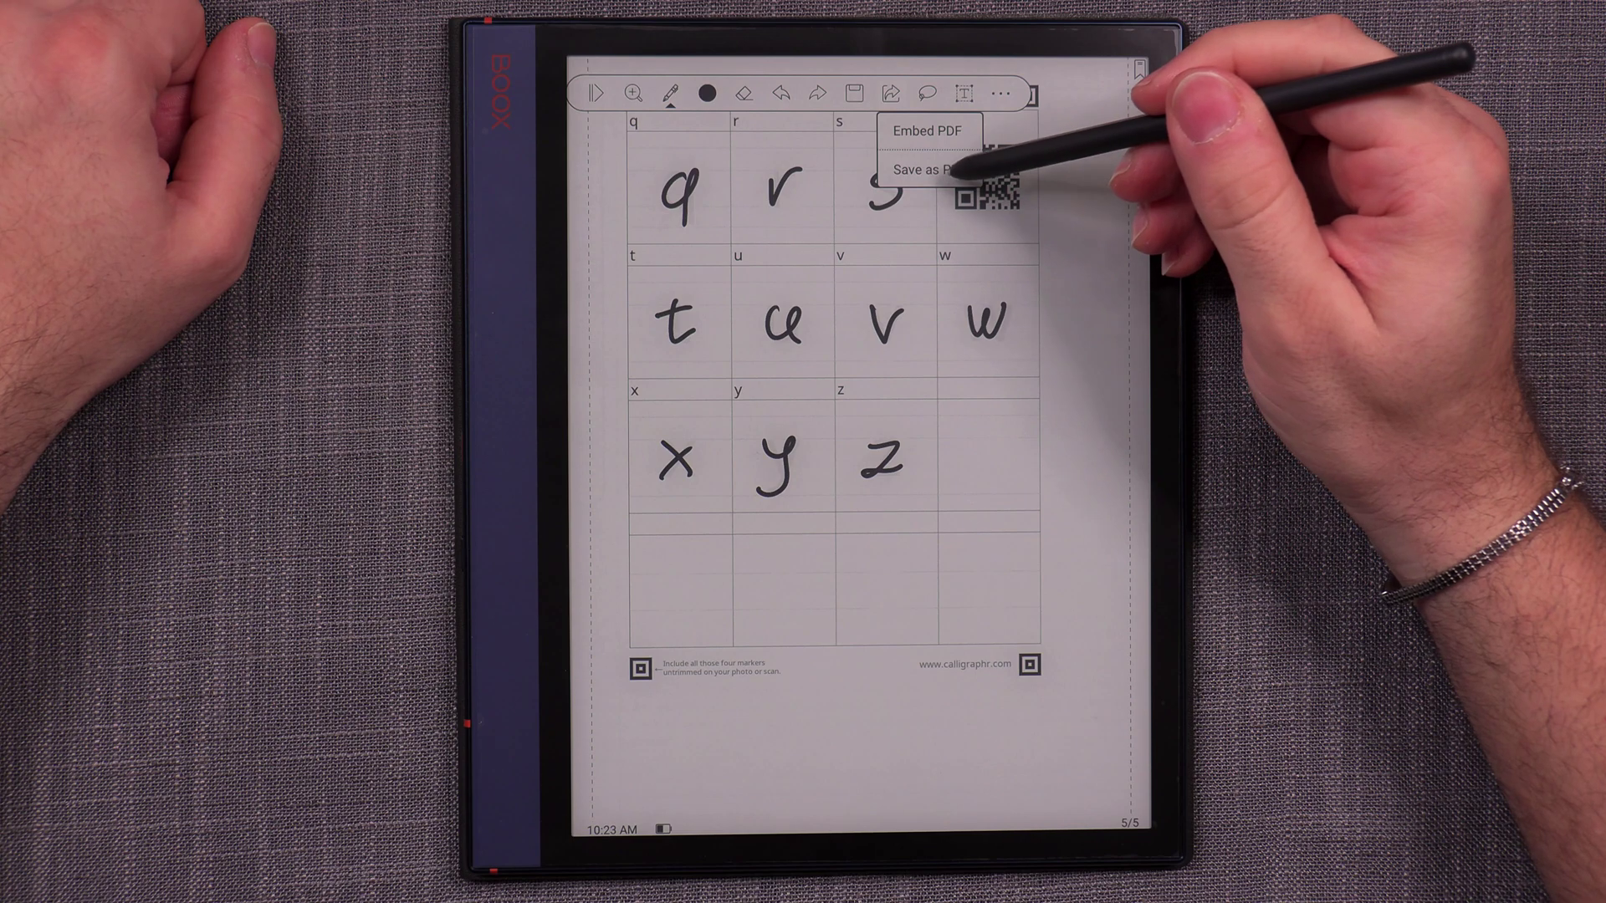
left_click(915, 171)
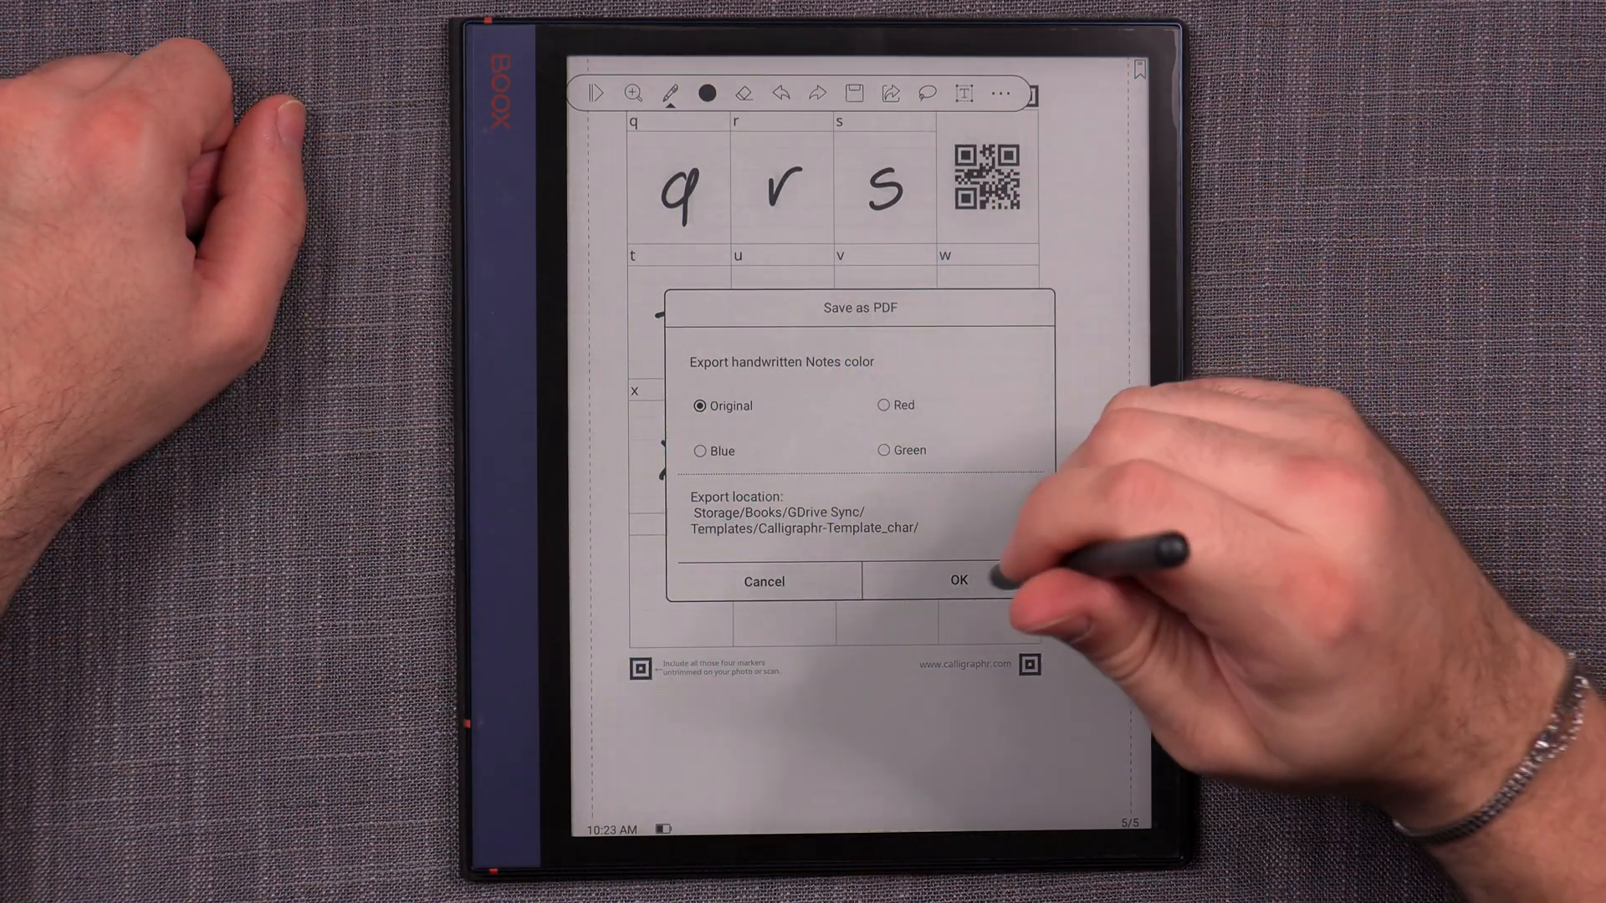
left_click(957, 580)
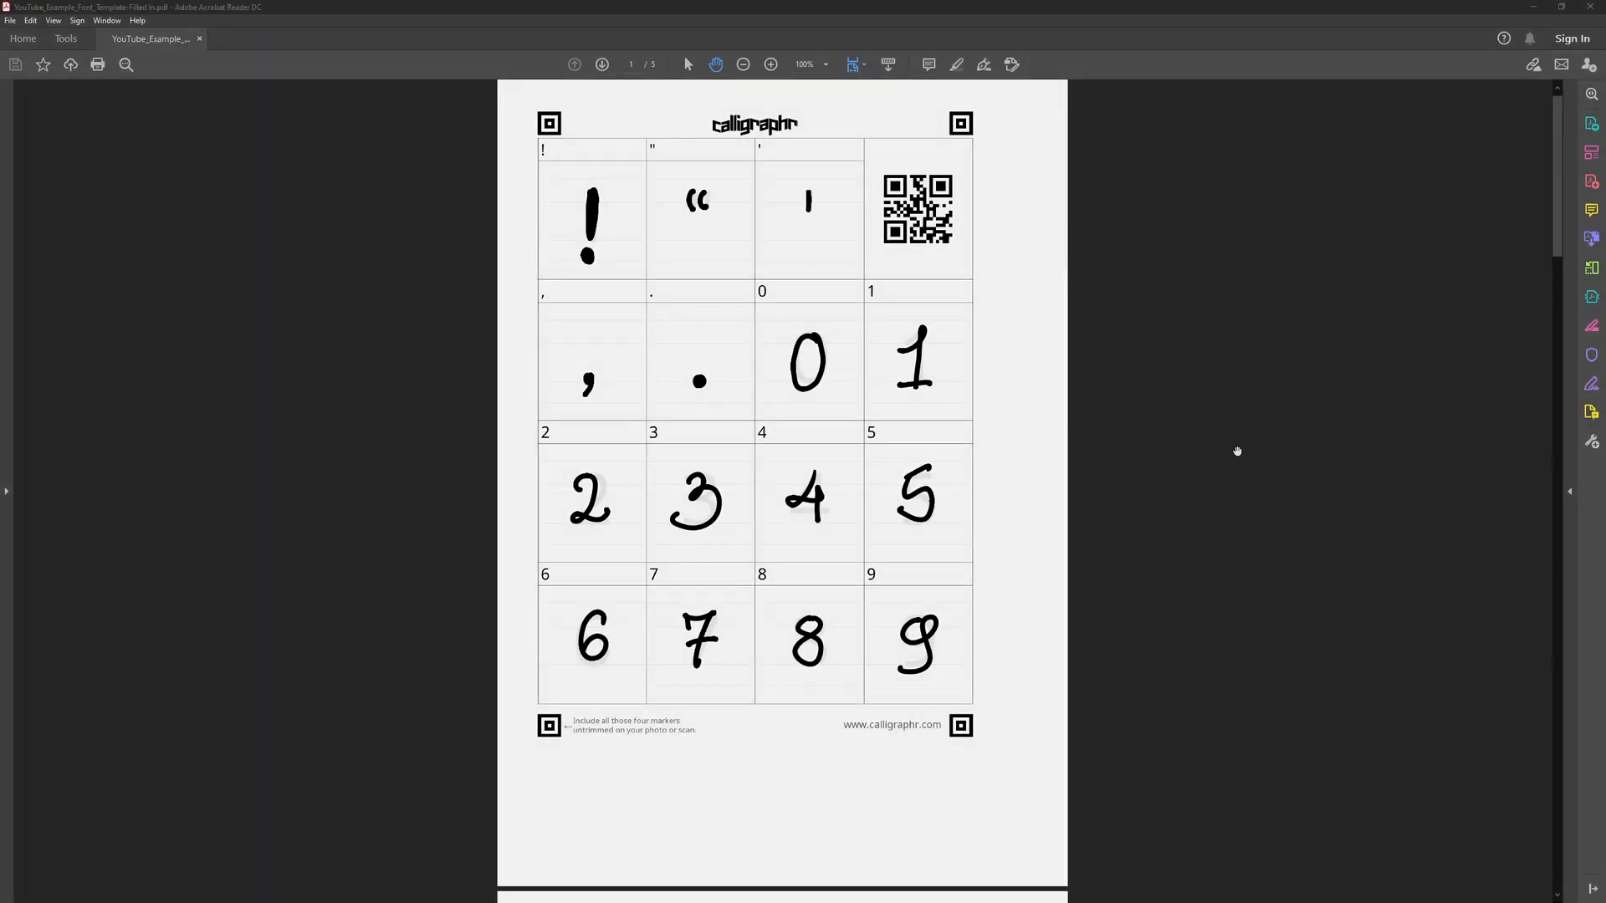
mouse_move(1389, 219)
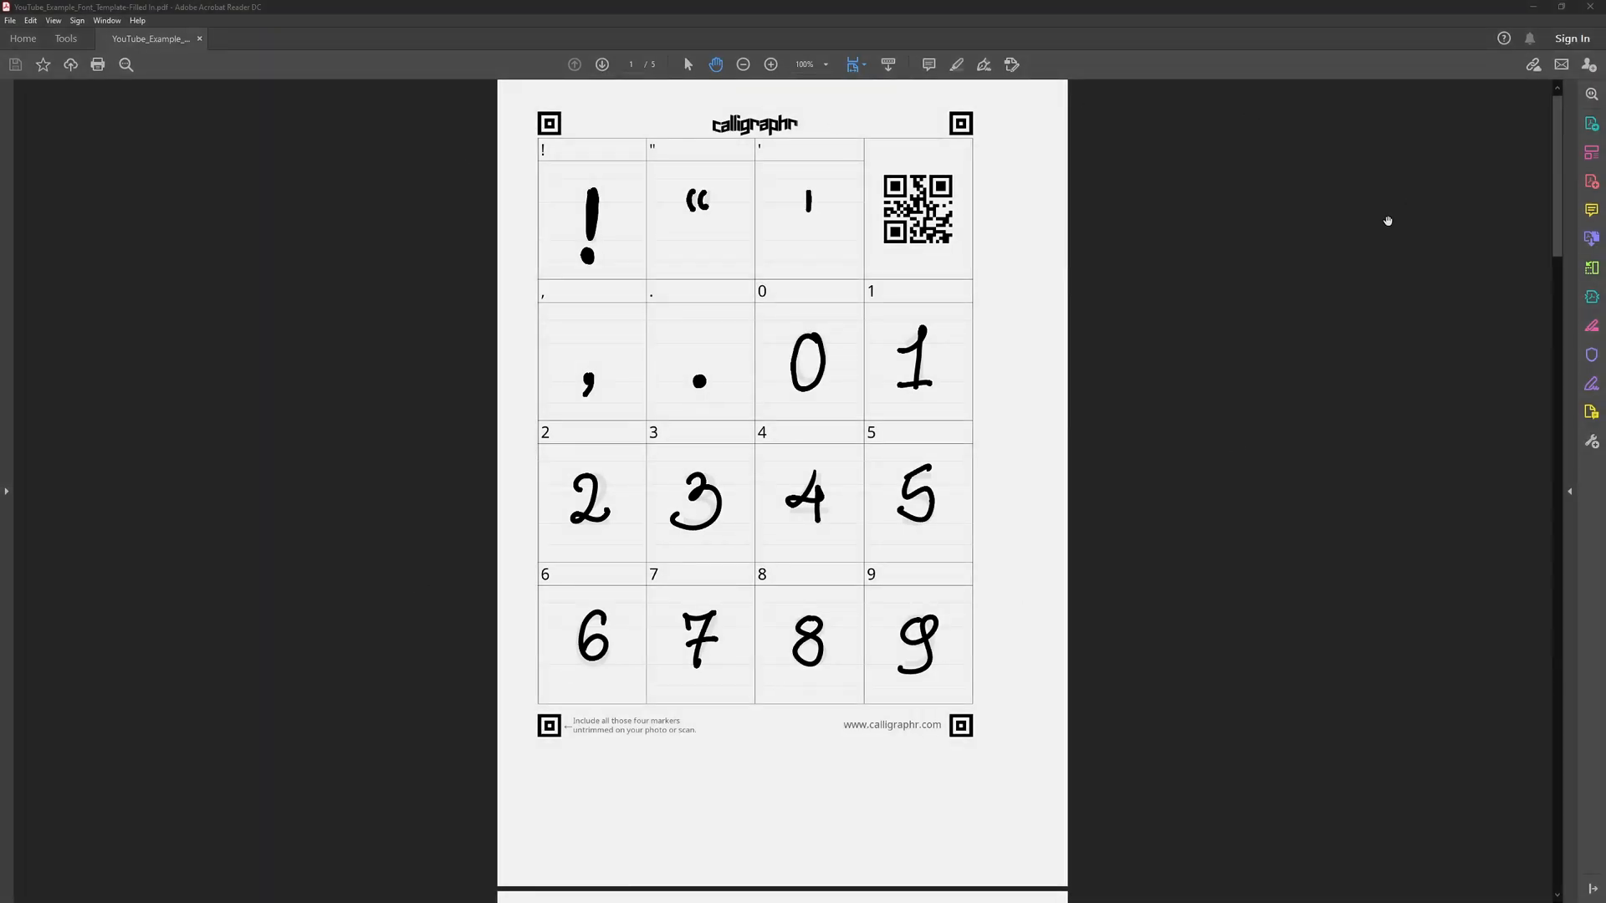
mouse_move(1167, 736)
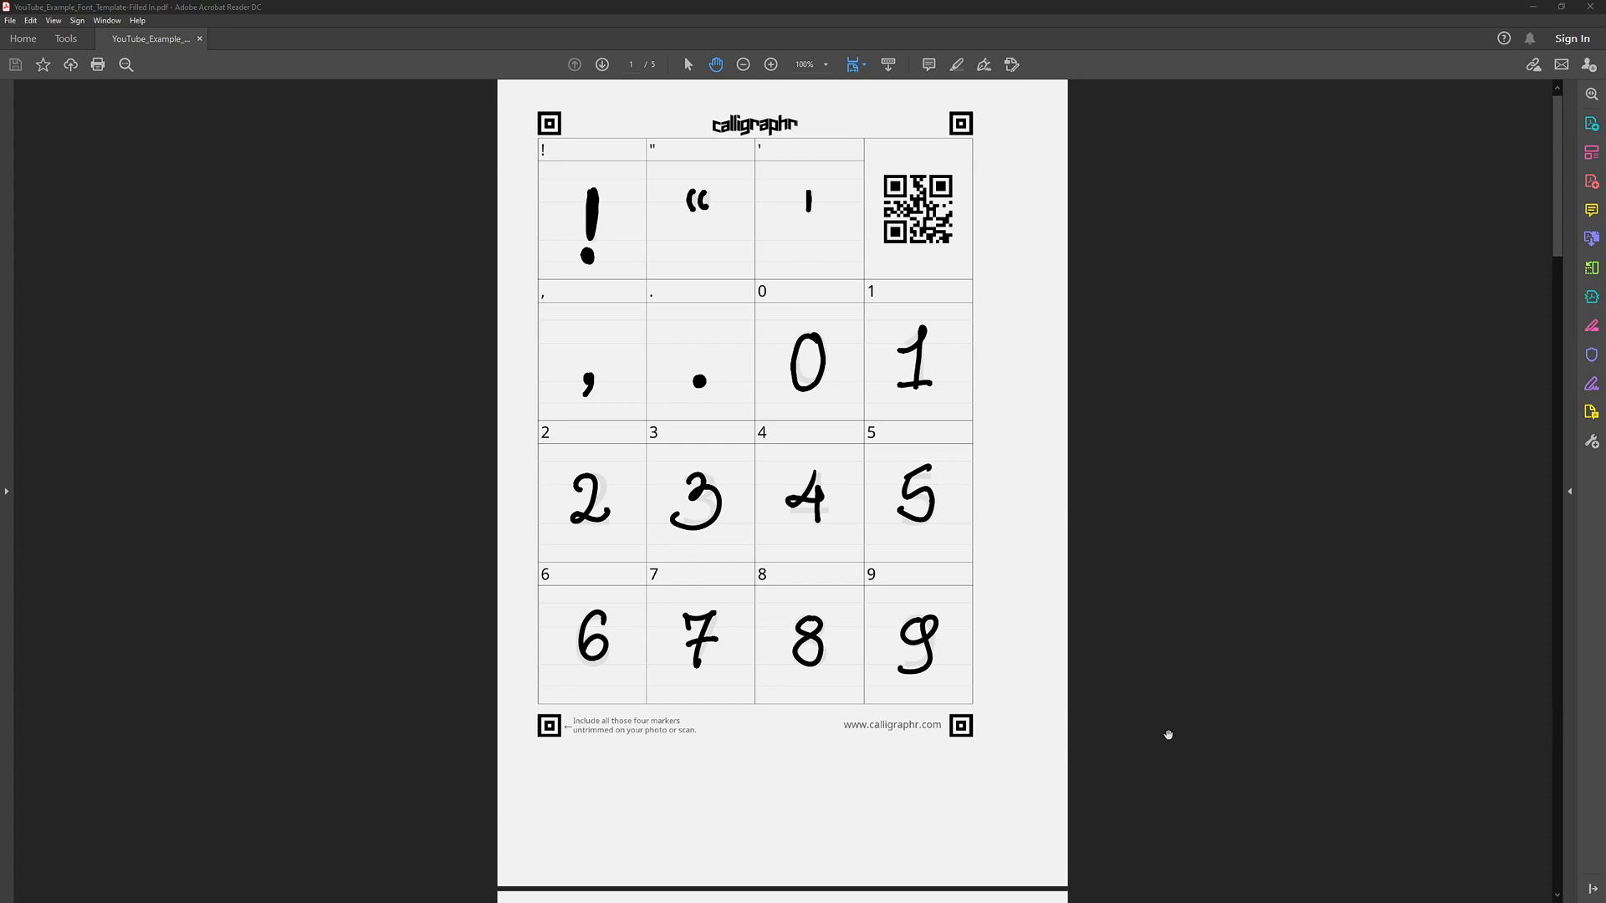
Scroll through the exported PDF pages in Acrobat Reader to check the handwritten letters.
scroll("down", 3)
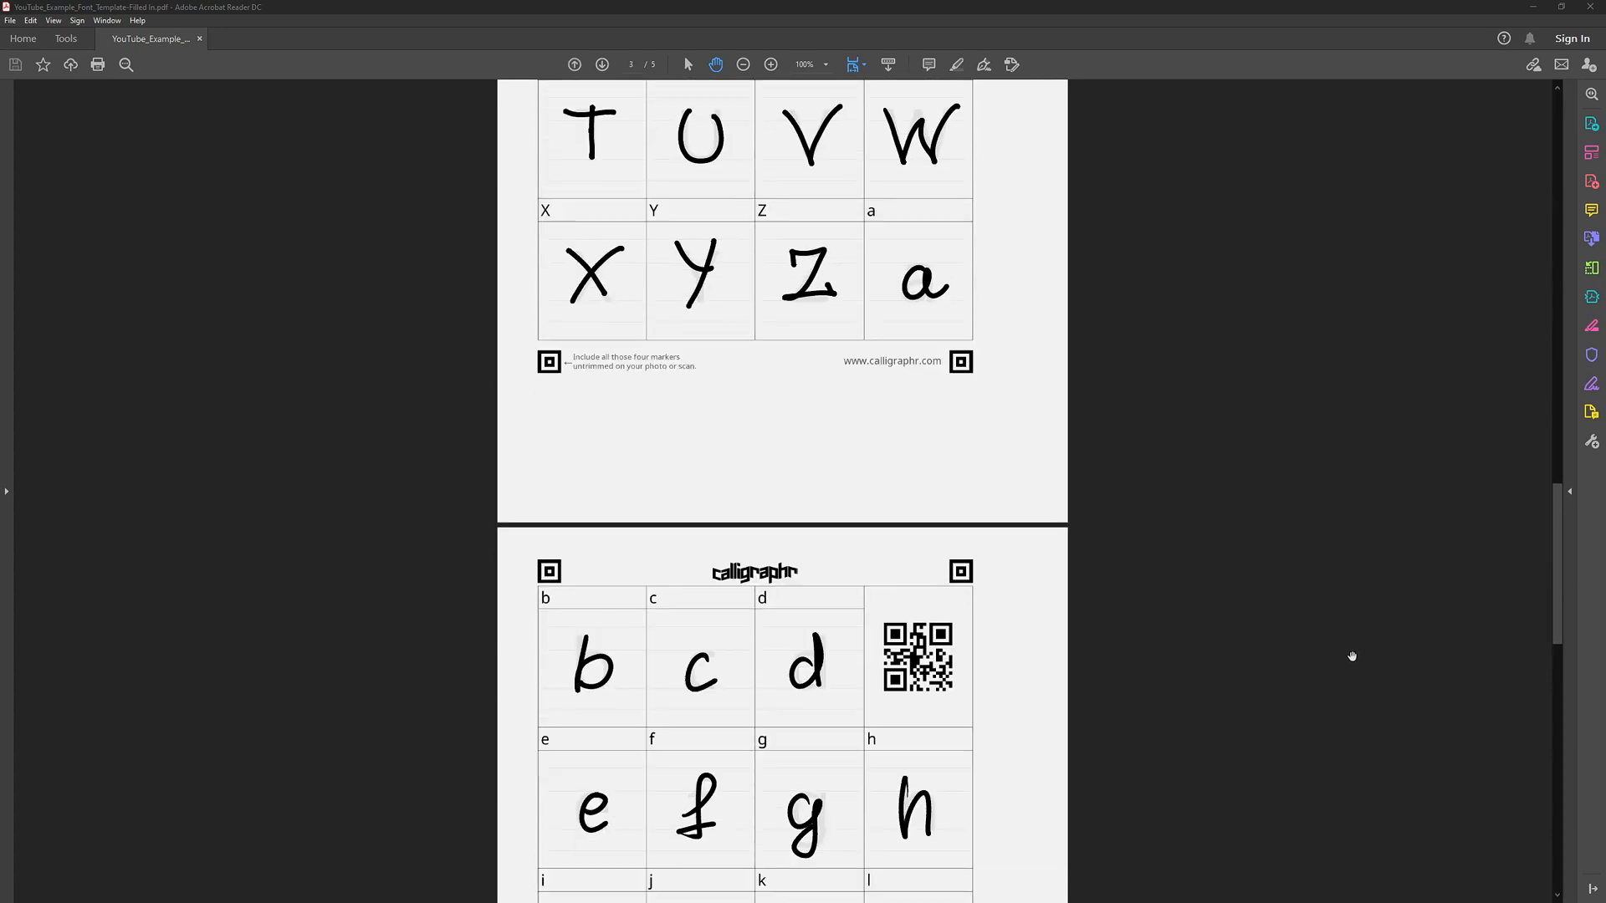
scroll("down", 3)
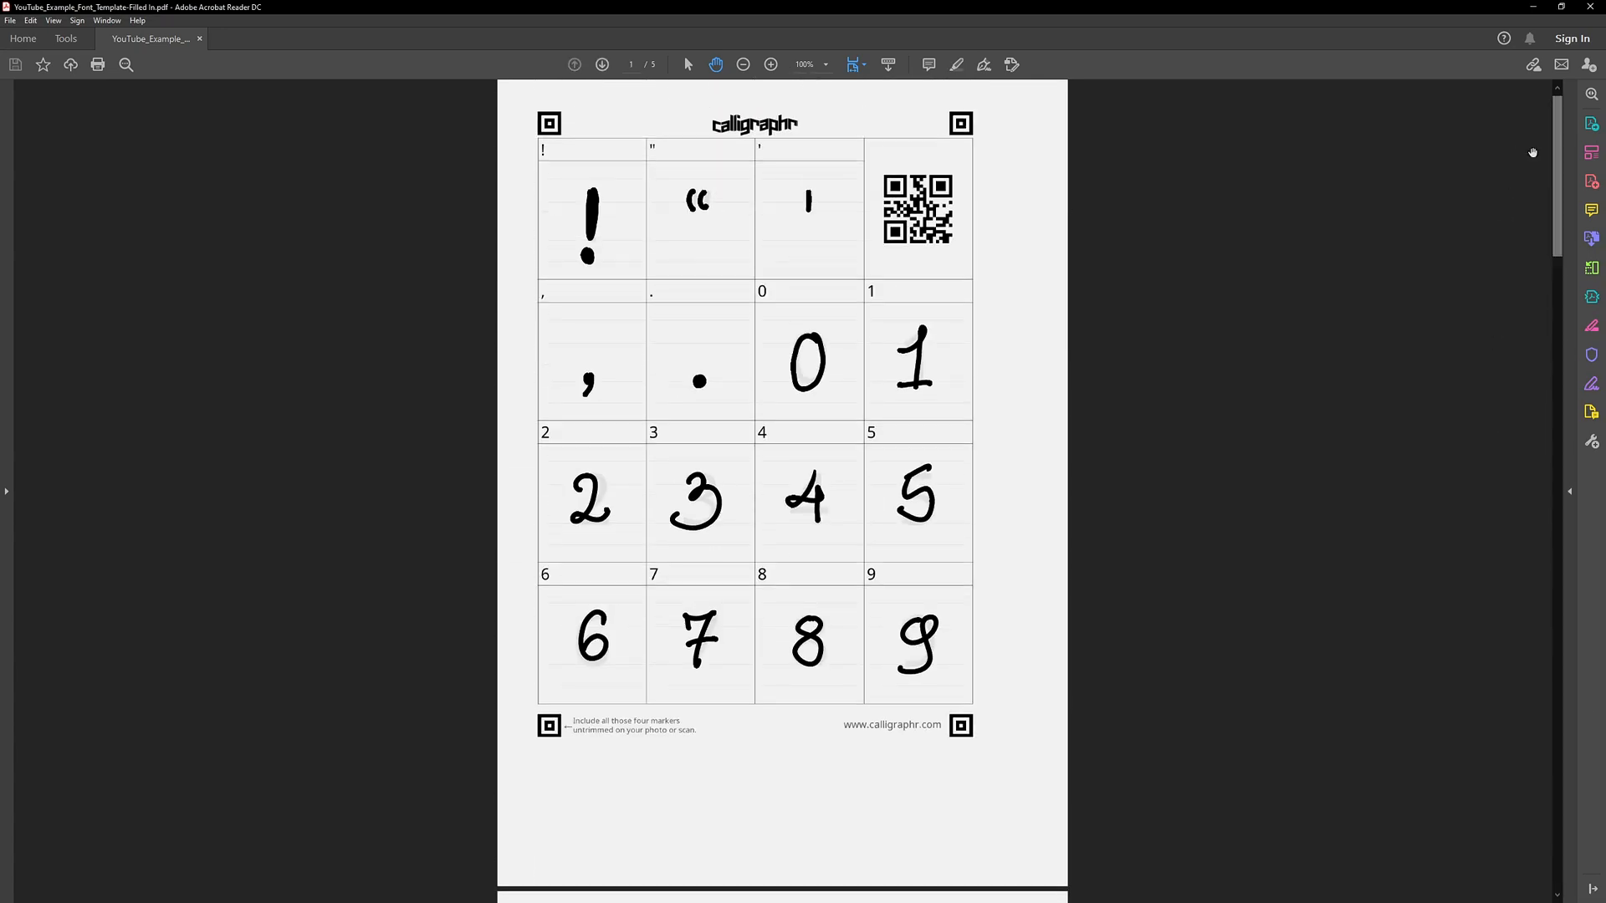
mouse_move(1410, 83)
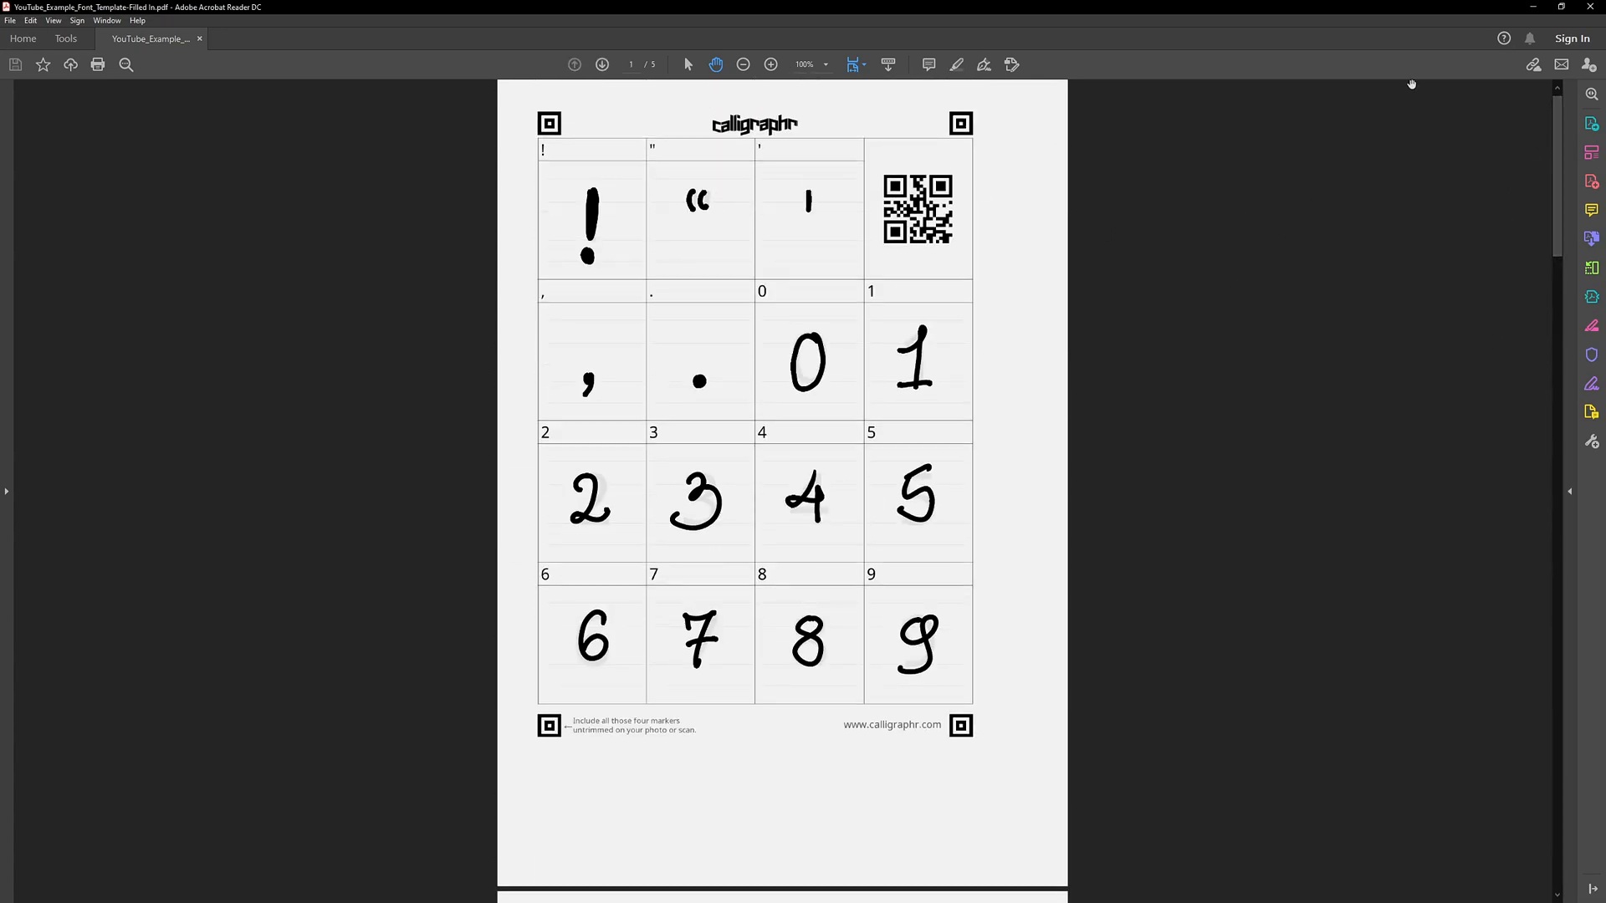
mouse_move(1534, 9)
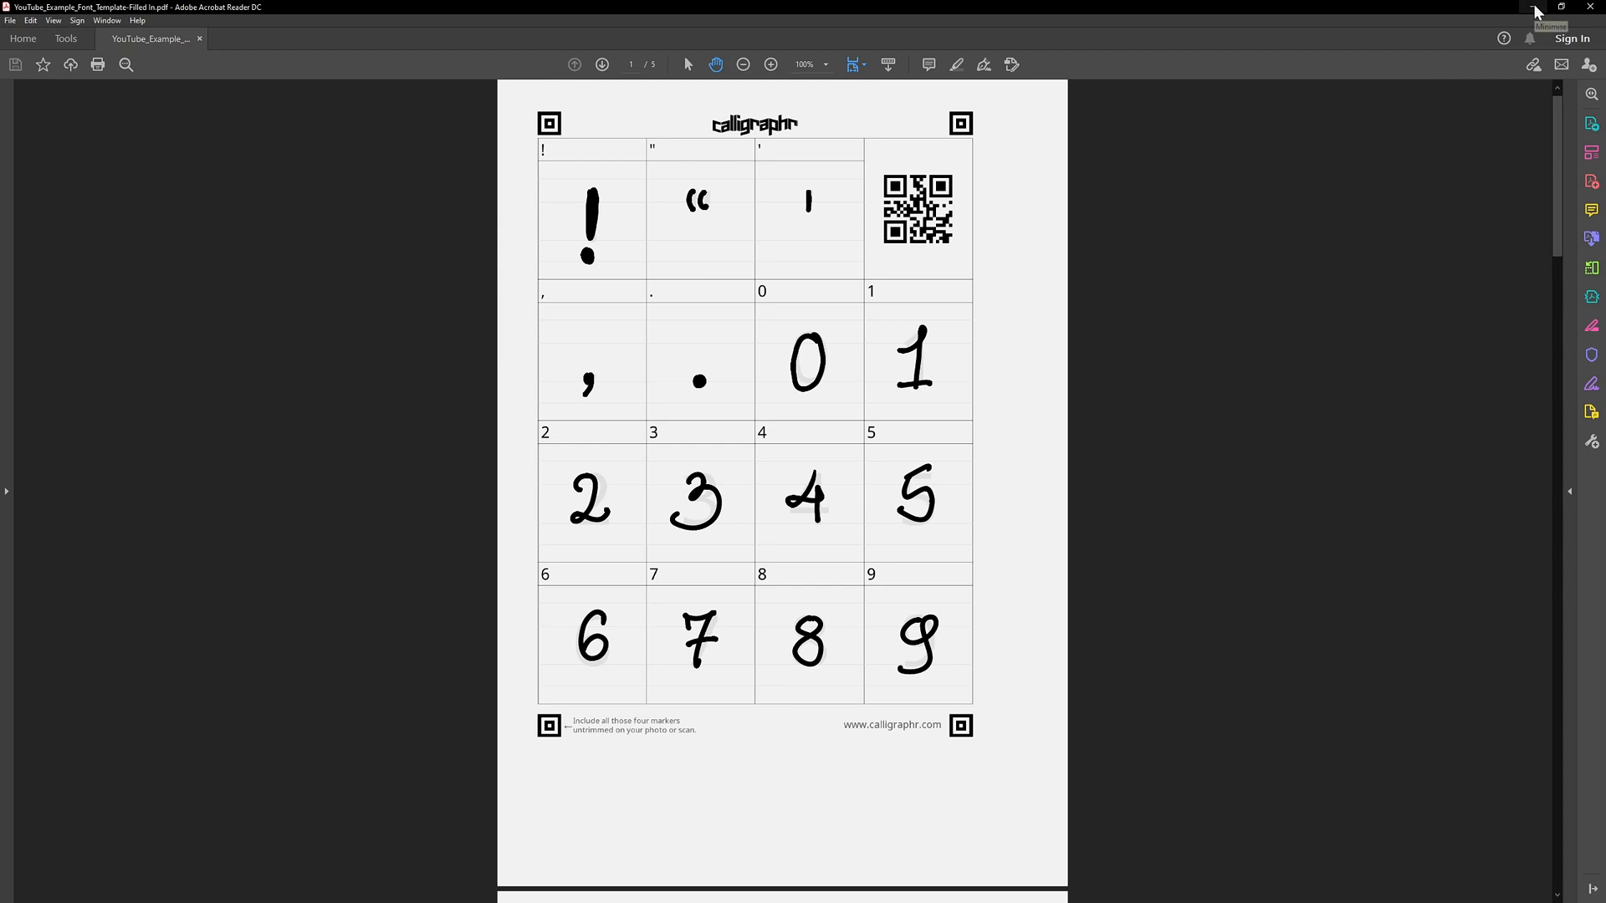
mouse_move(1475, 87)
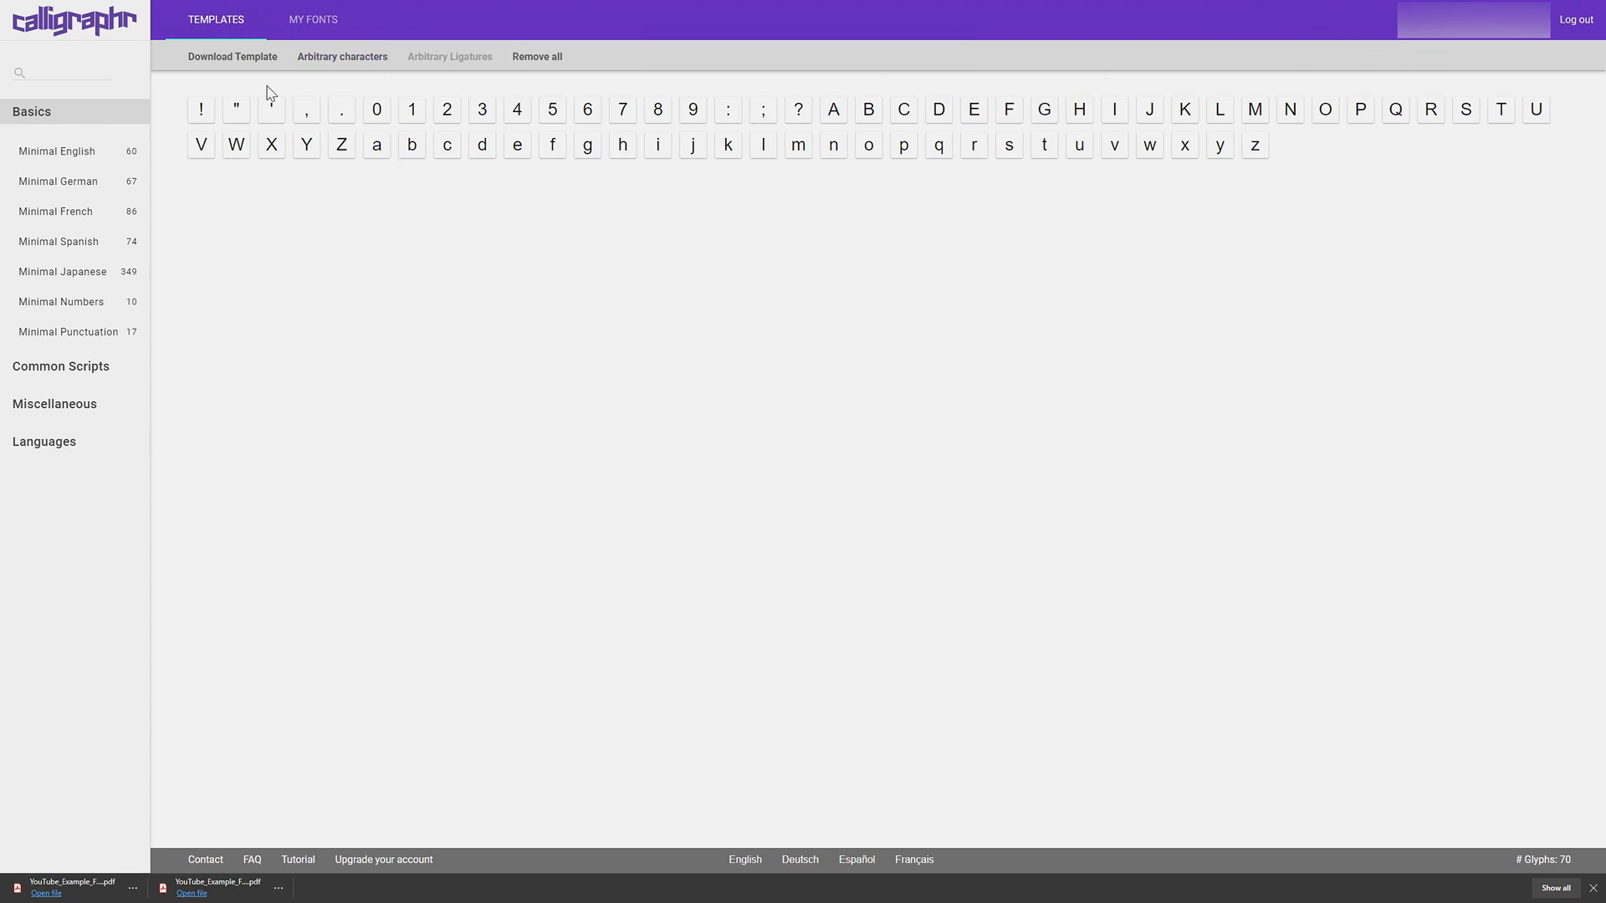
mouse_move(313, 20)
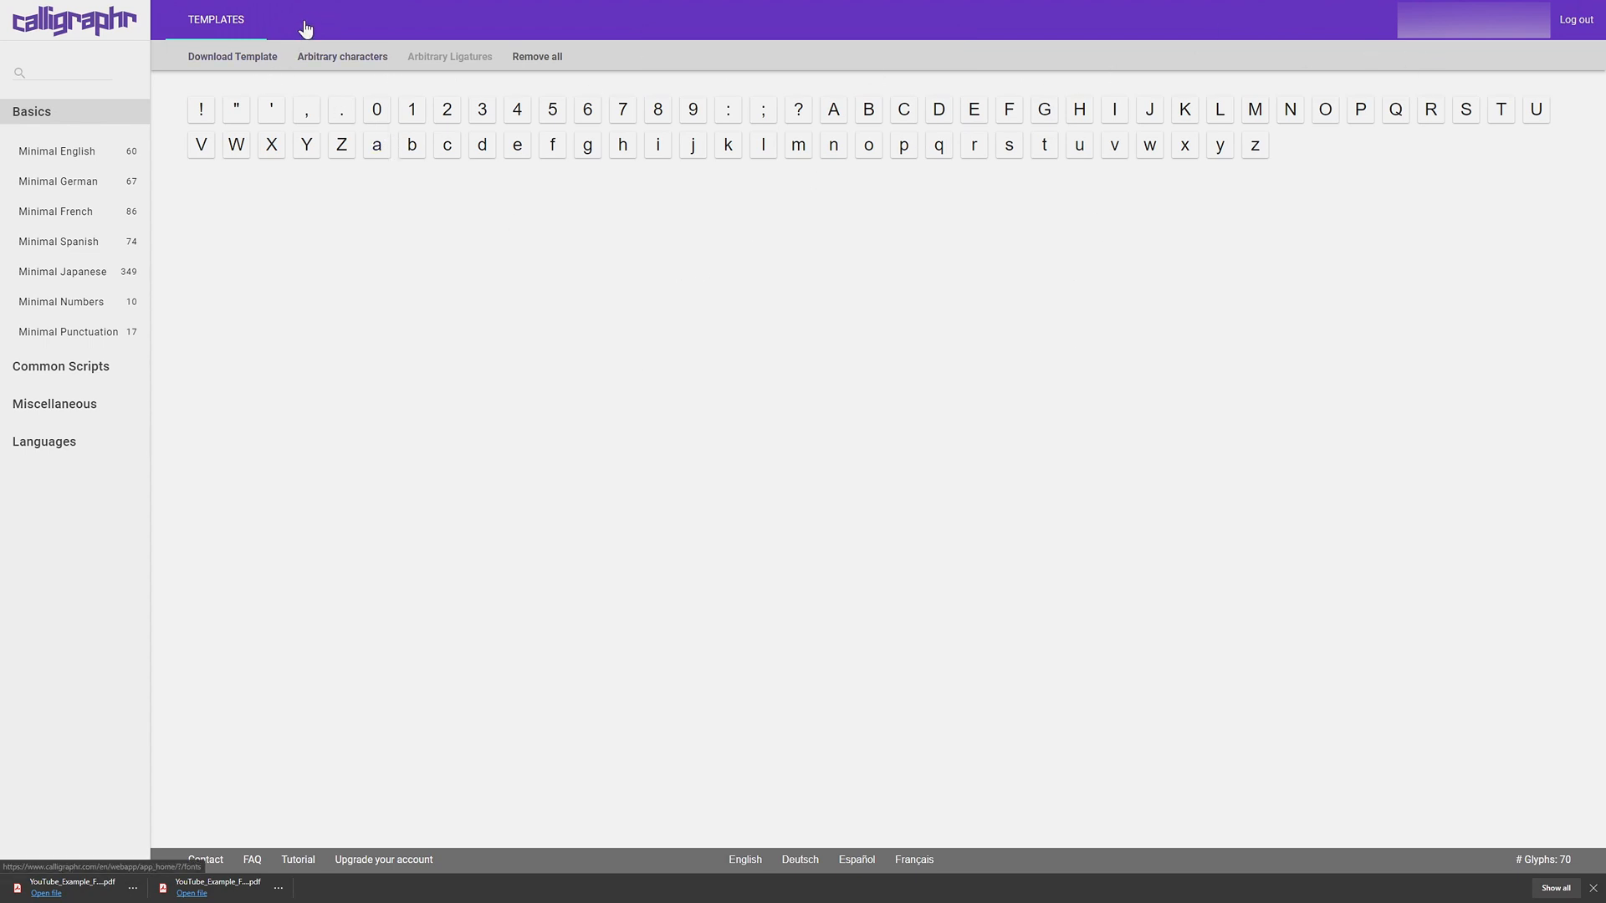
Upload the filled-in template PDF from My Fonts so Calligraphr processes it.
left_click(312, 20)
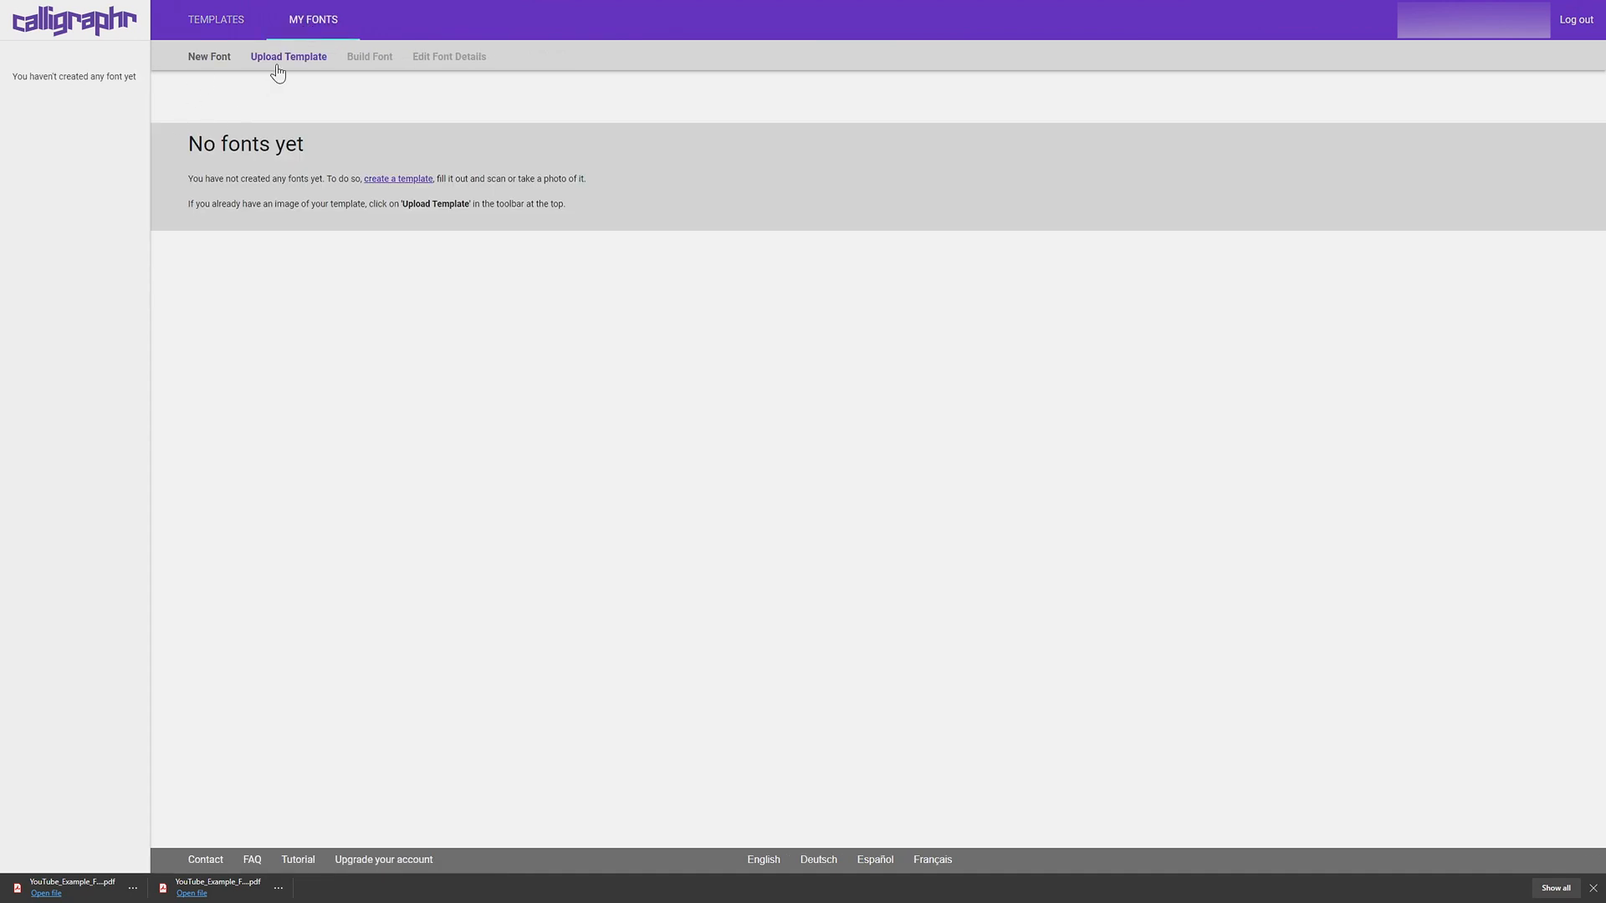
mouse_move(298, 64)
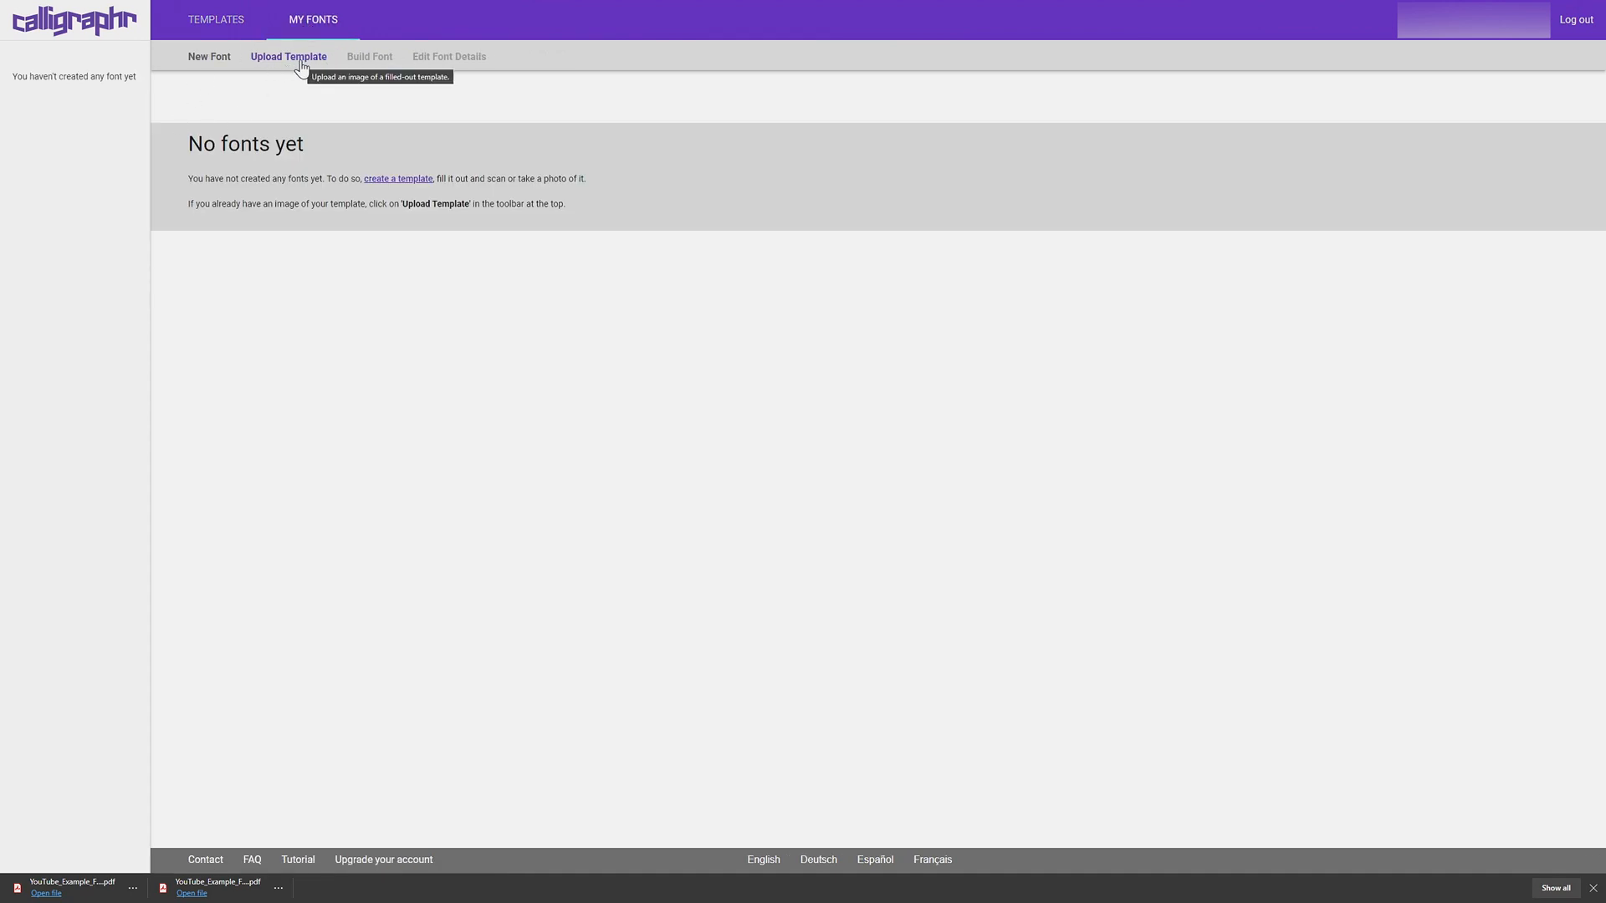
left_click(288, 57)
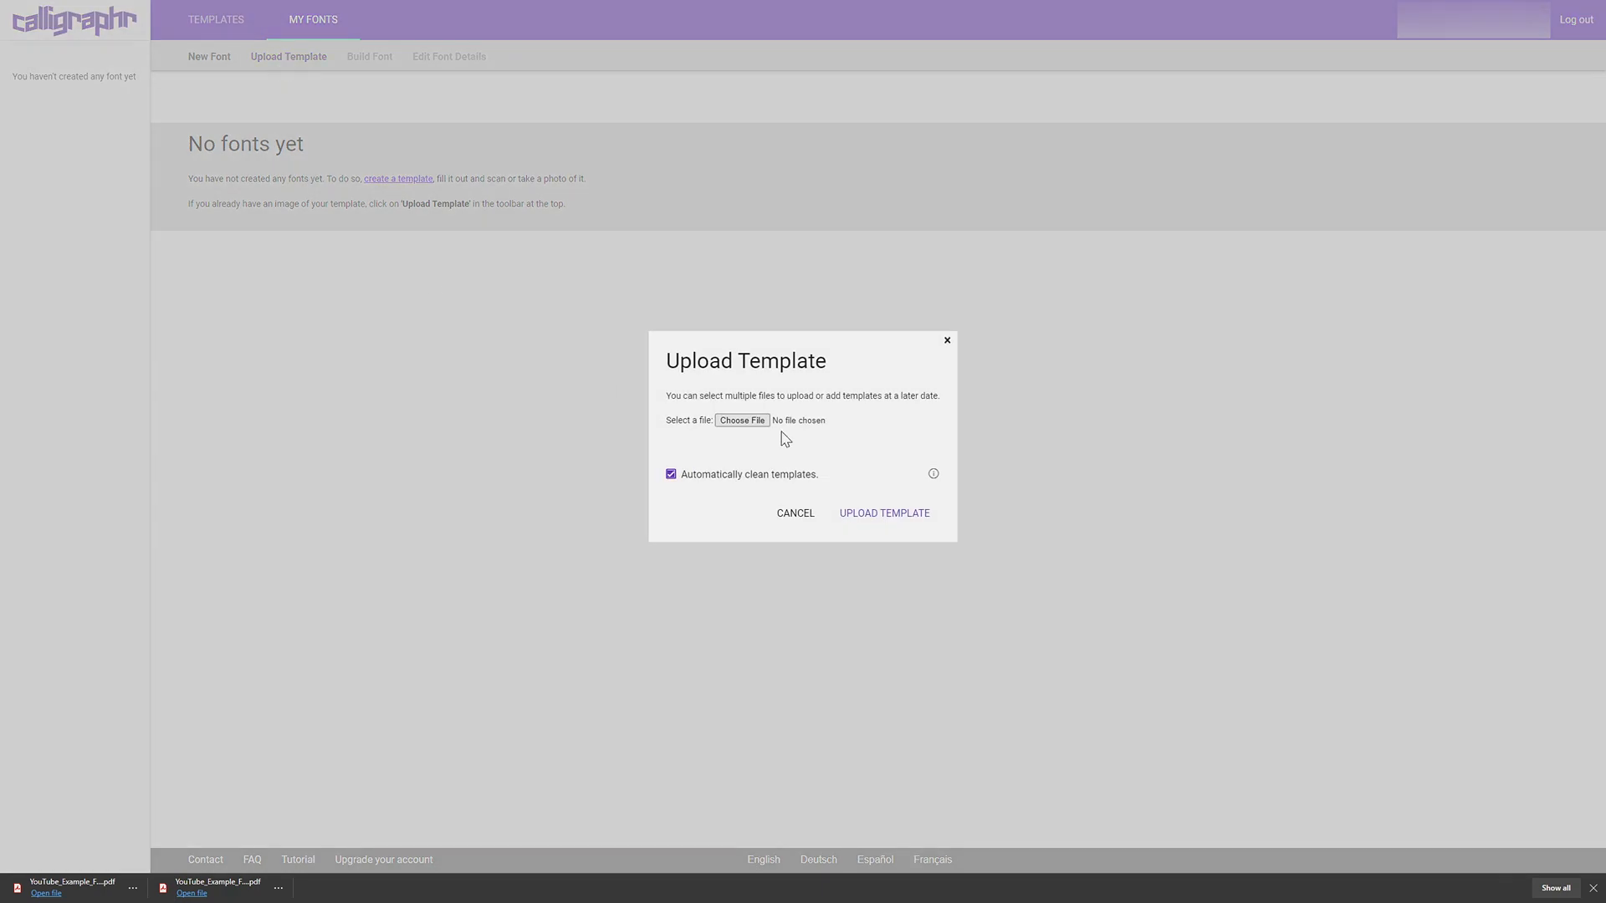
left_click(741, 420)
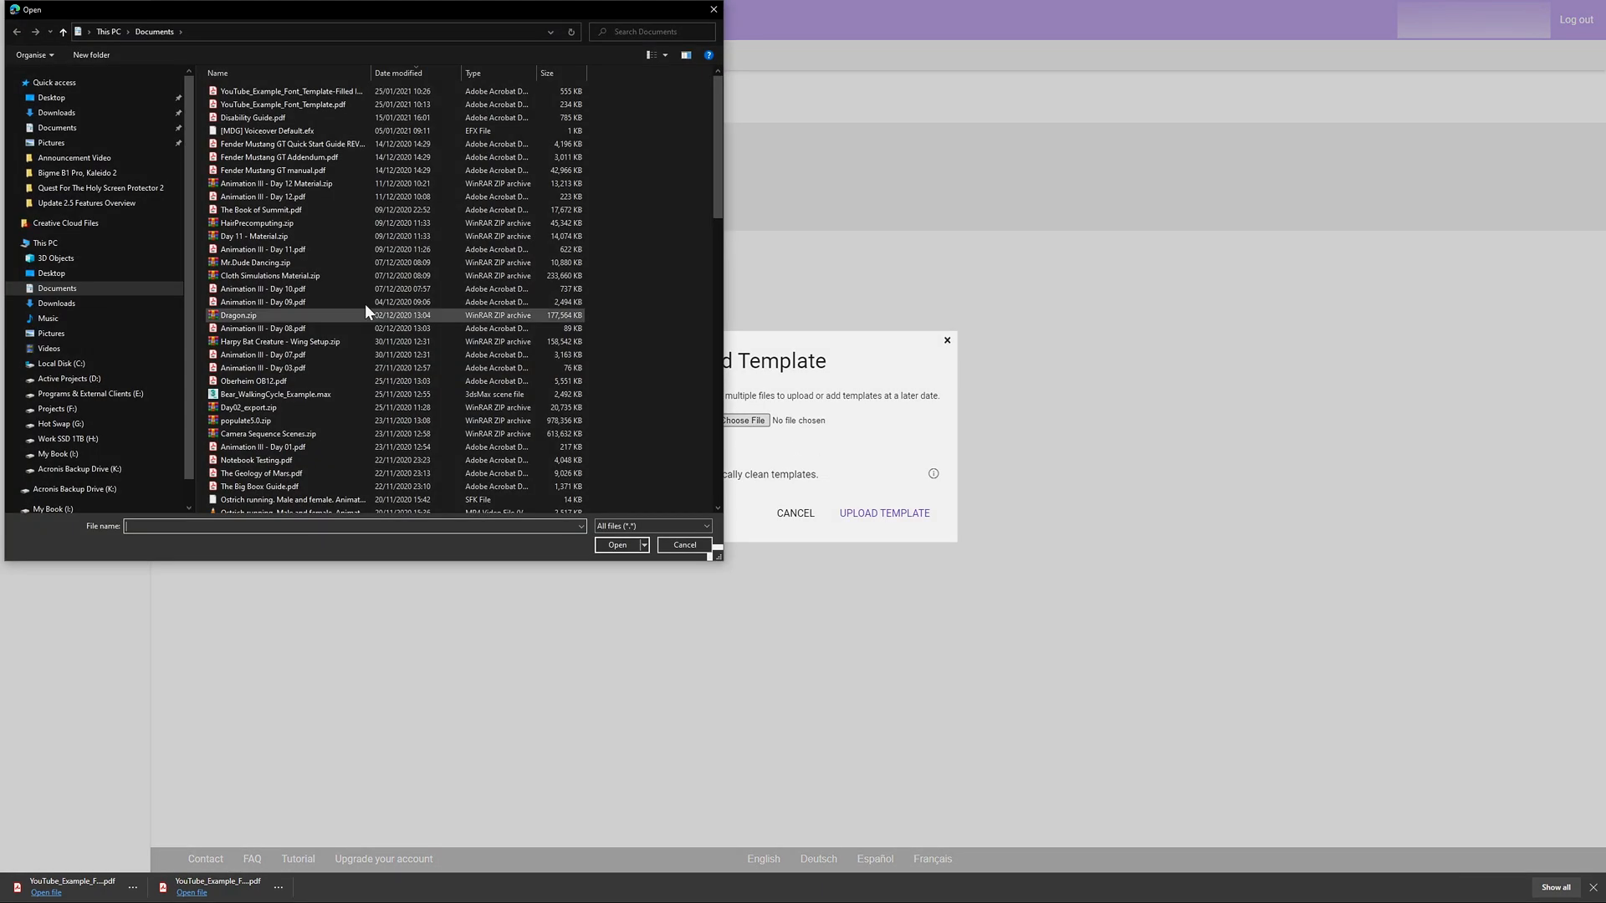
left_click(289, 90)
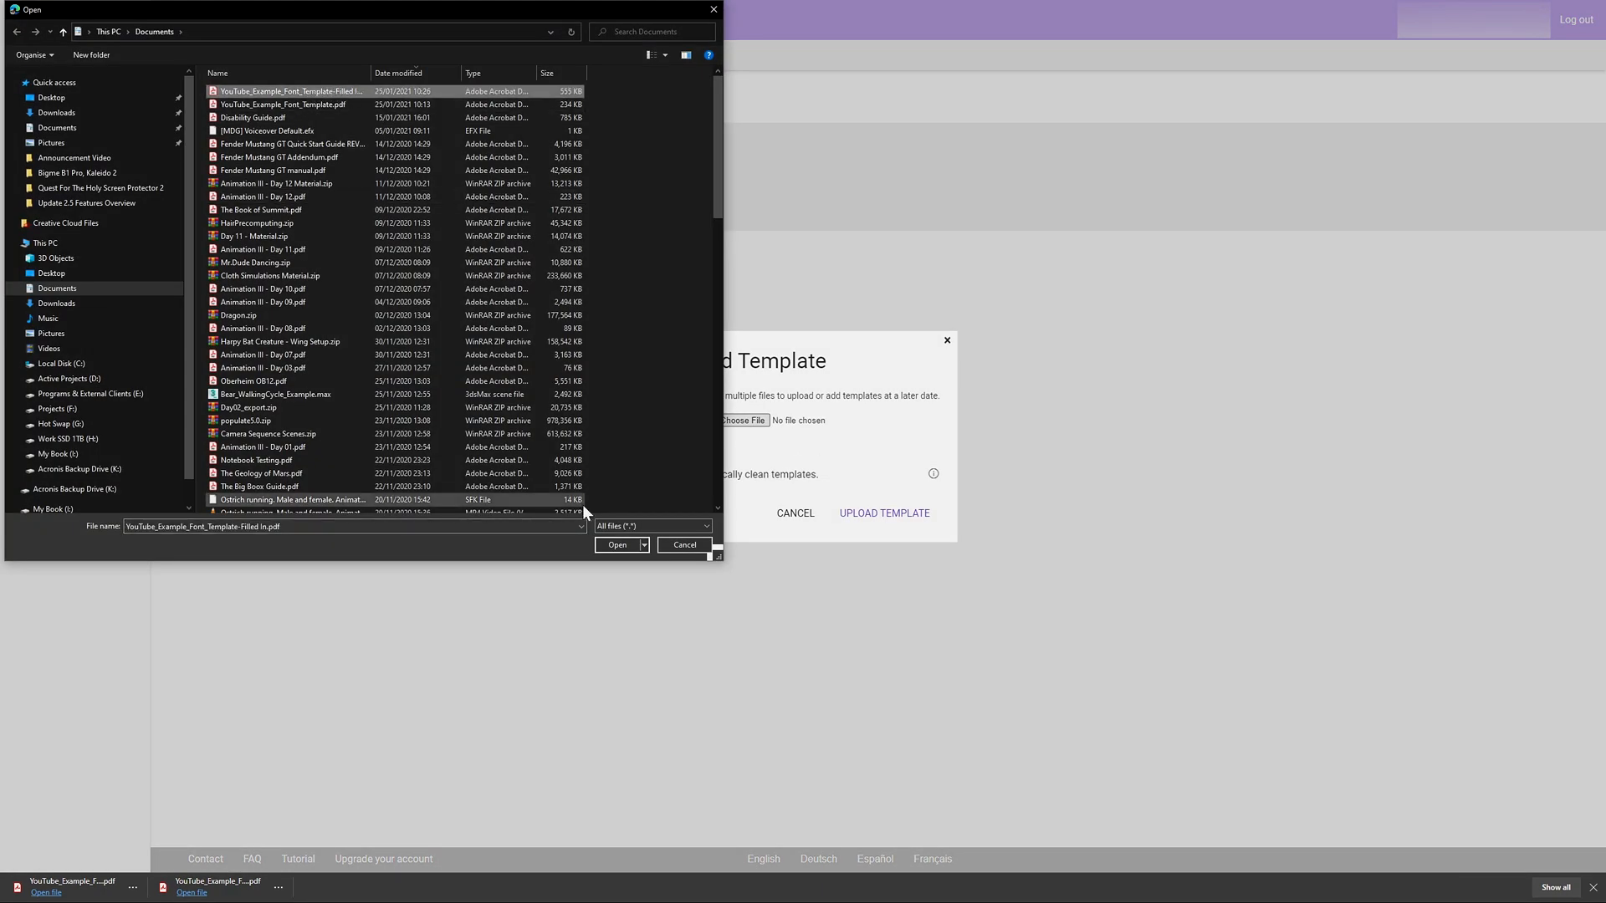
left_click(616, 544)
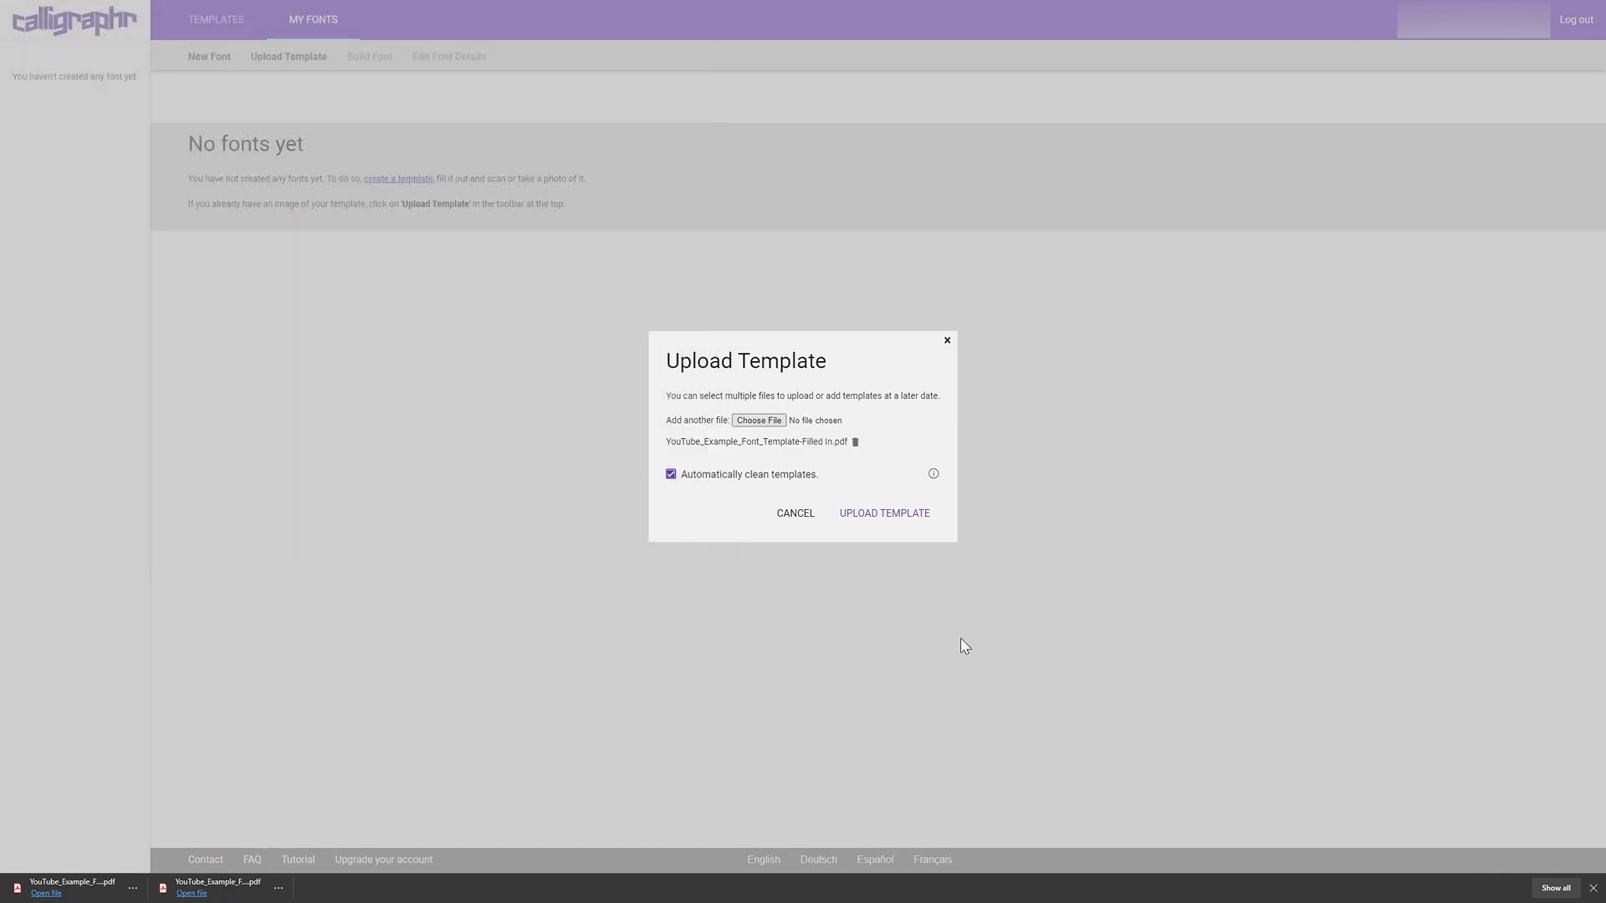
mouse_move(786, 490)
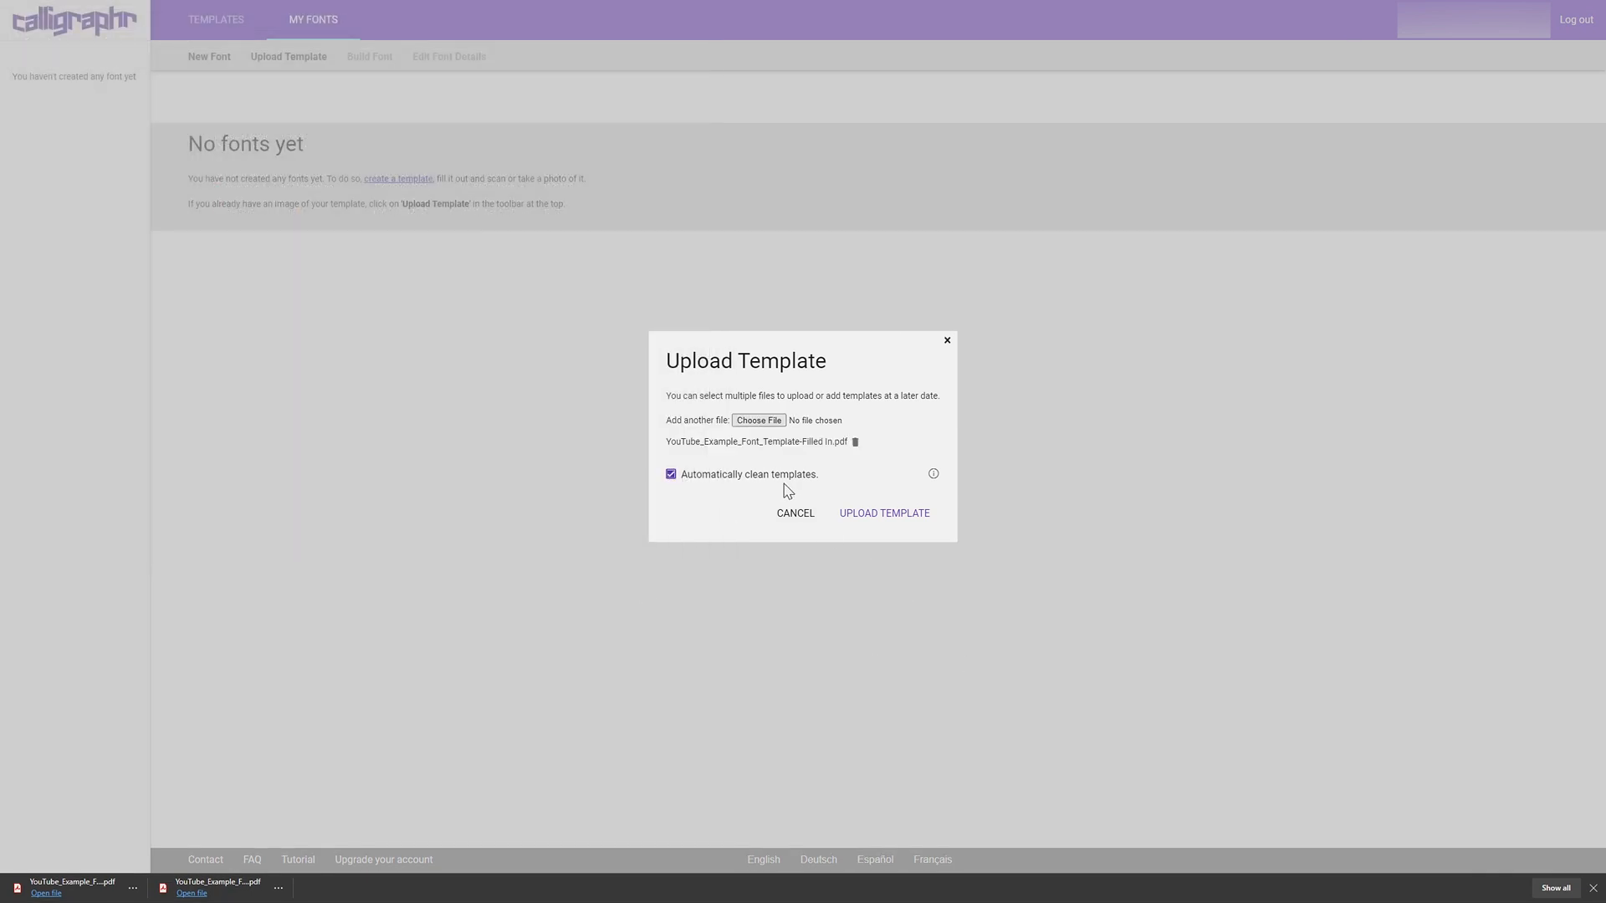
left_click(883, 513)
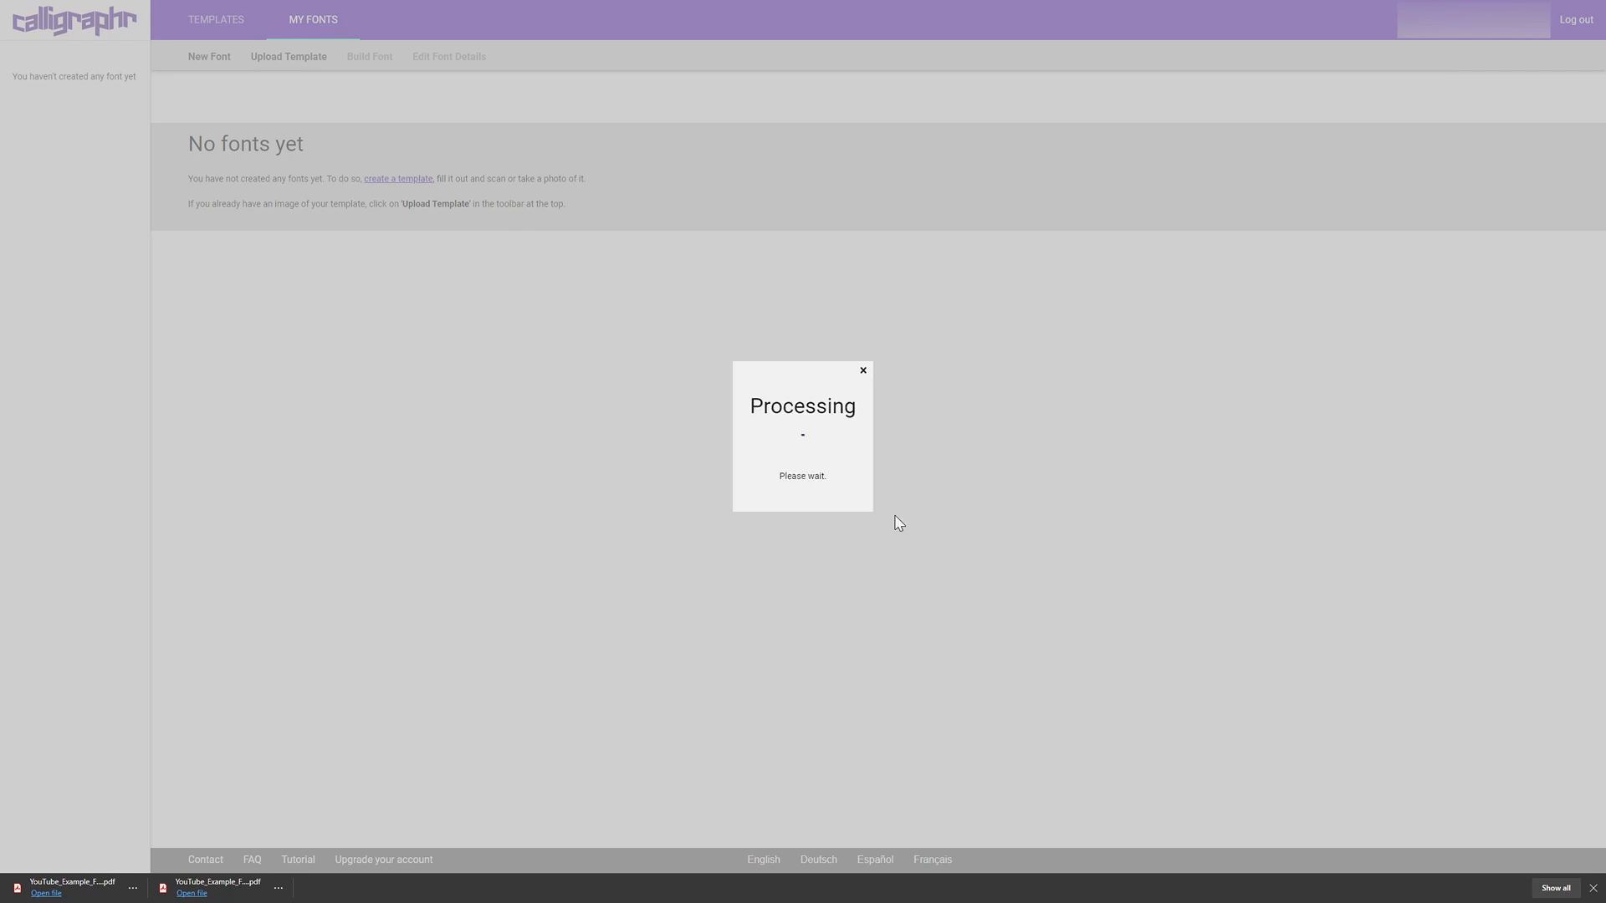
mouse_move(981, 627)
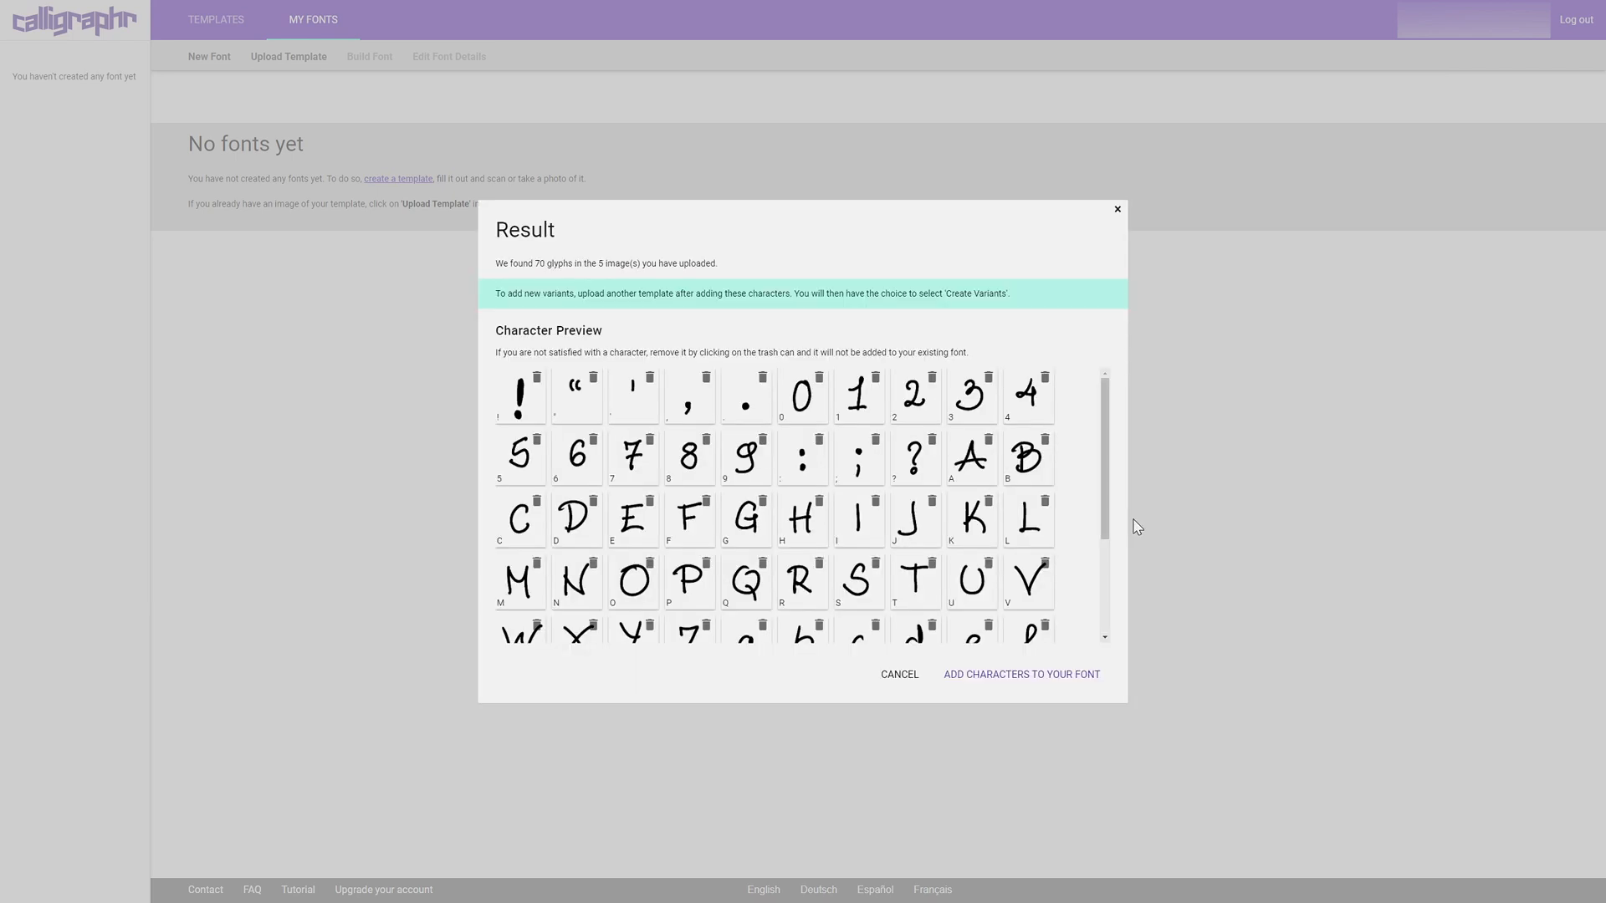
mouse_move(857, 234)
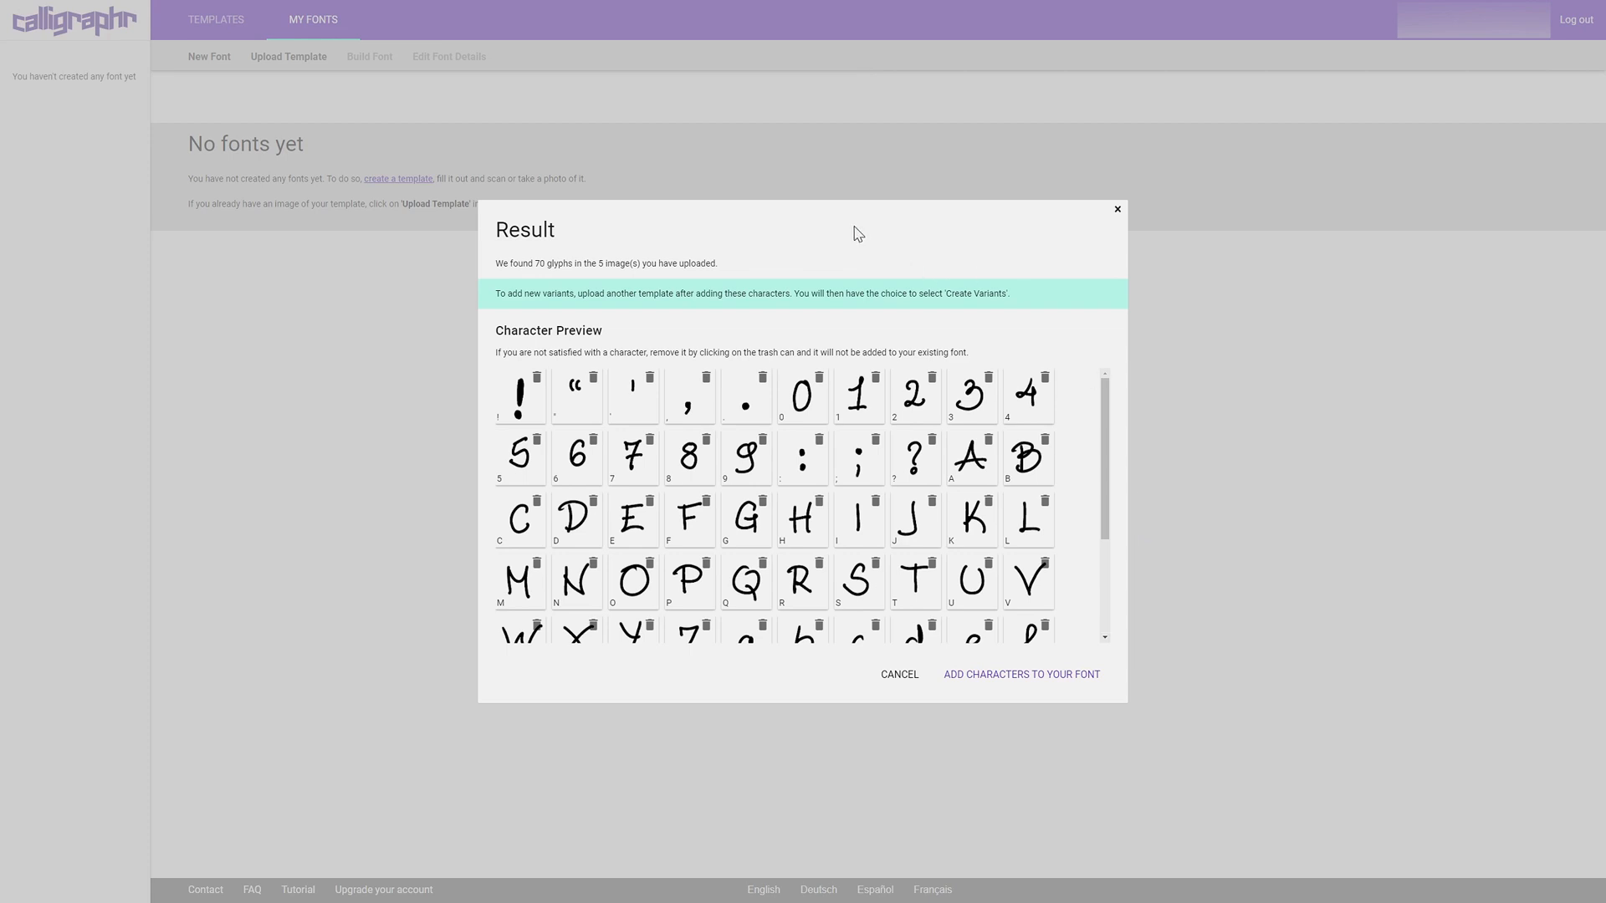
mouse_move(1042, 403)
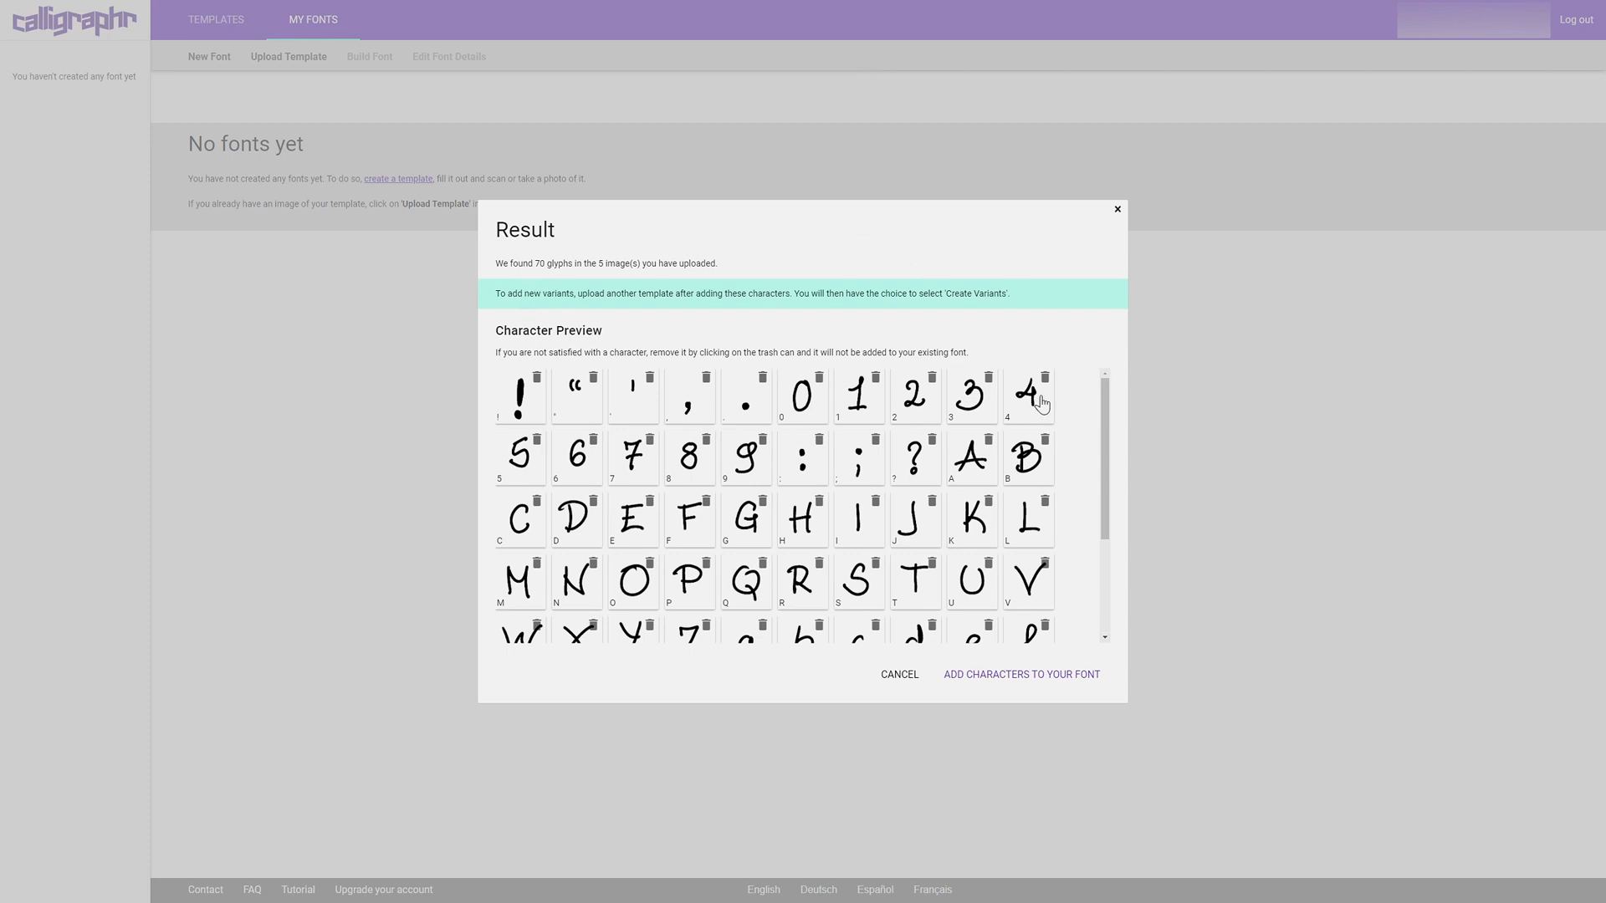
Scroll the Character Preview grid to review the 70 recognised glyphs.
scroll("down", 3)
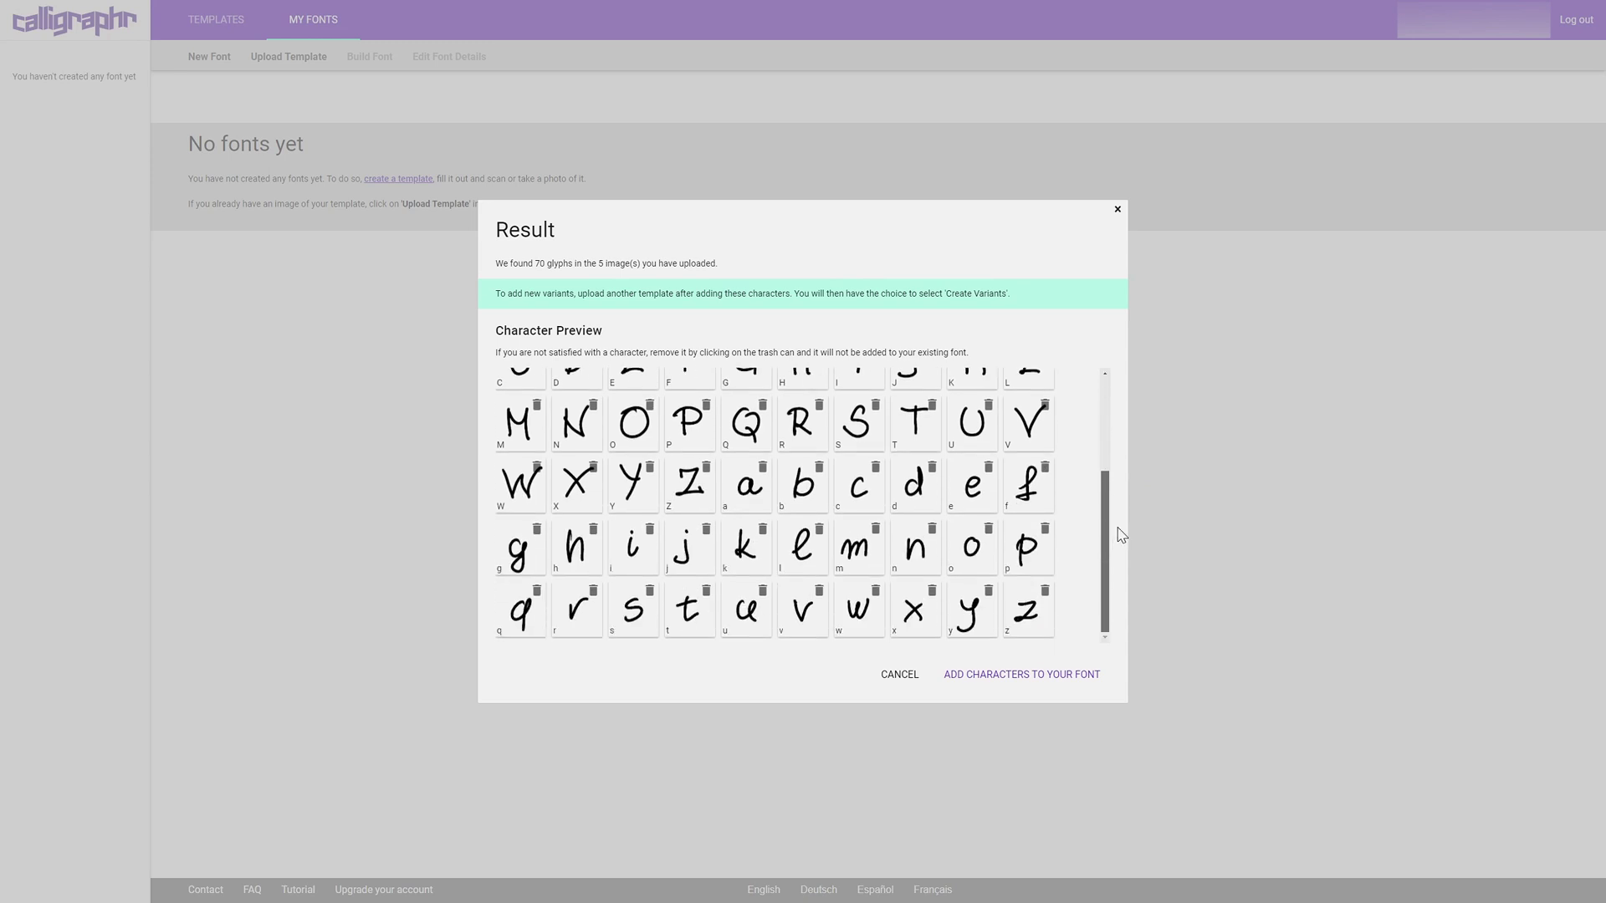
scroll("up", 3)
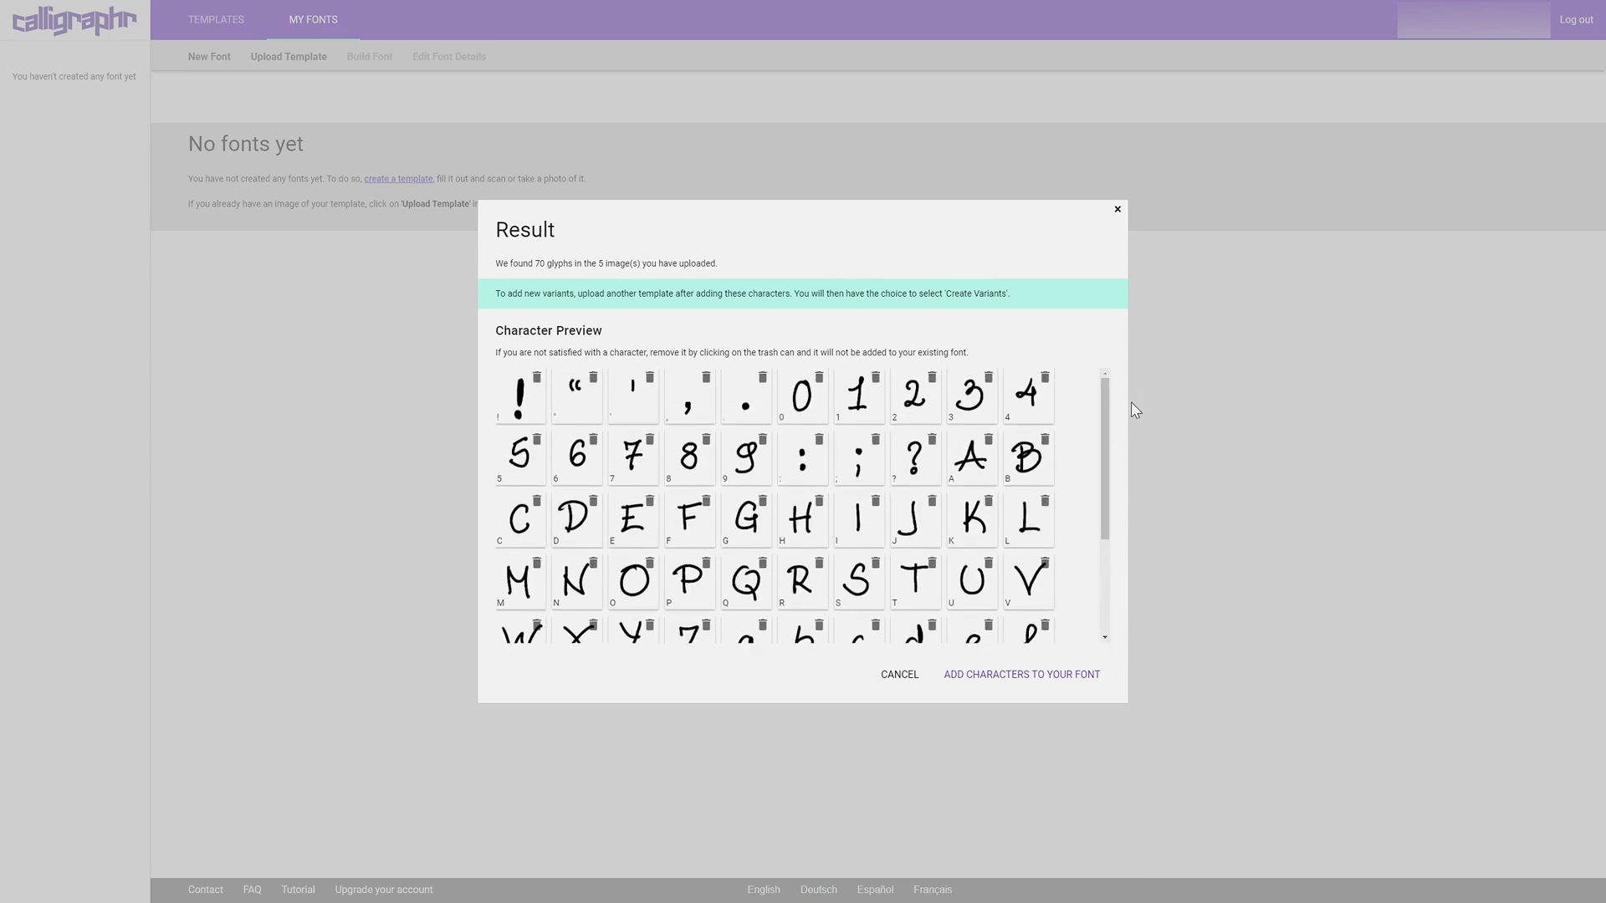
mouse_move(1180, 503)
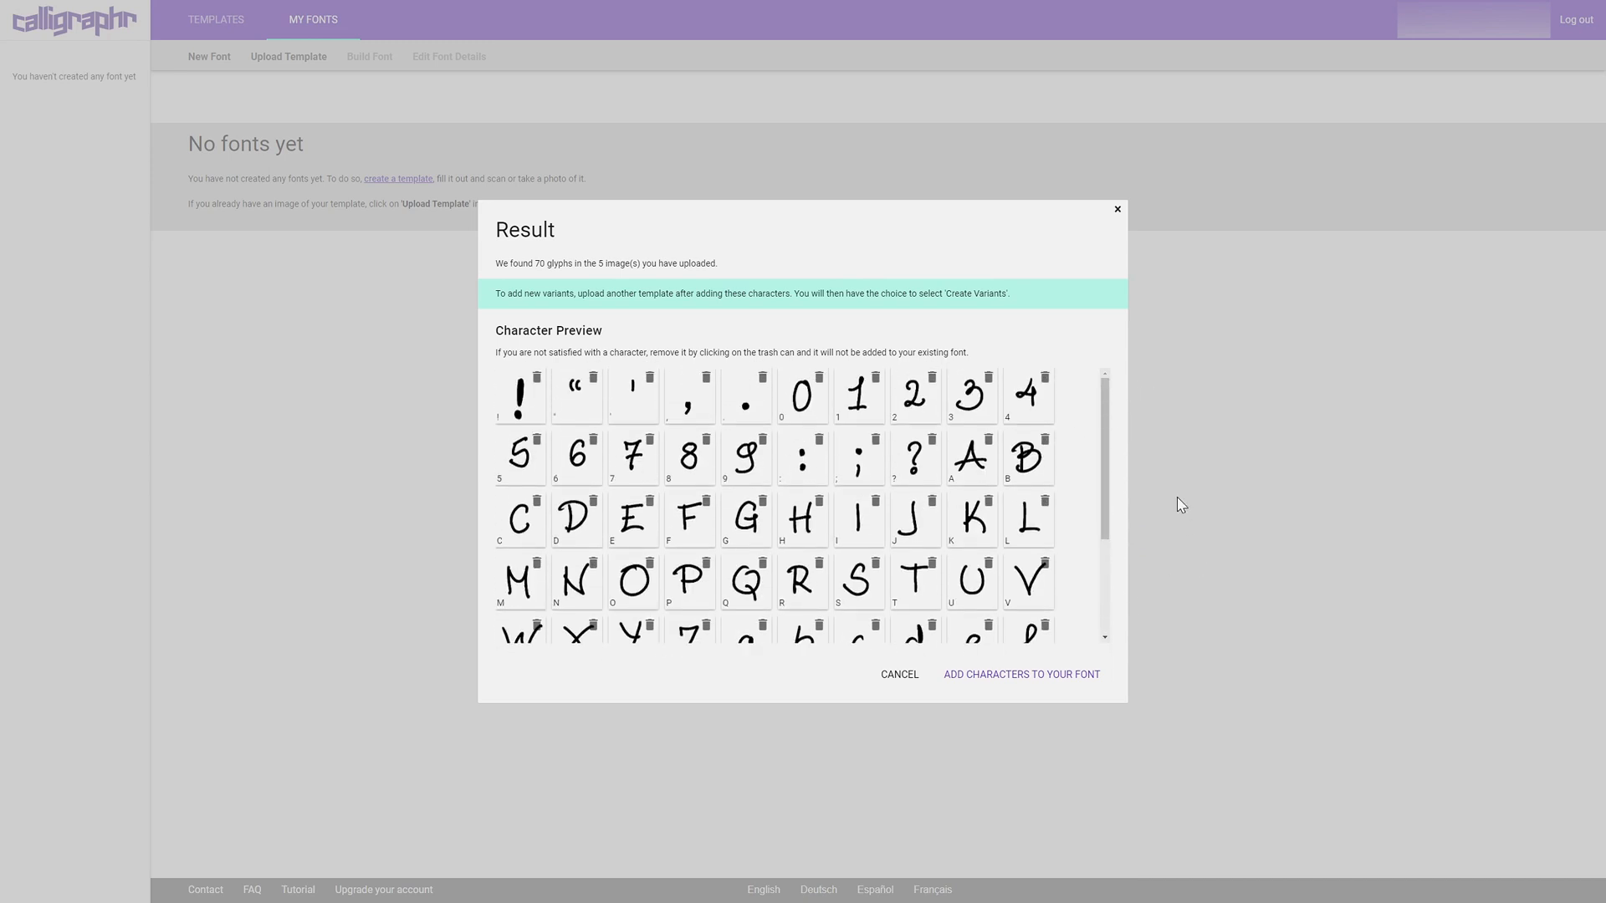
mouse_move(958, 379)
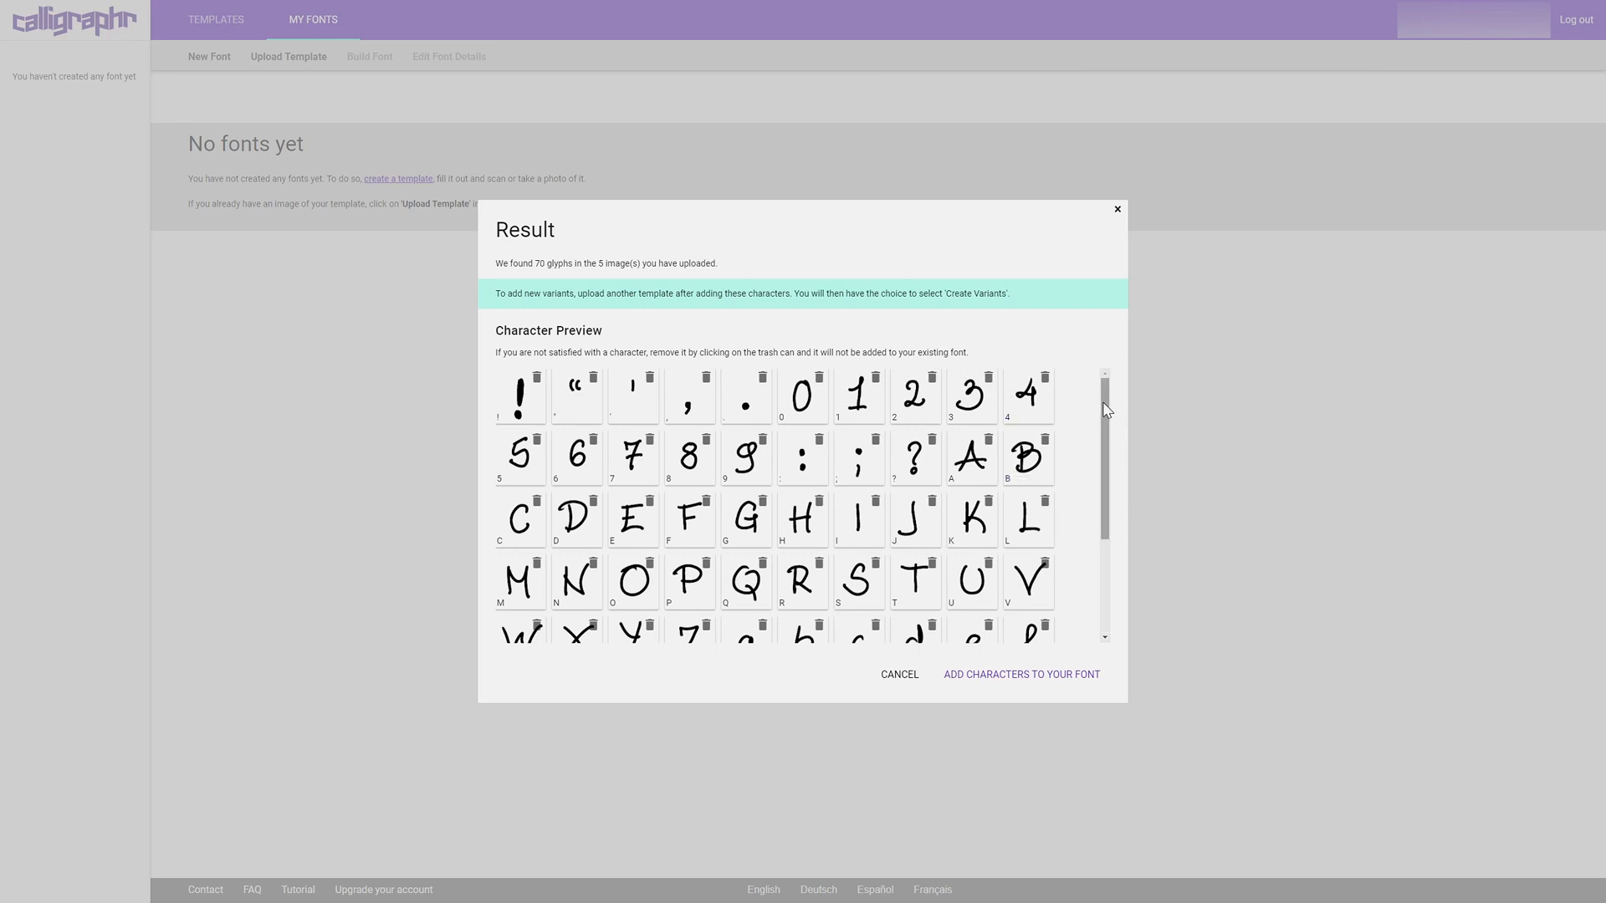
mouse_move(1110, 404)
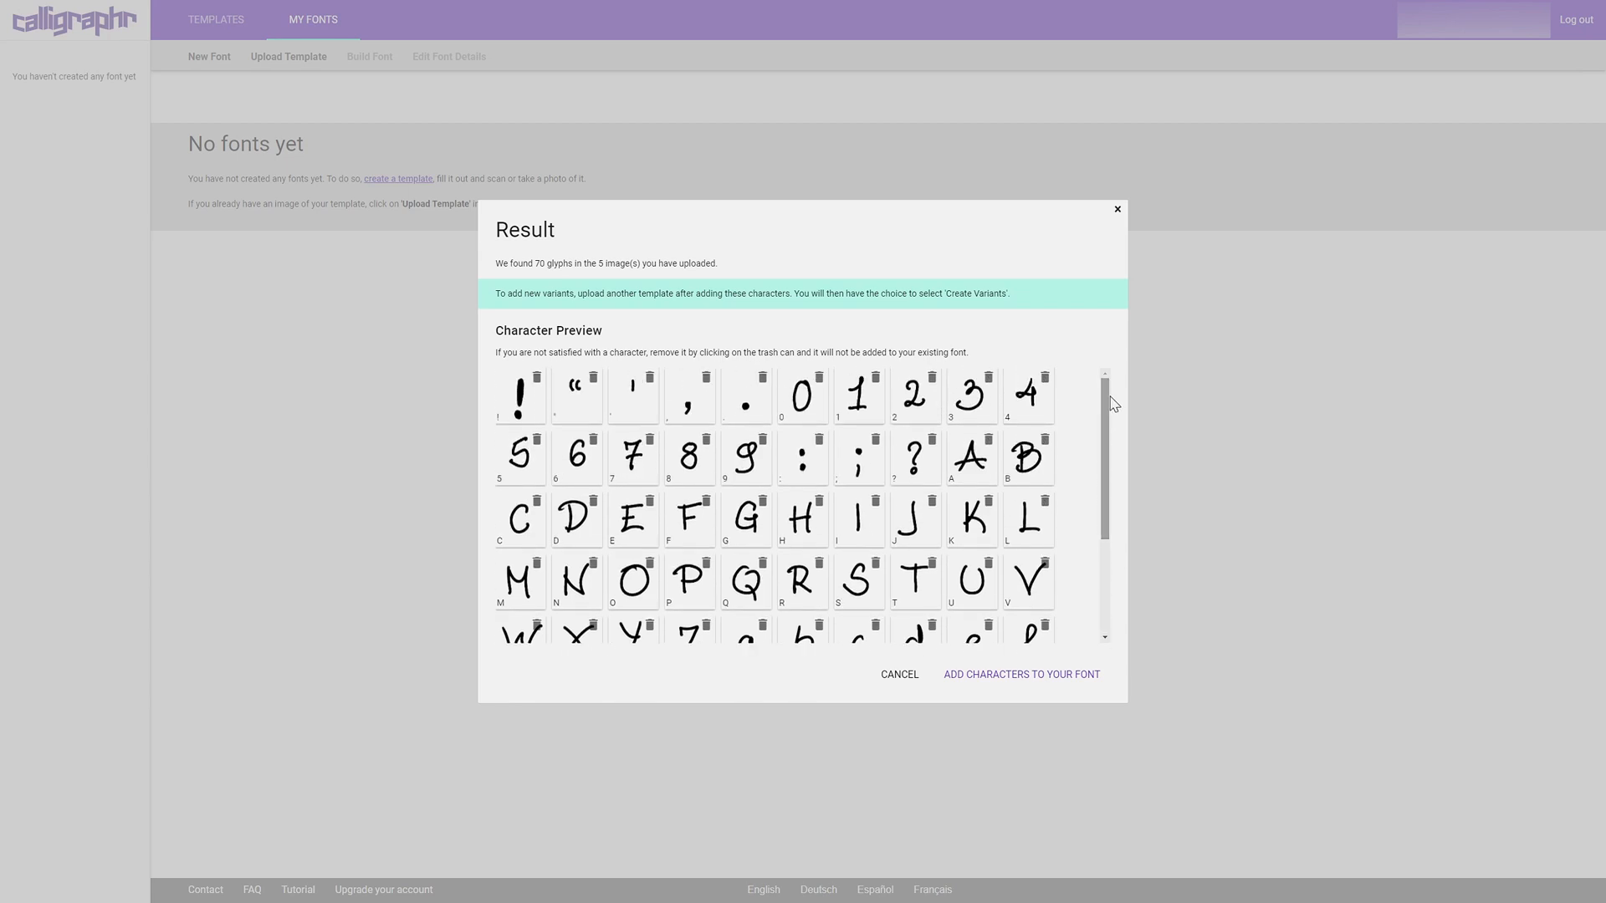
mouse_move(751, 556)
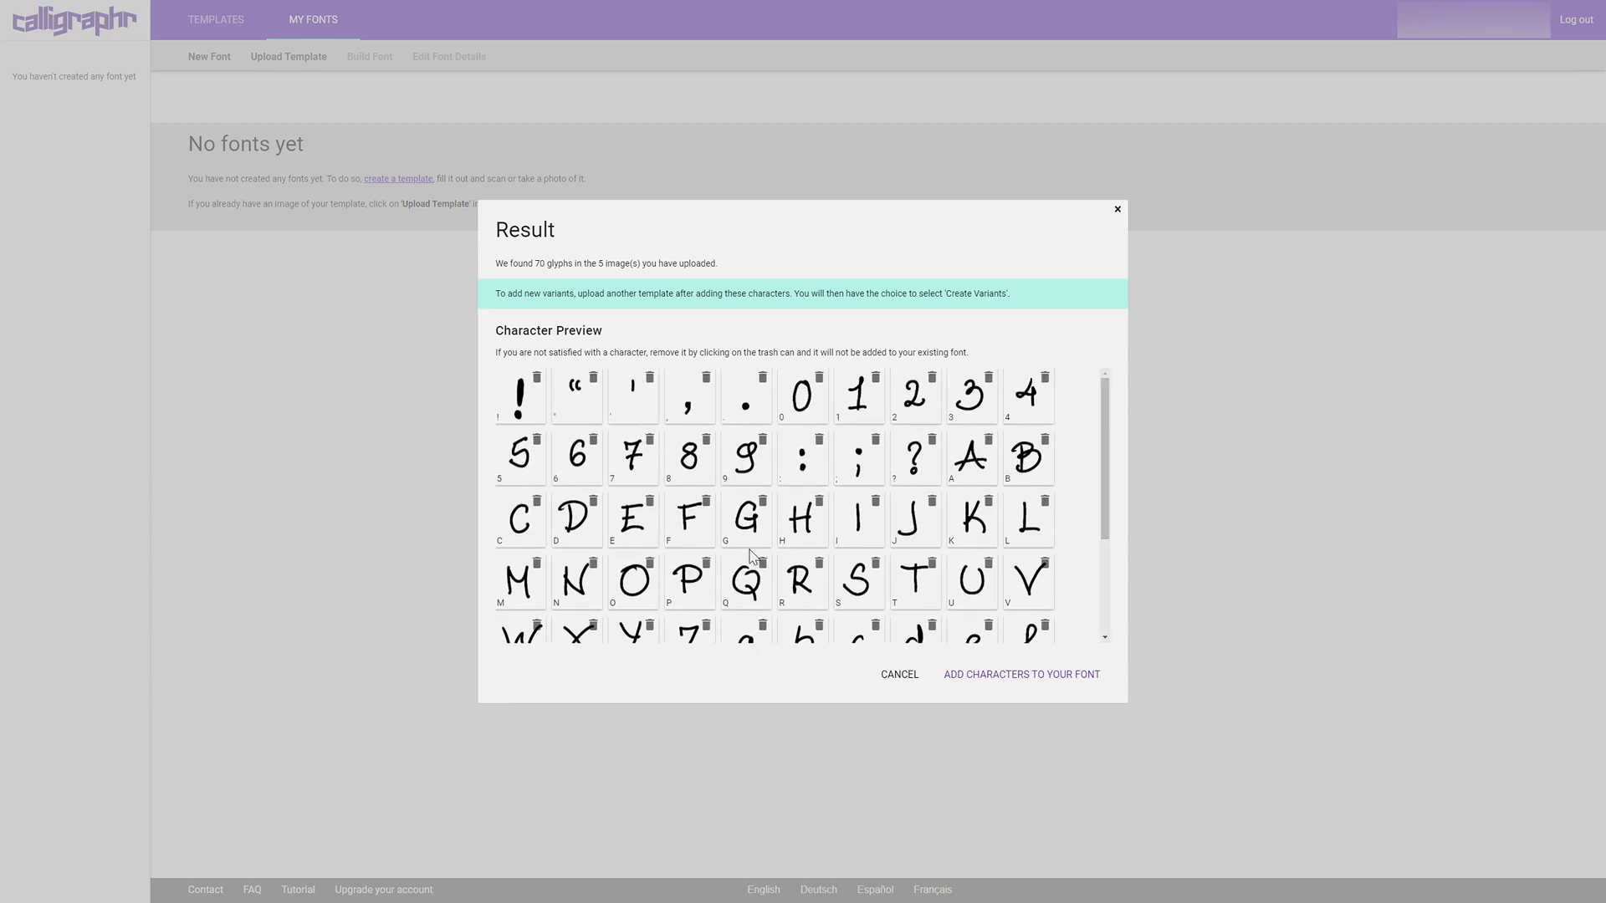
mouse_move(597, 308)
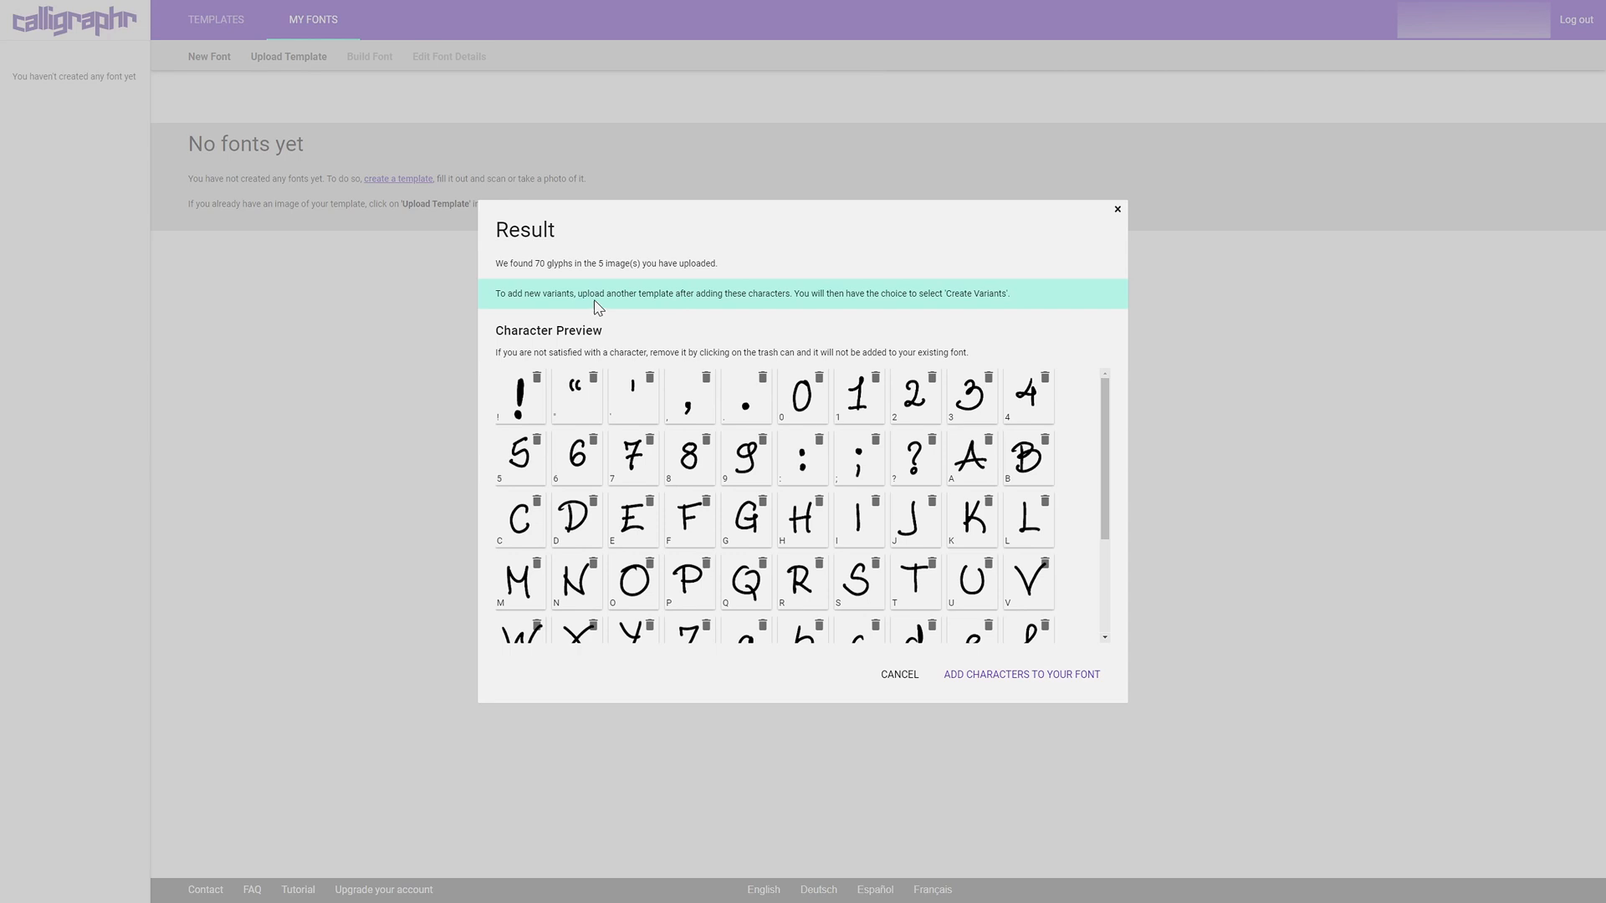
mouse_move(749, 404)
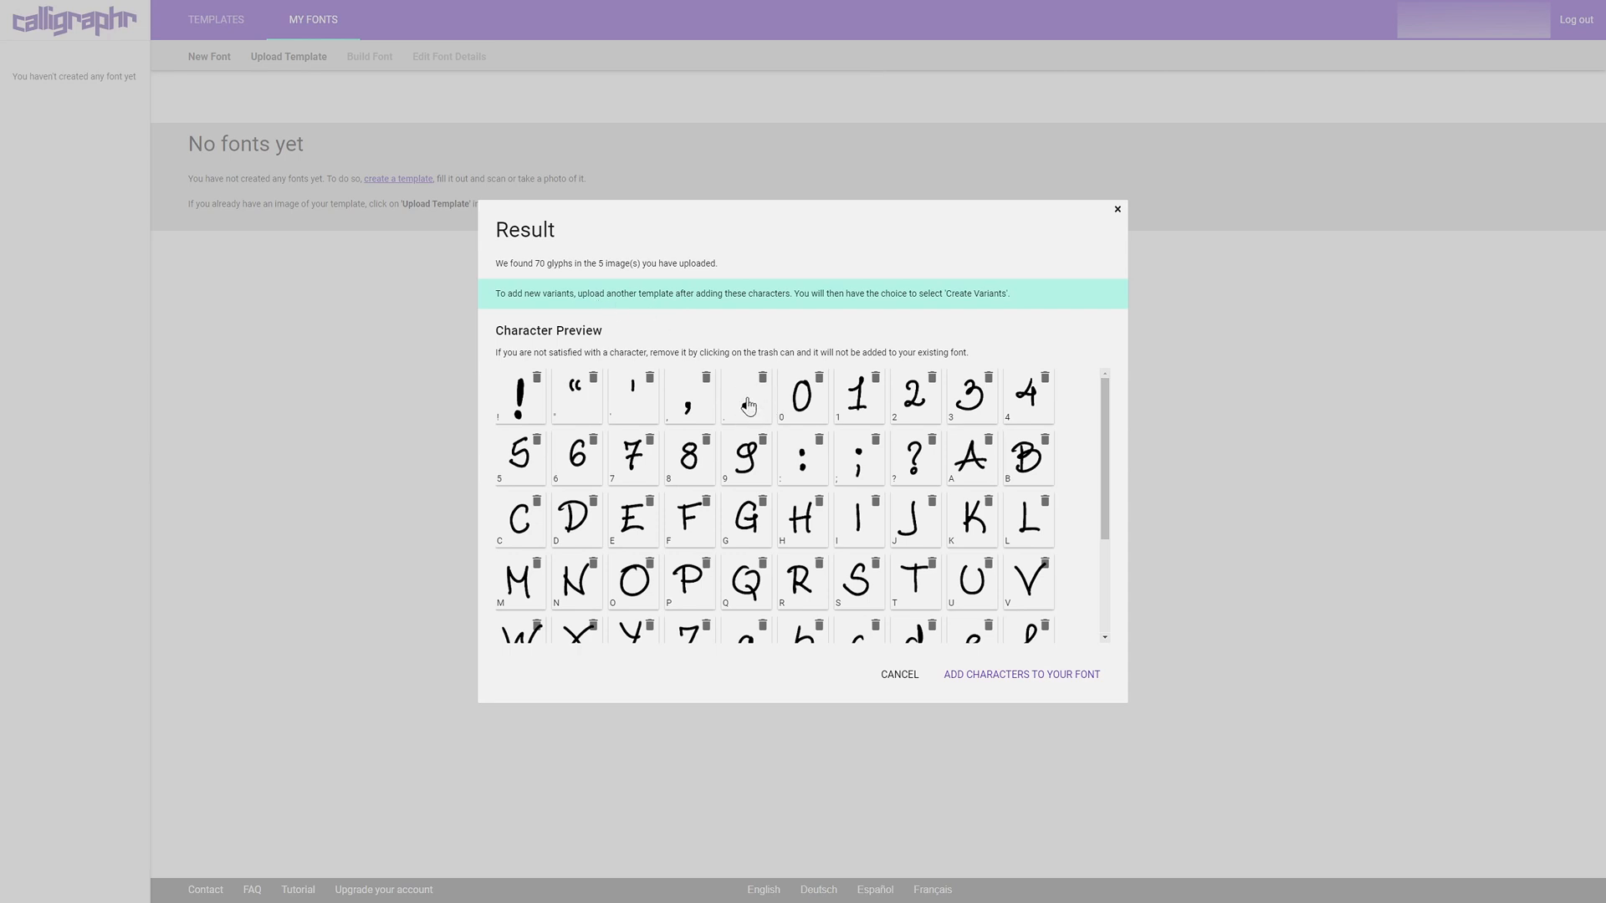
mouse_move(974, 617)
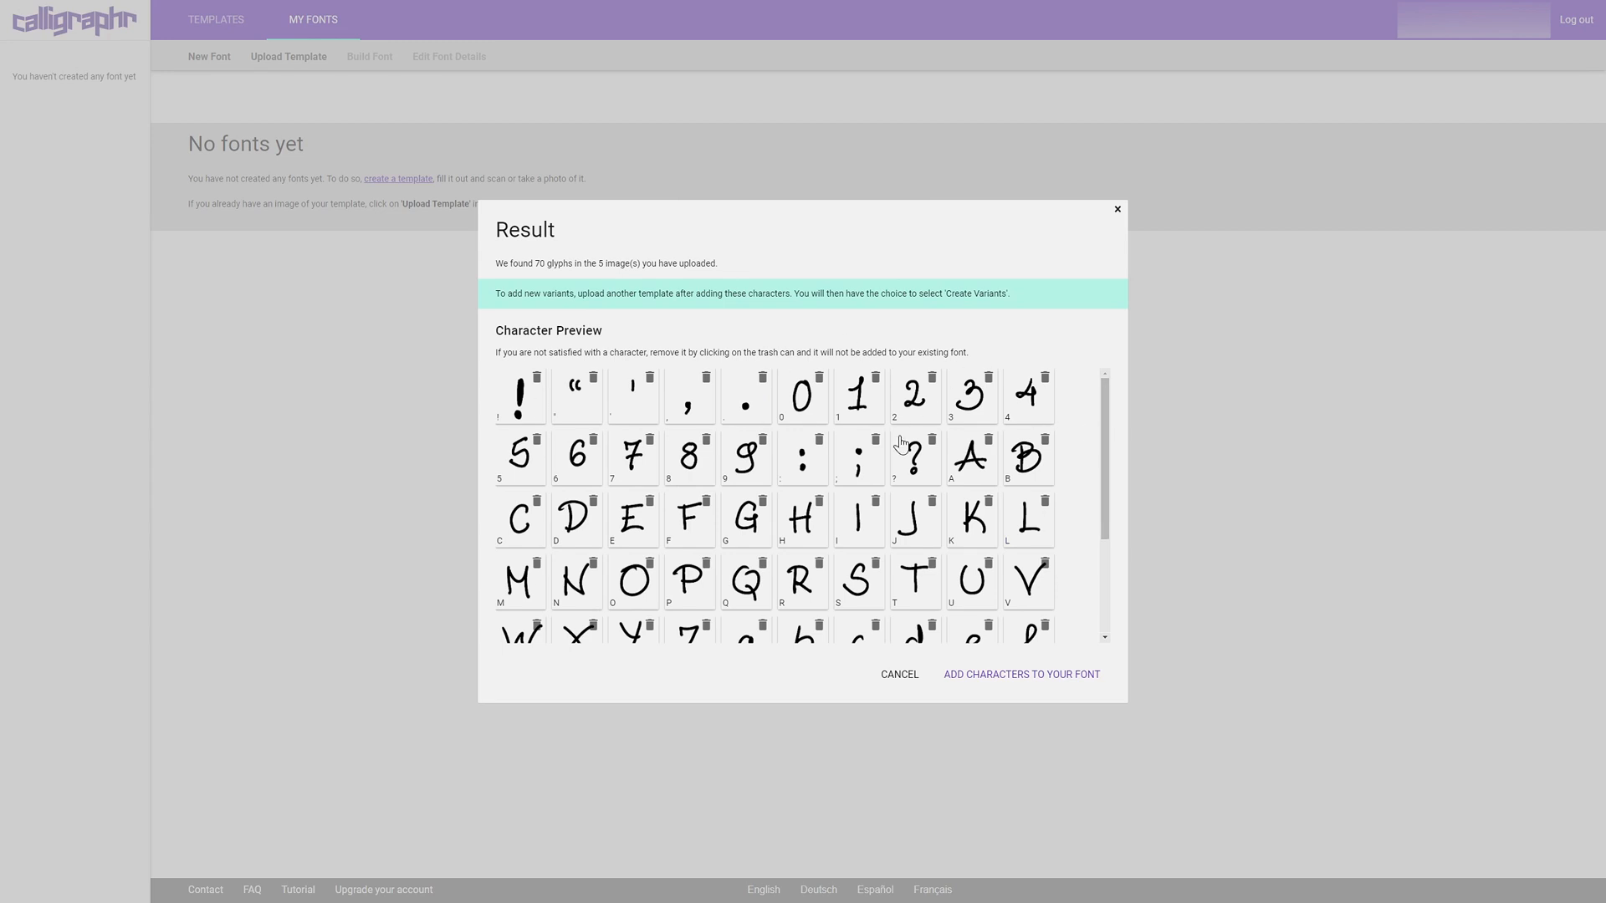
mouse_move(1007, 432)
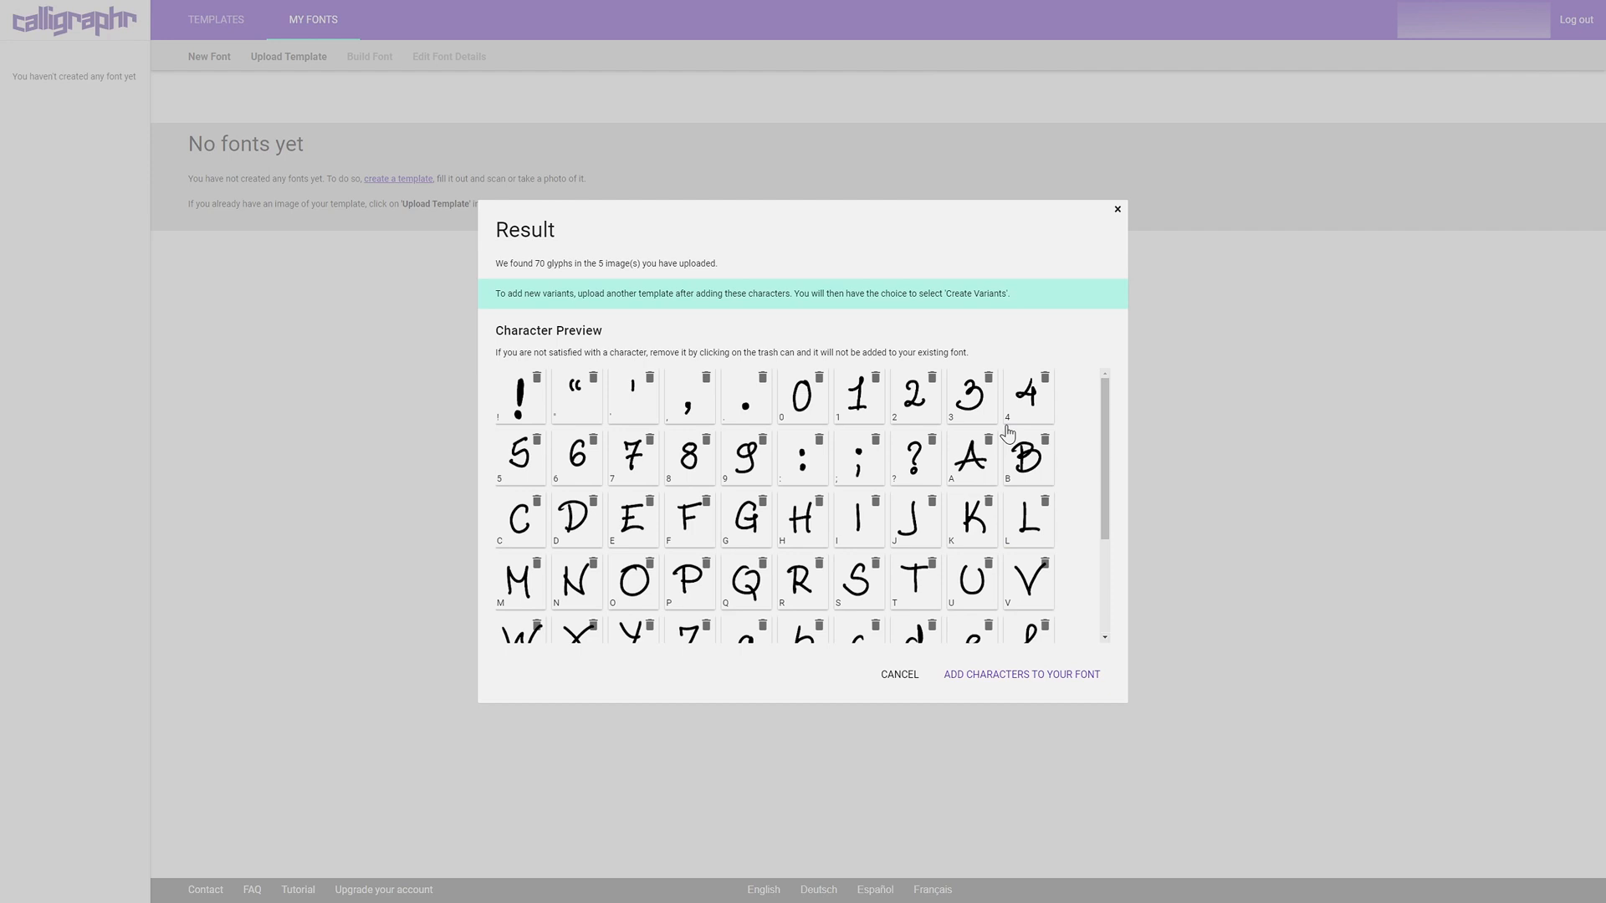
mouse_move(1109, 464)
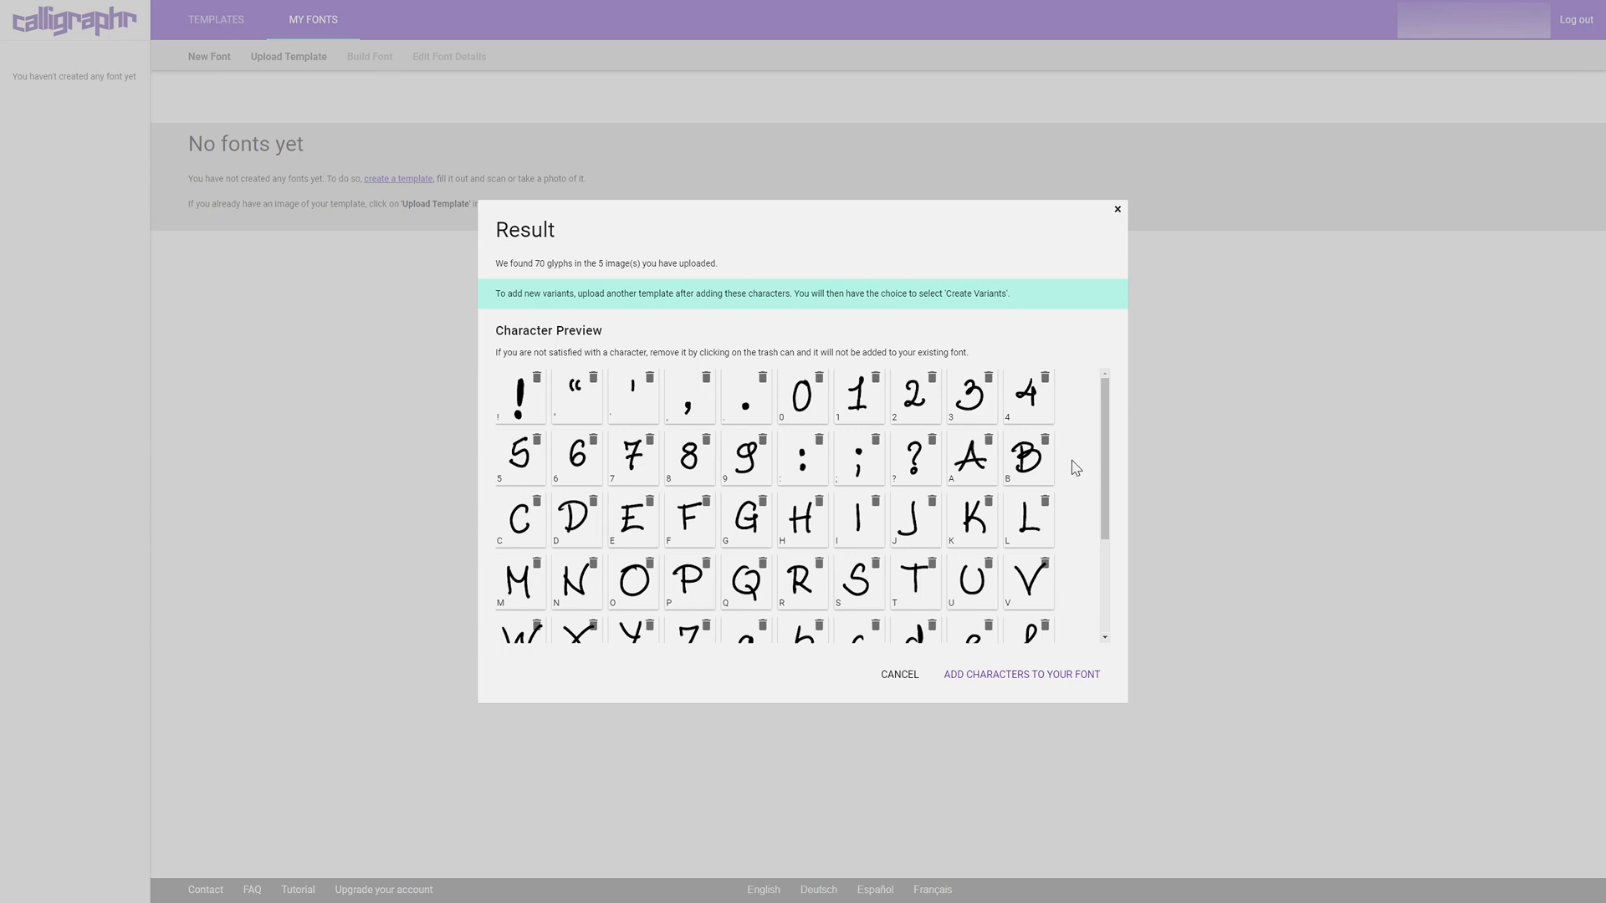
mouse_move(731, 521)
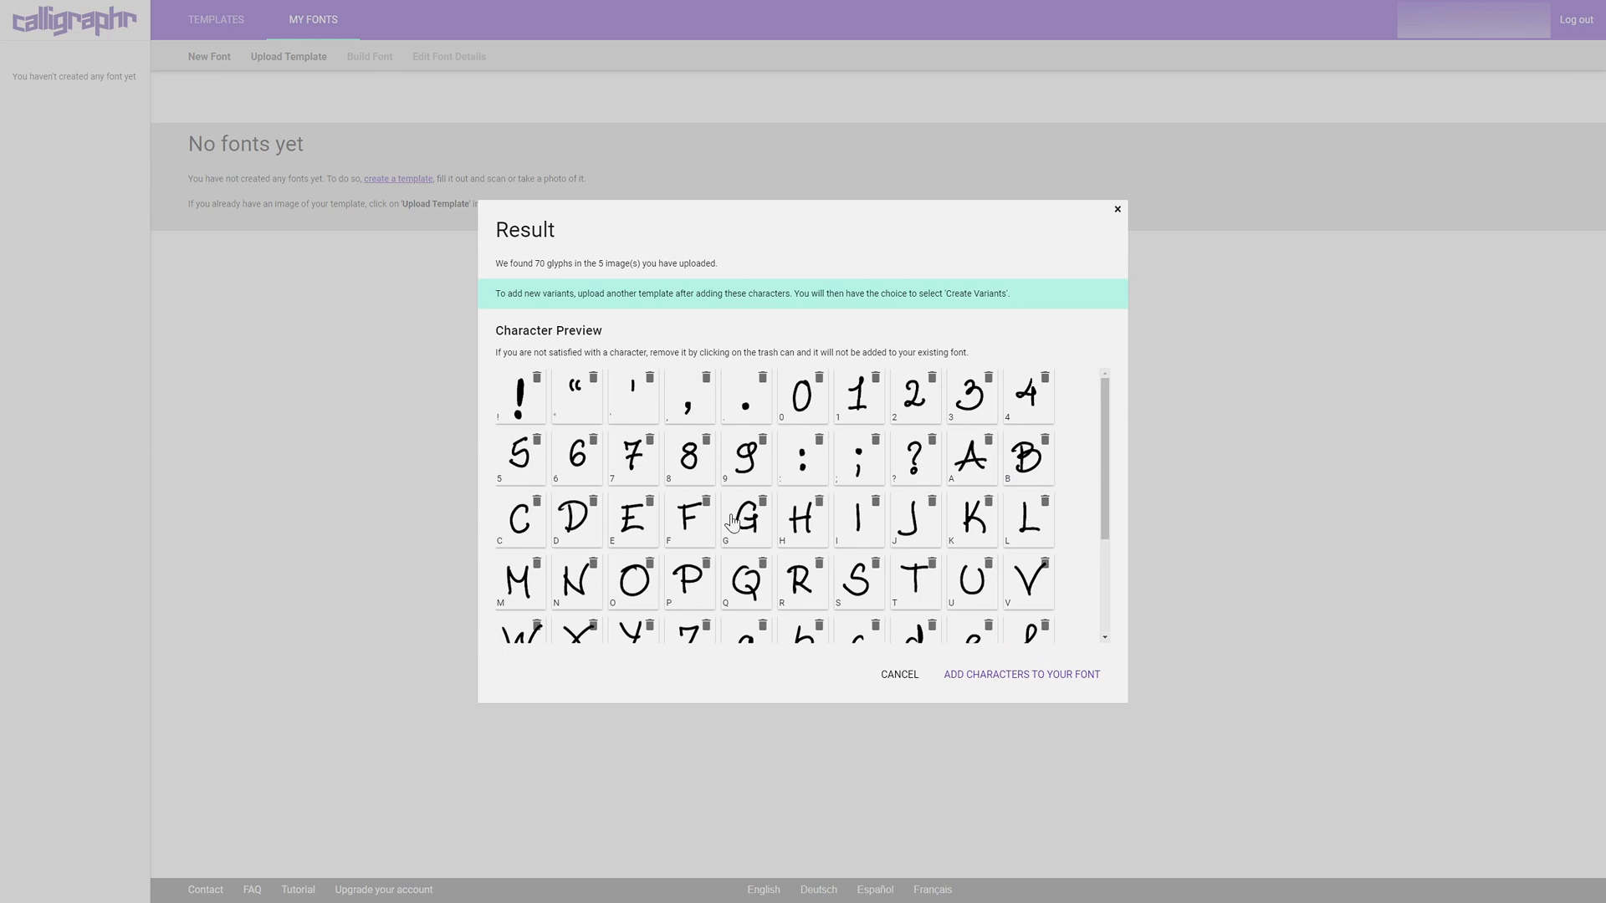
mouse_move(940, 661)
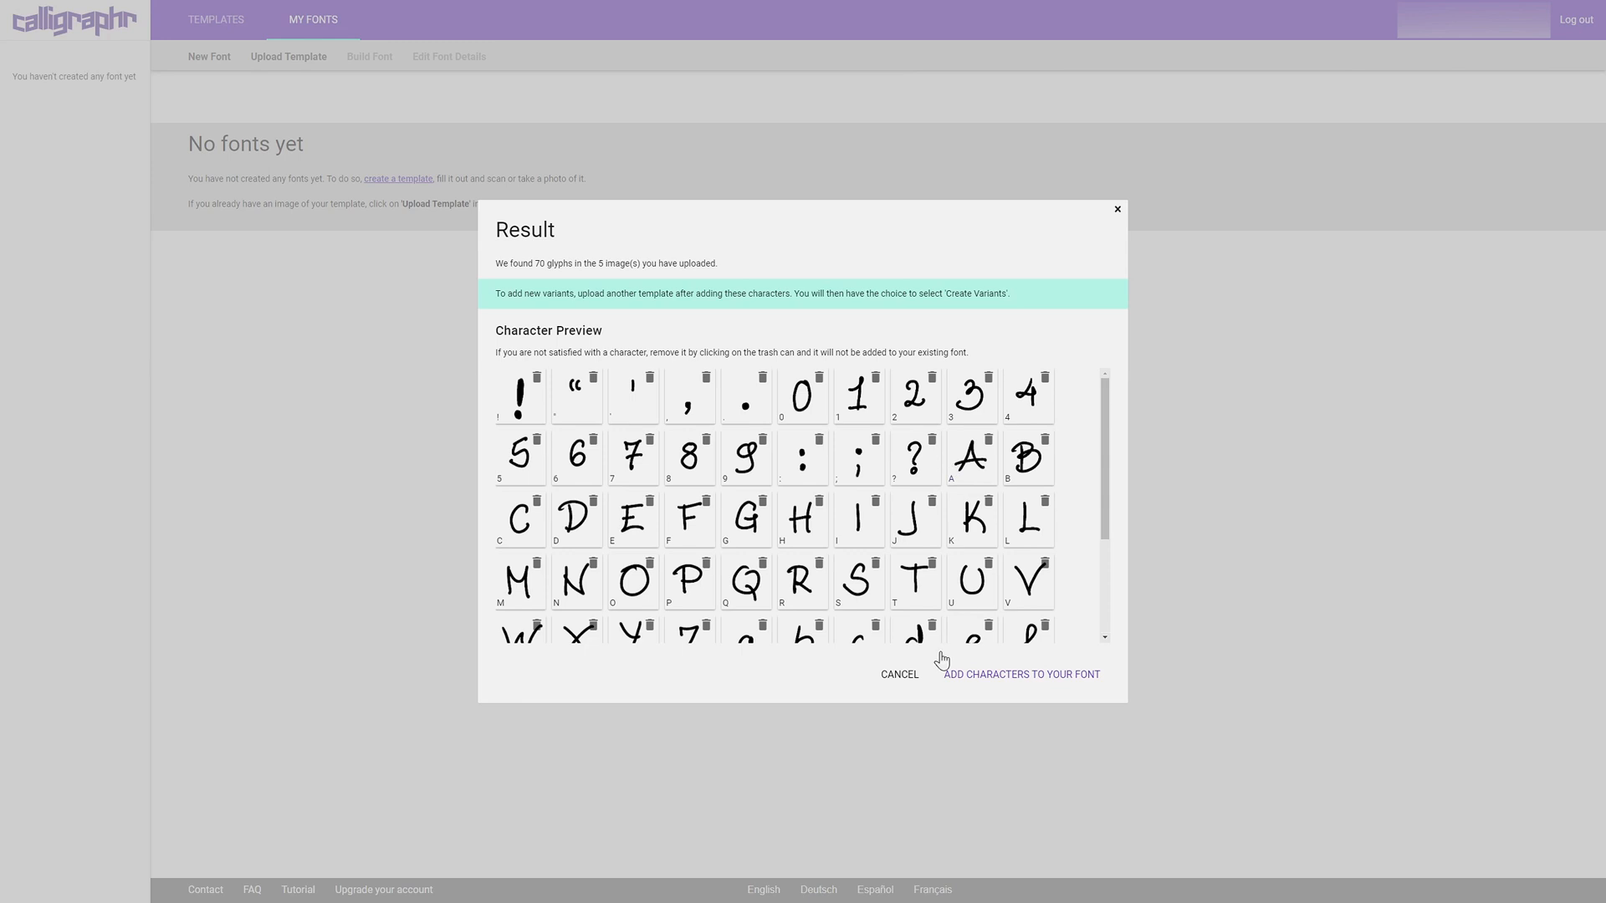
mouse_move(893, 635)
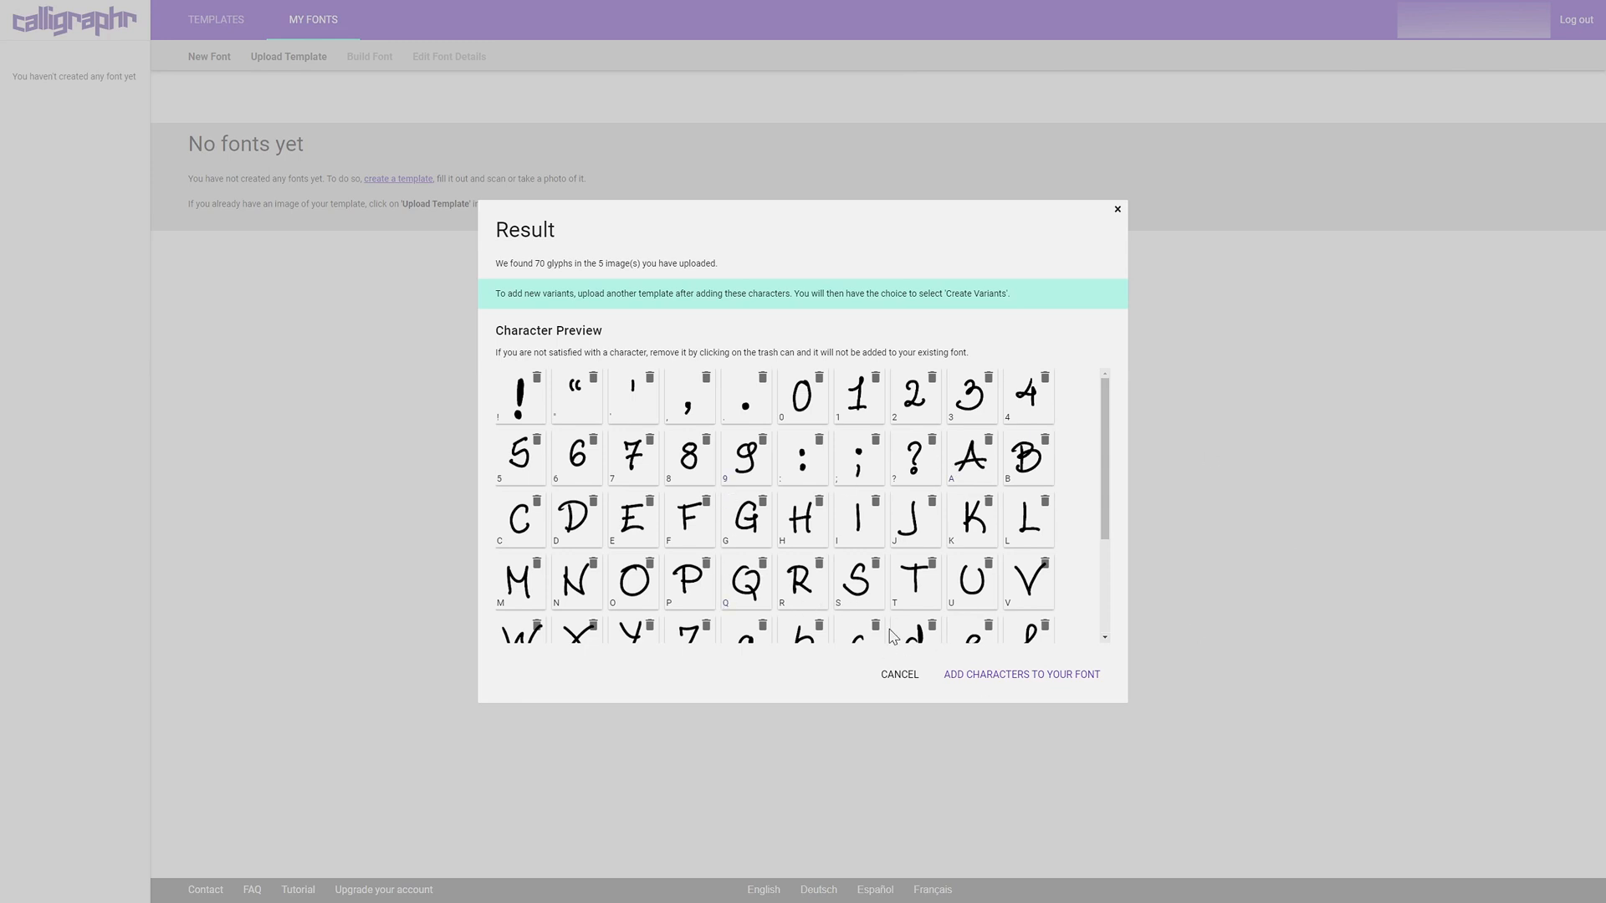
mouse_move(1156, 440)
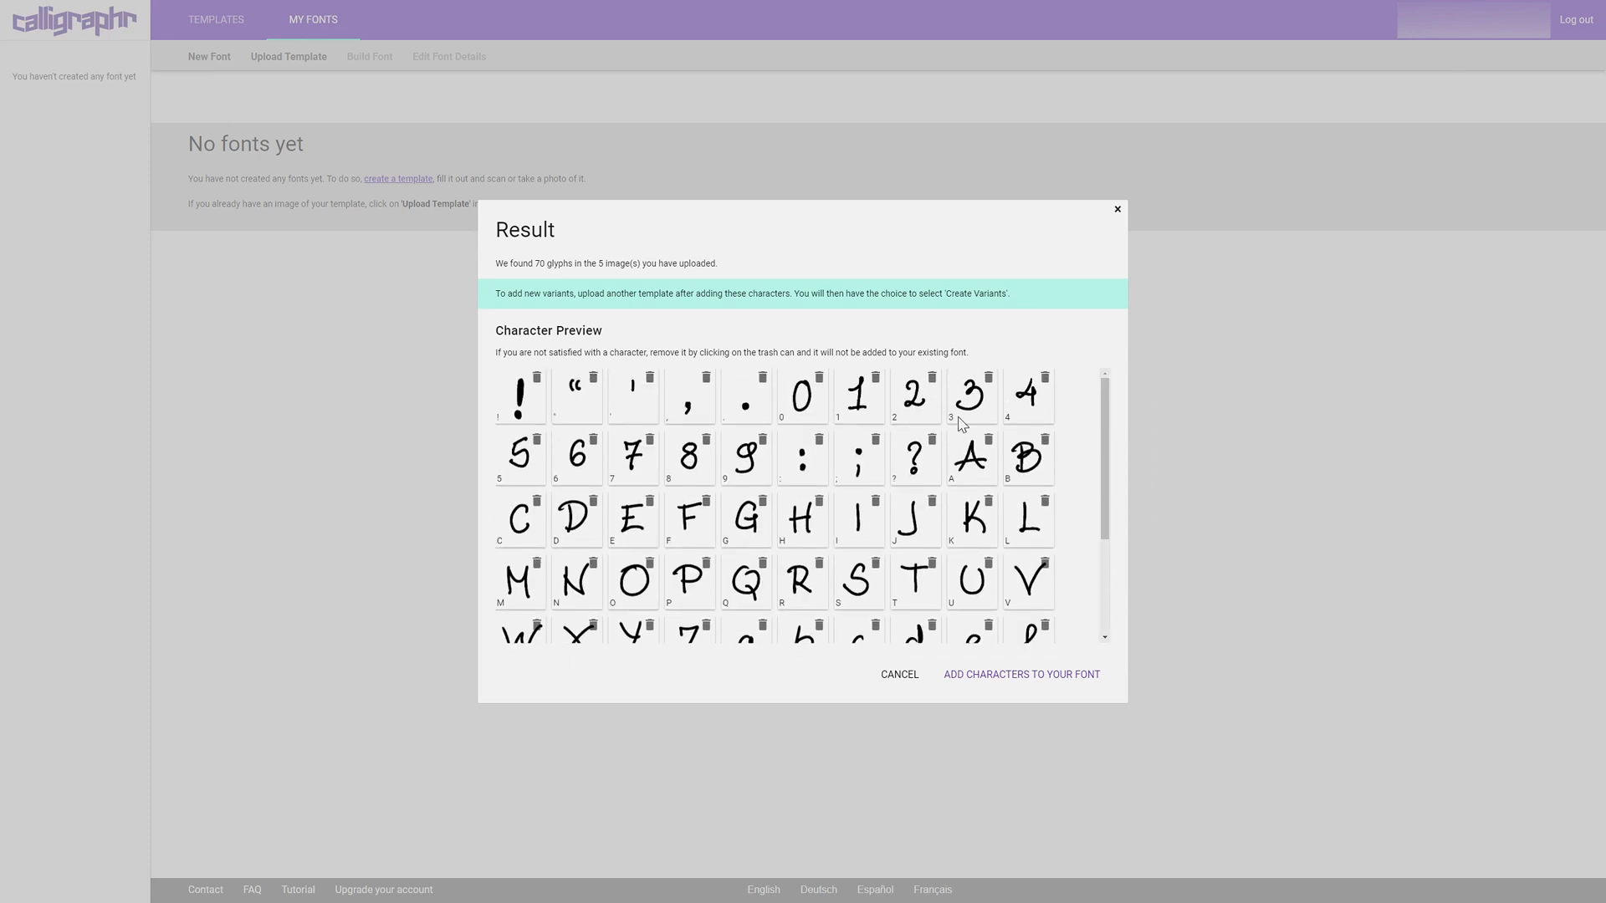
mouse_move(1000, 696)
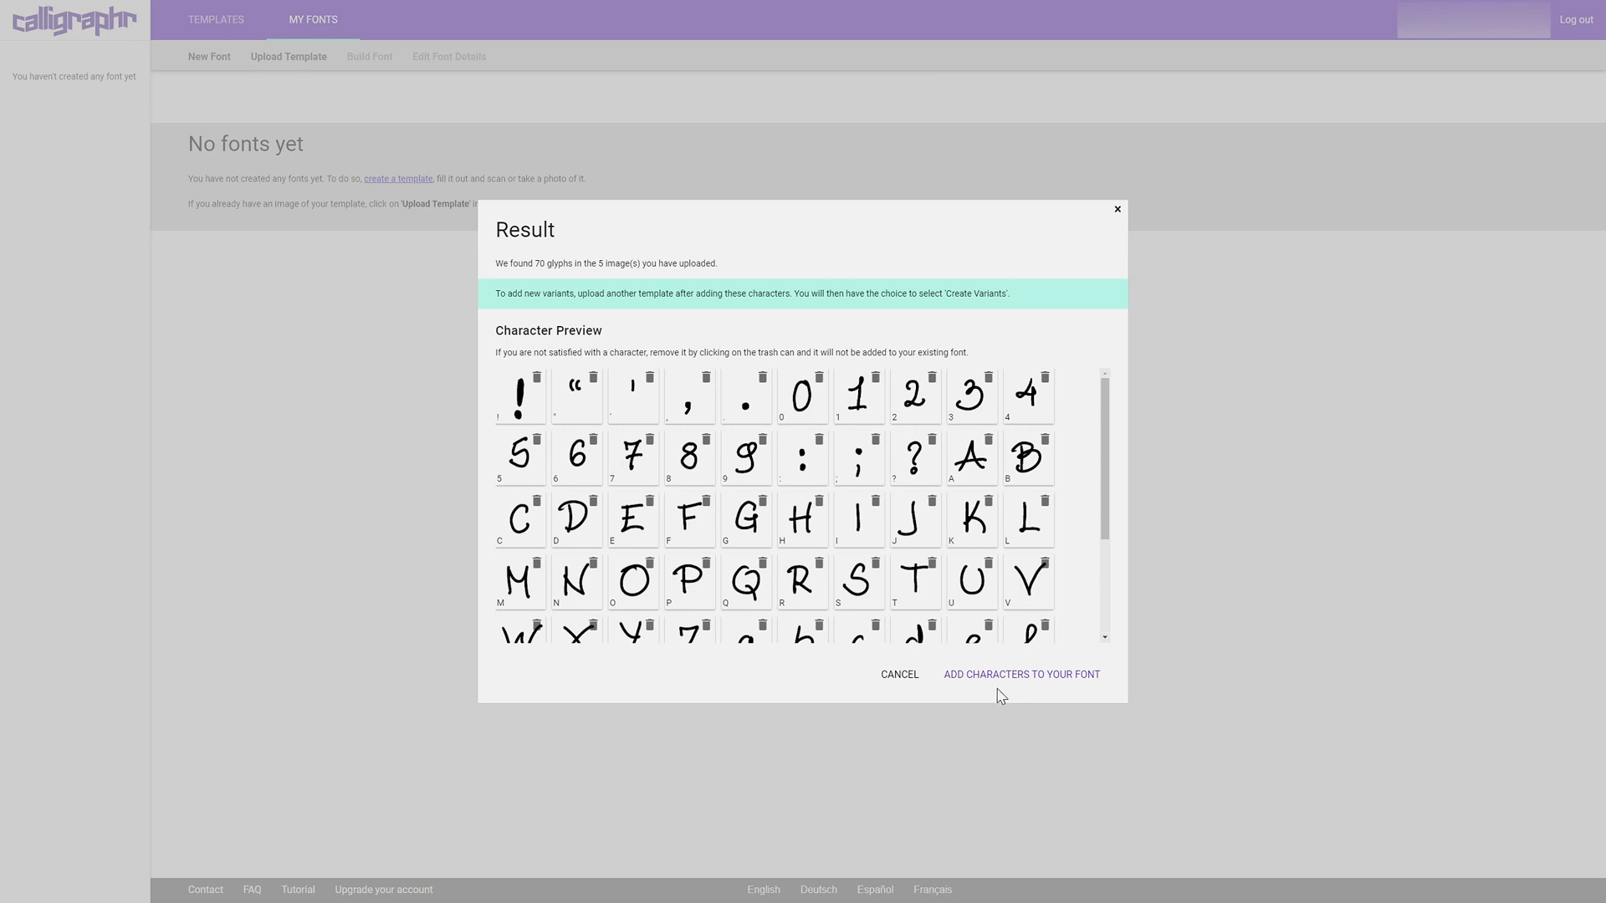
scroll("down", 3)
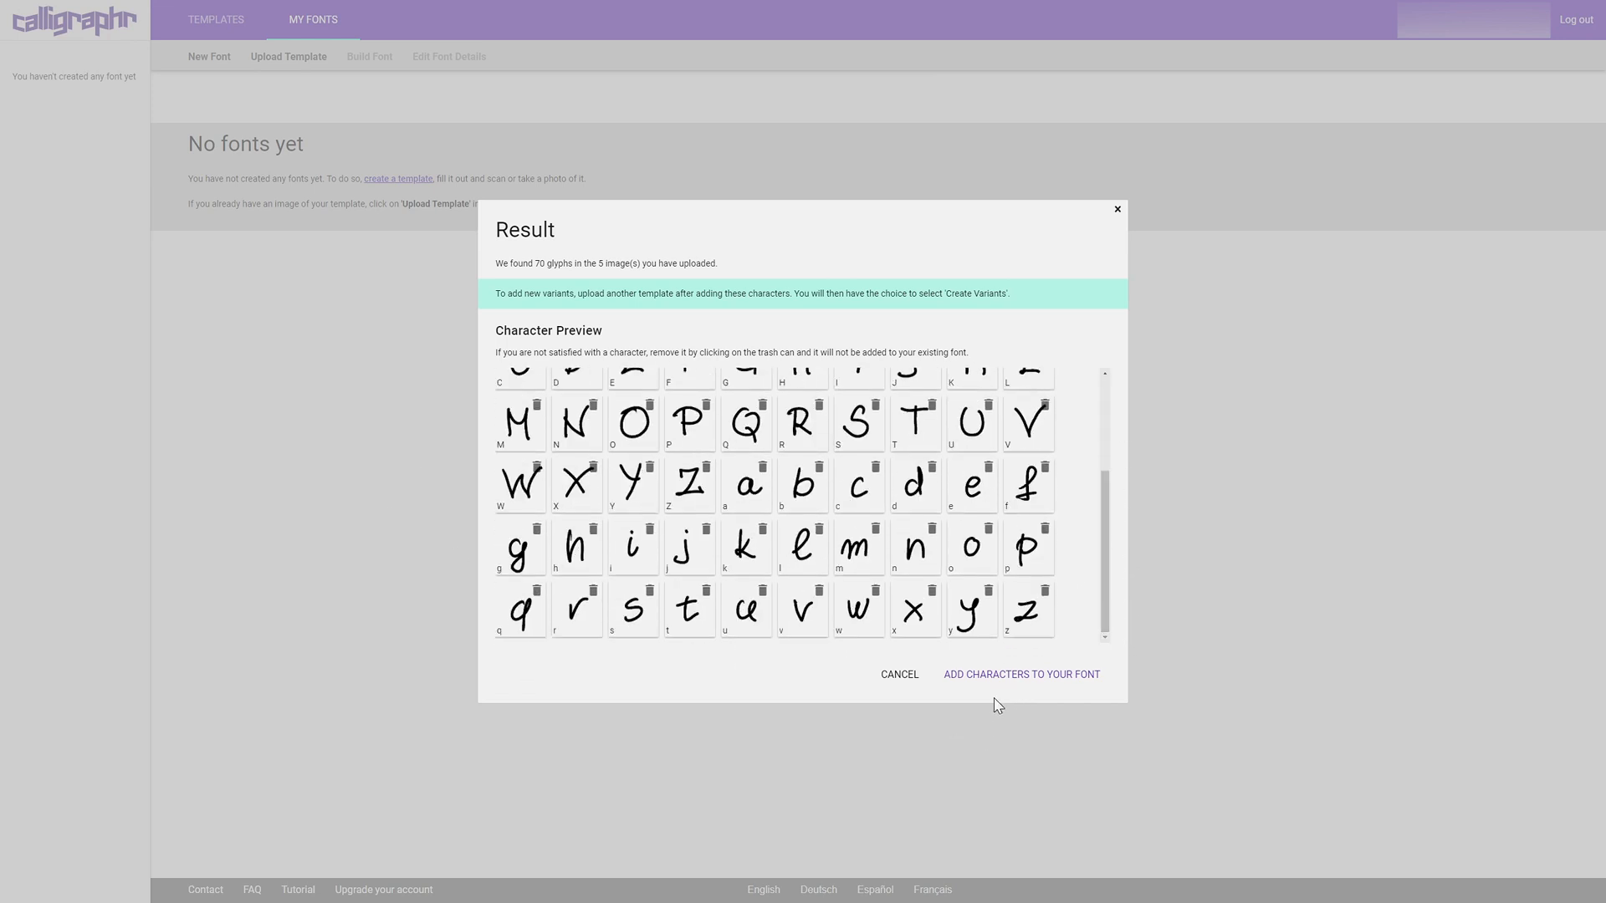
Add the 70 glyphs to MyFont and bring up its font details editor.
left_click(1020, 674)
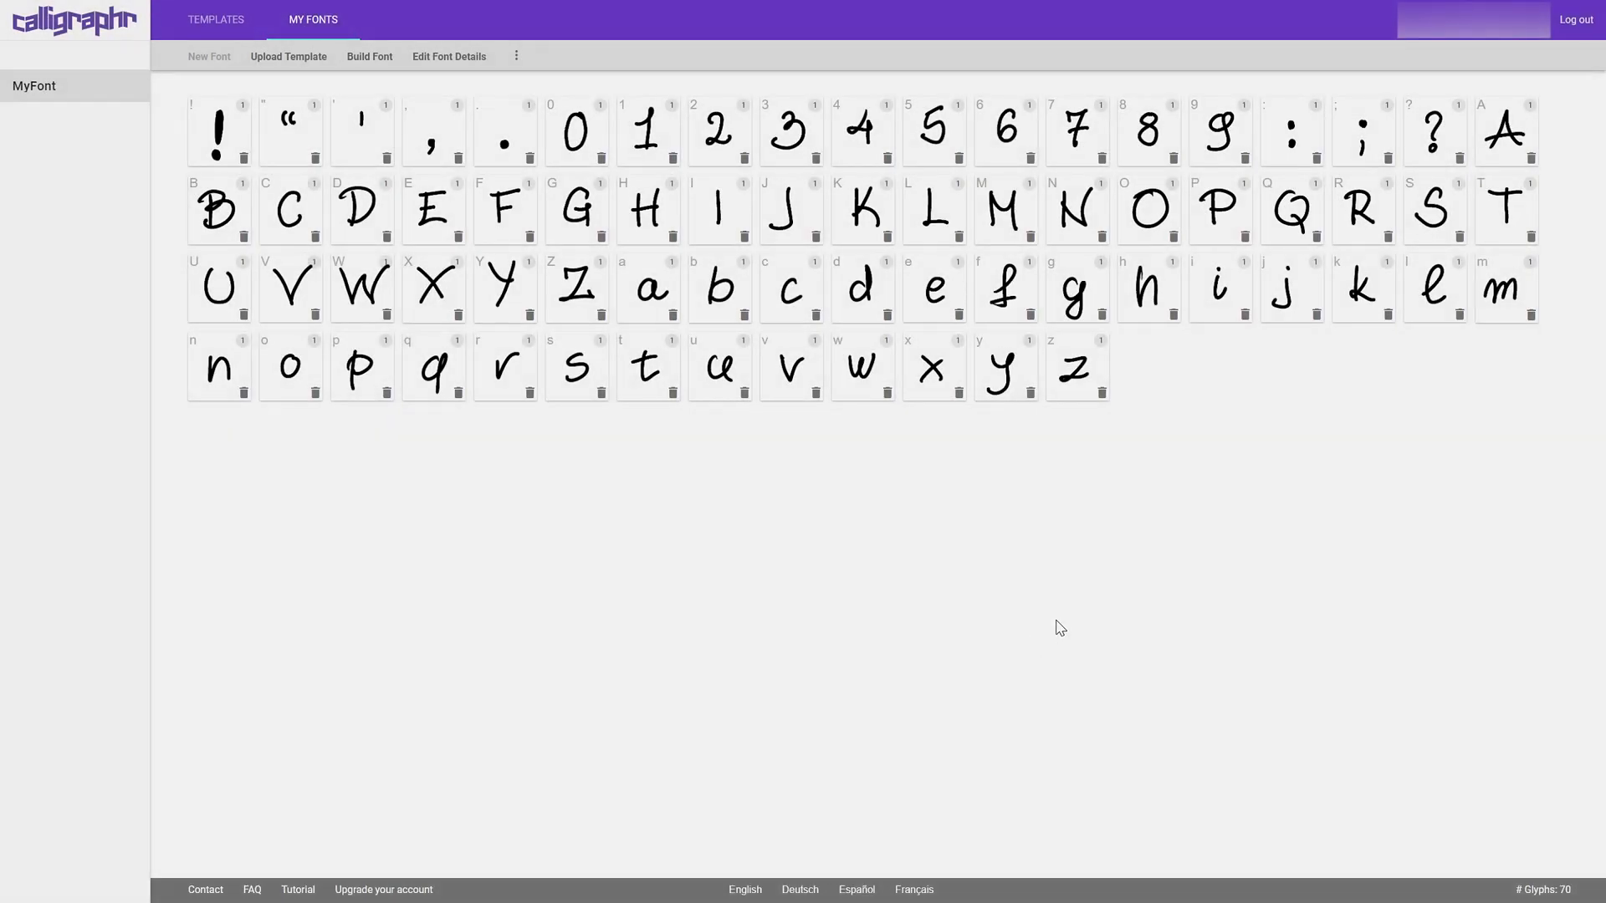
mouse_move(453, 345)
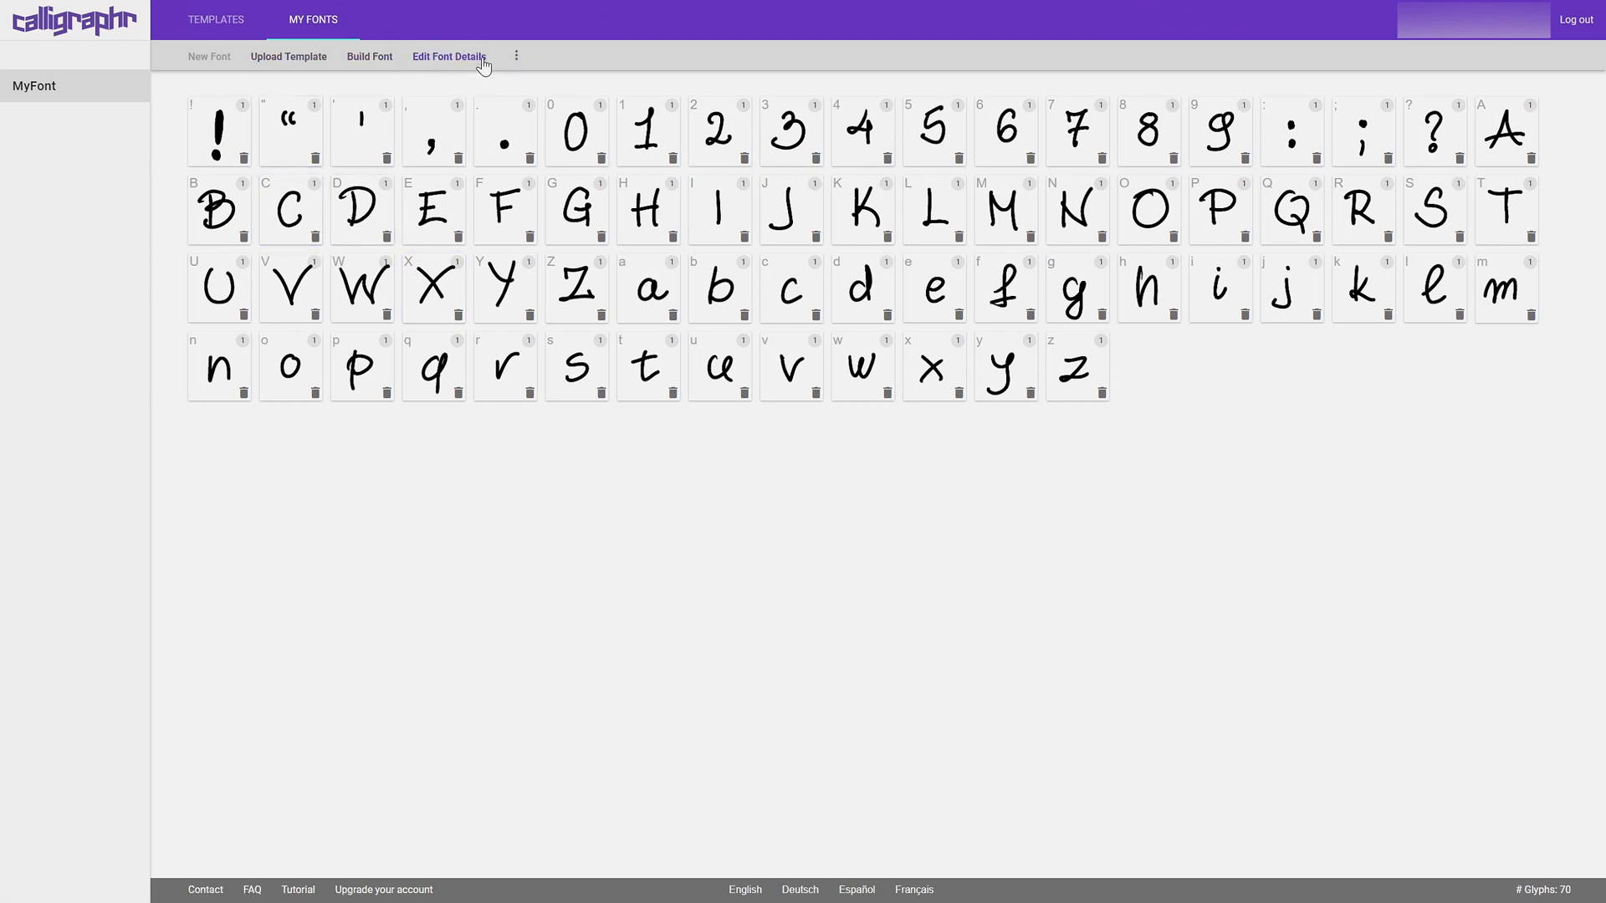
mouse_move(368, 57)
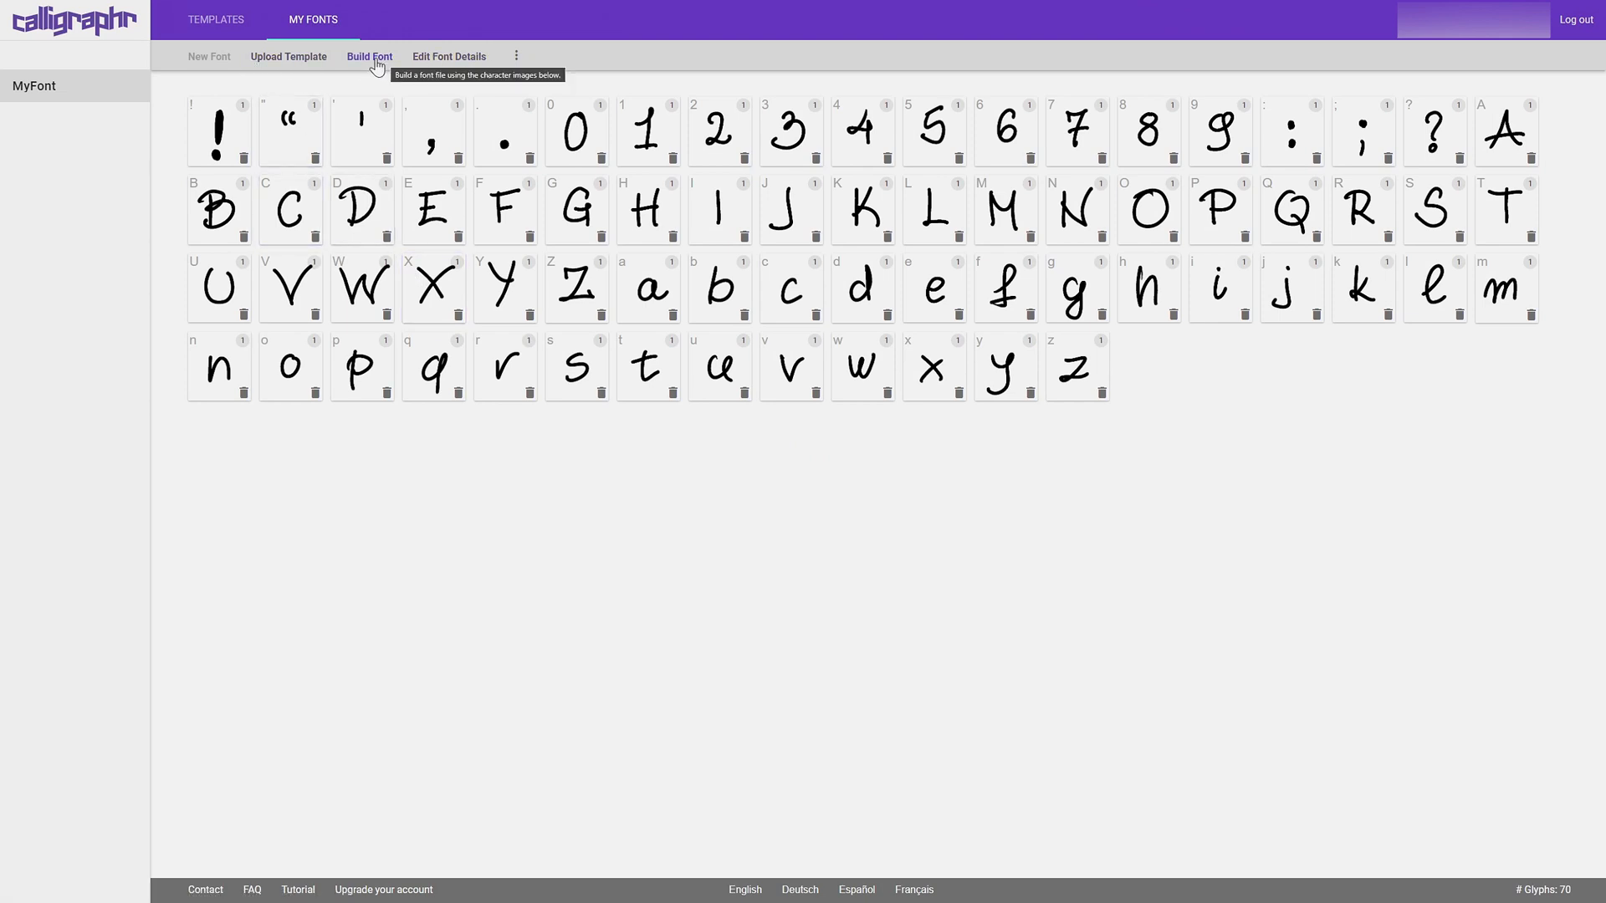
mouse_move(448, 56)
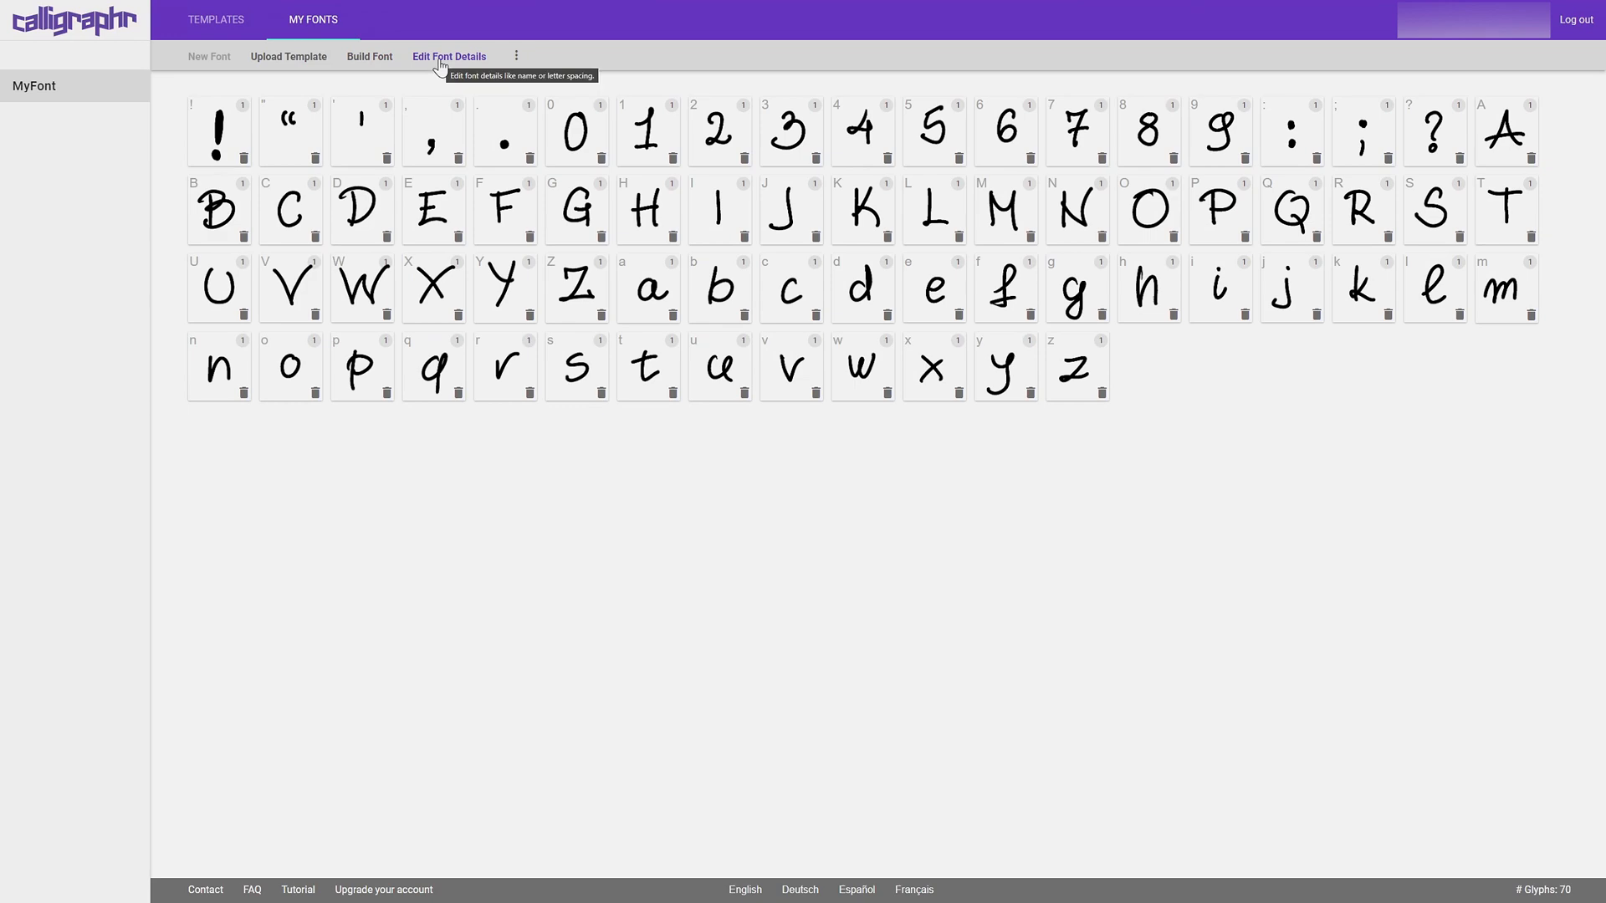
left_click(448, 56)
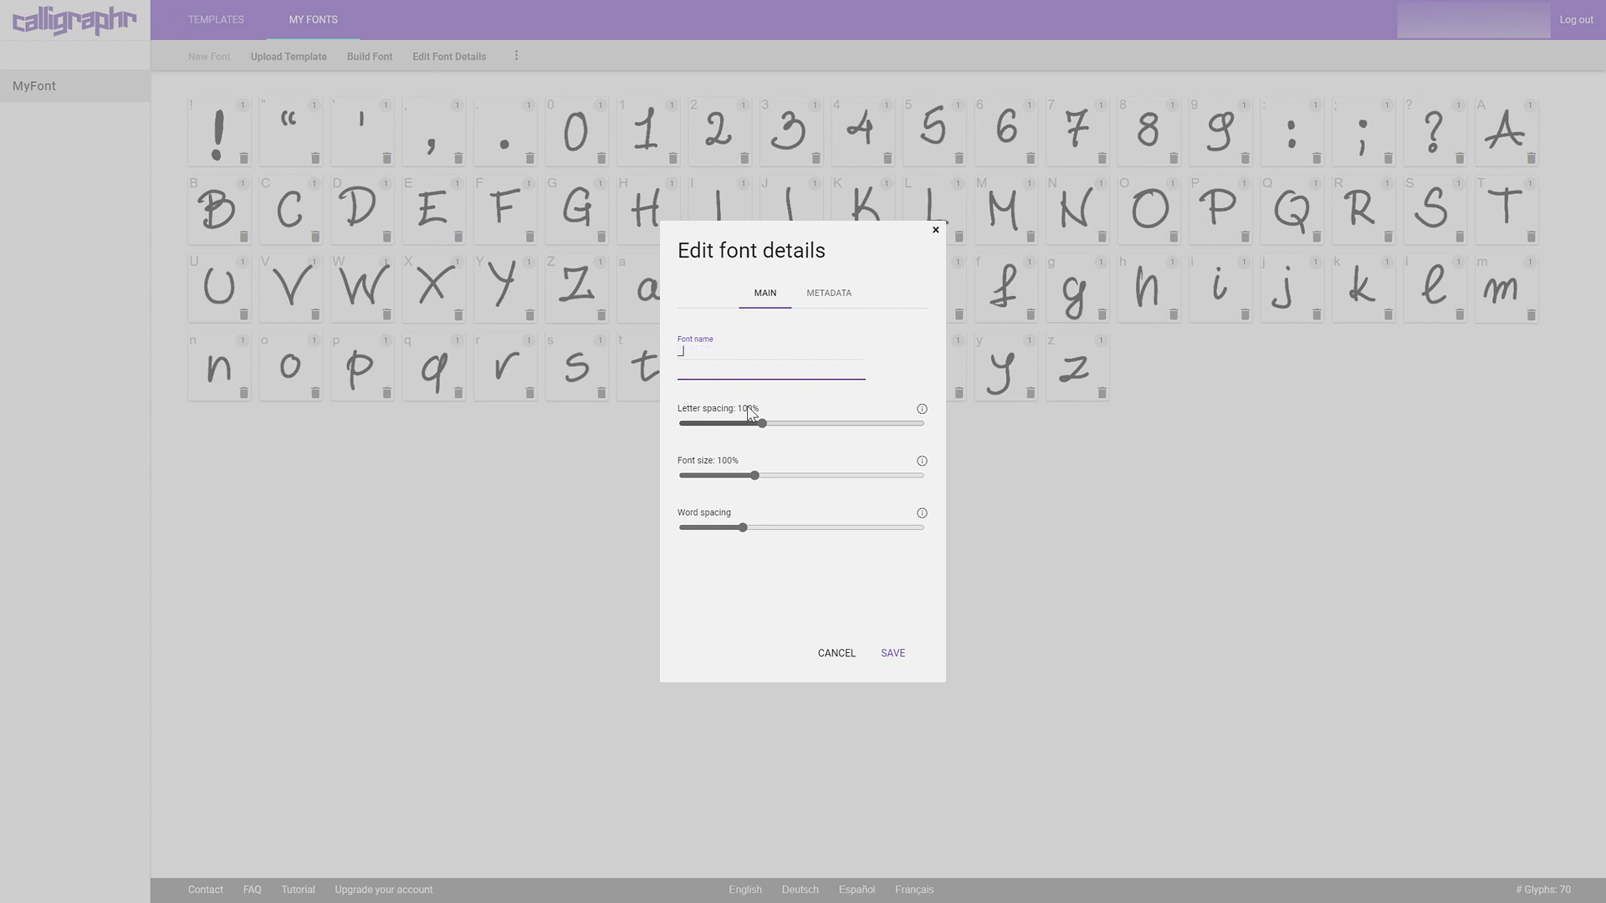
Enter '_MDG_ExampleFont_1' as the font name.
type("_MDG")
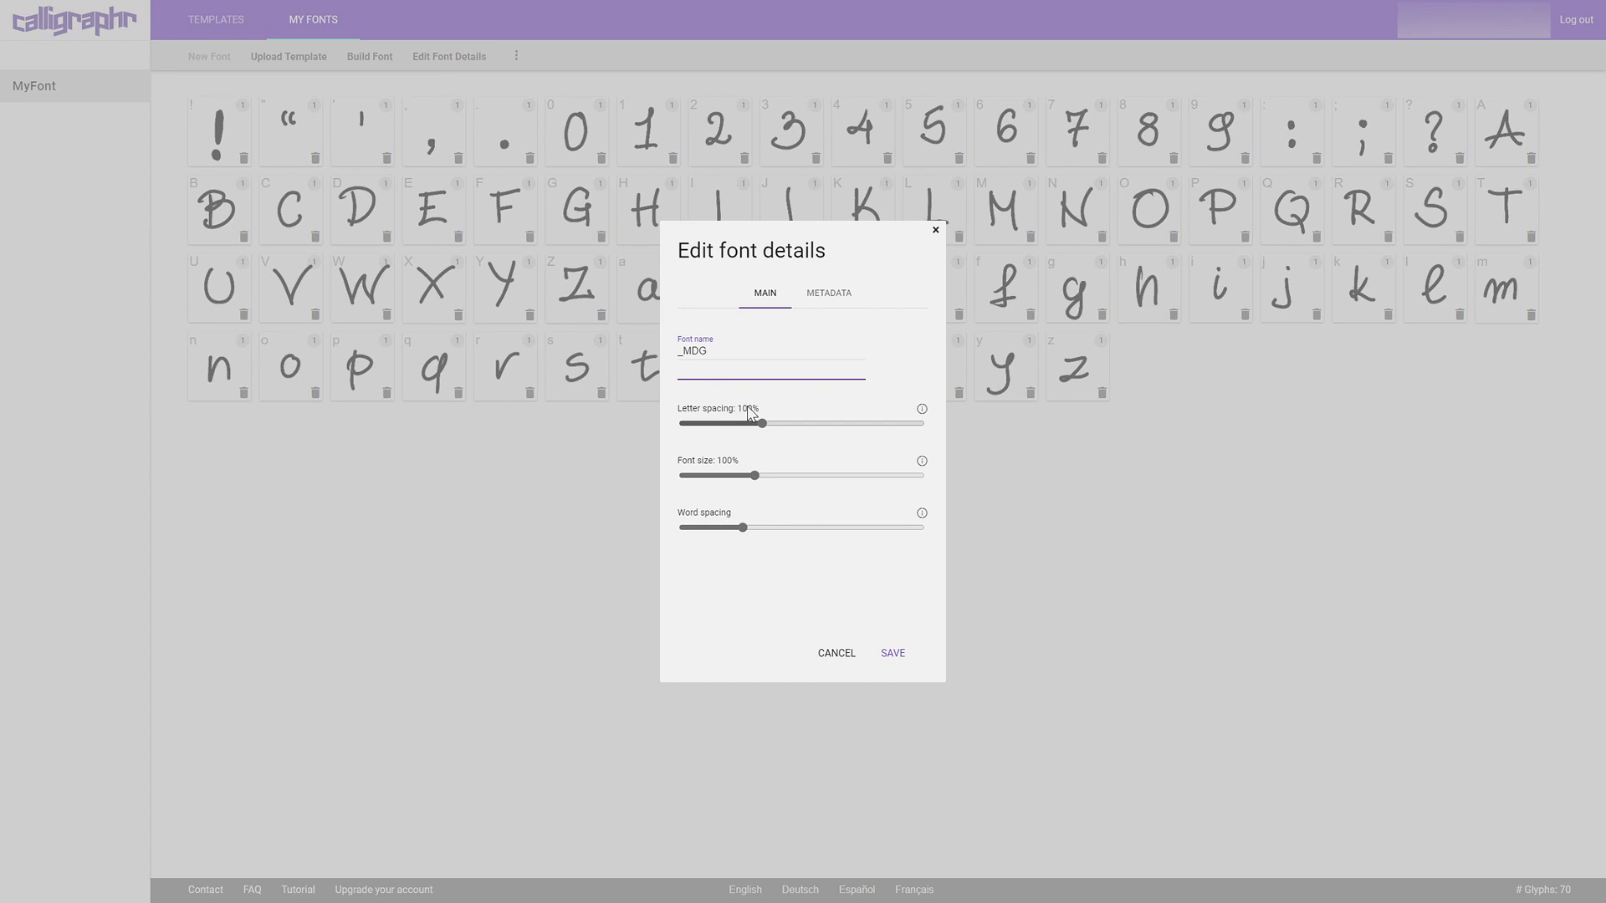
type("_Exa")
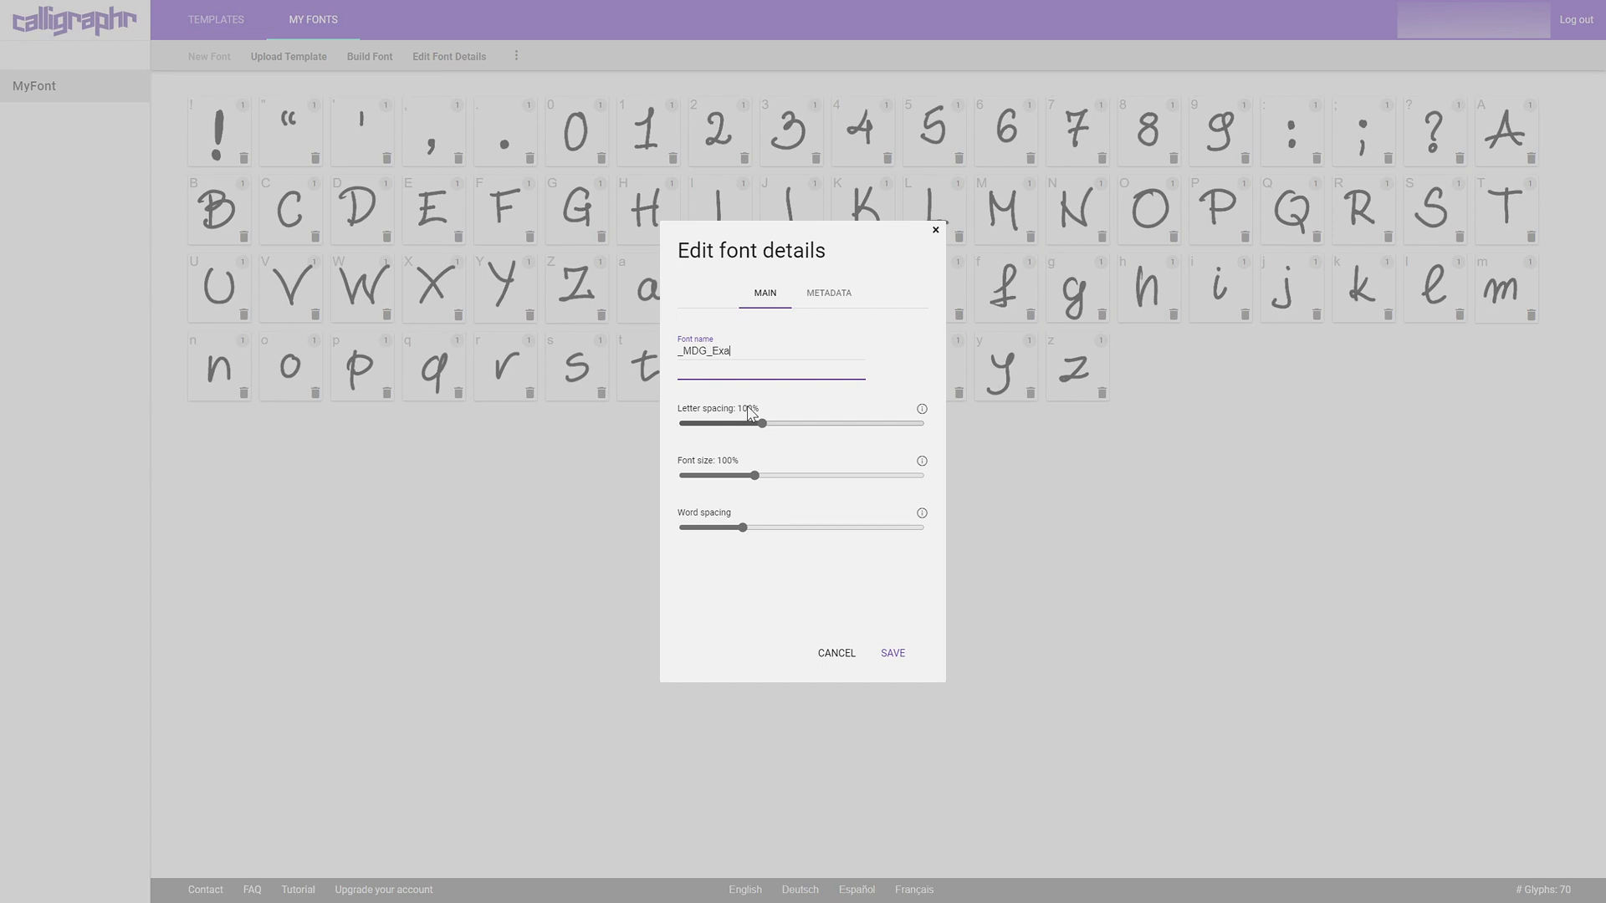
type("mpleFont")
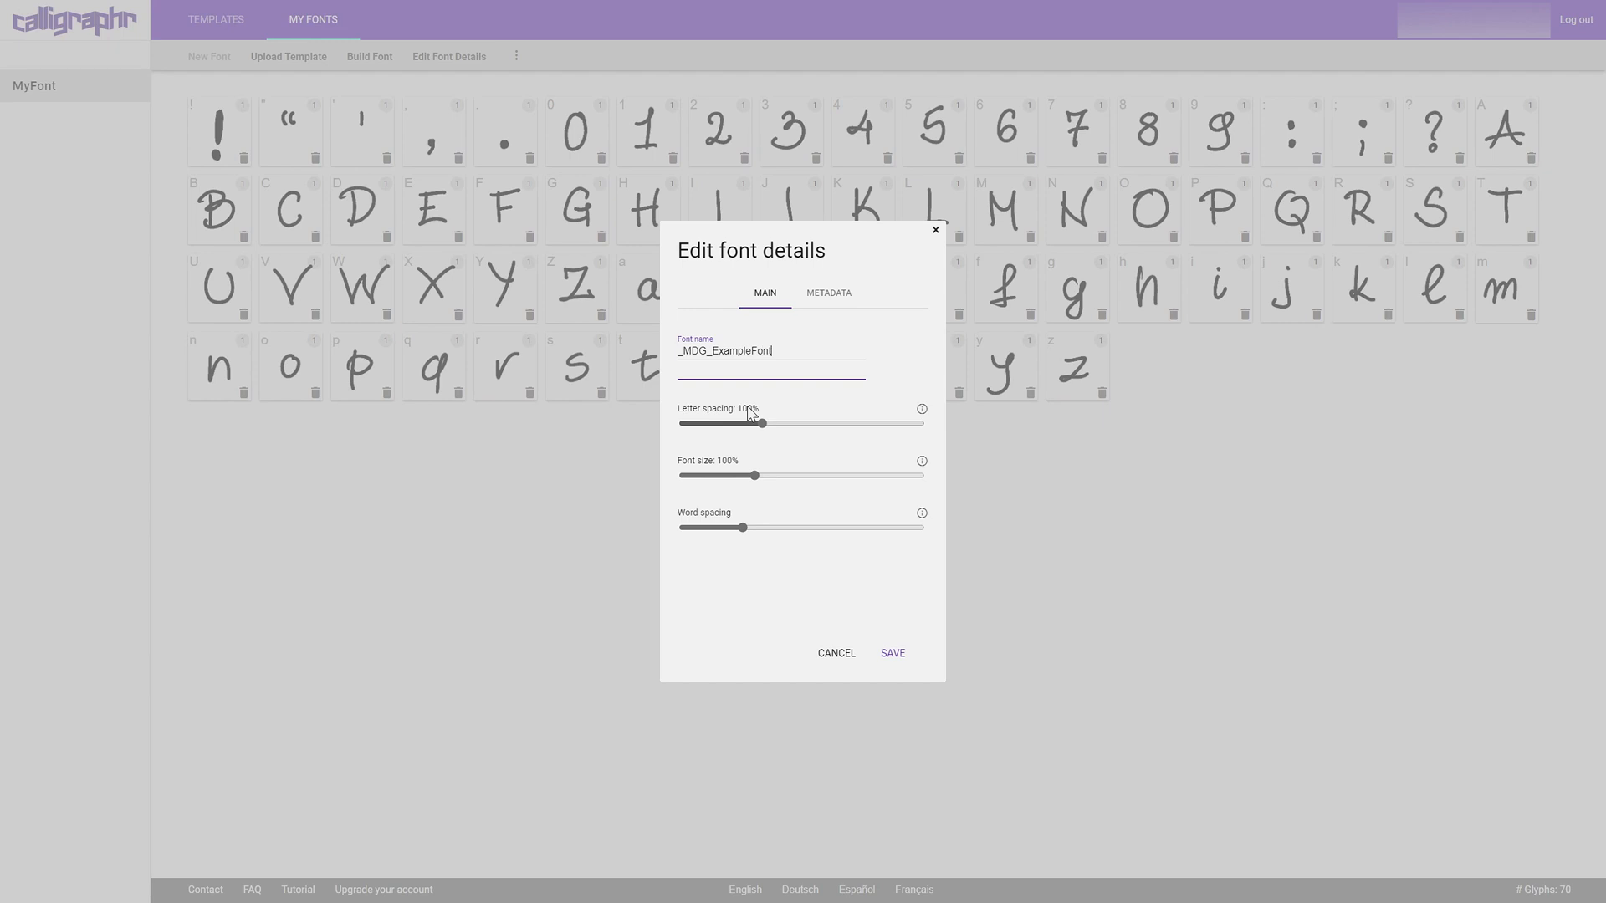
type("_1")
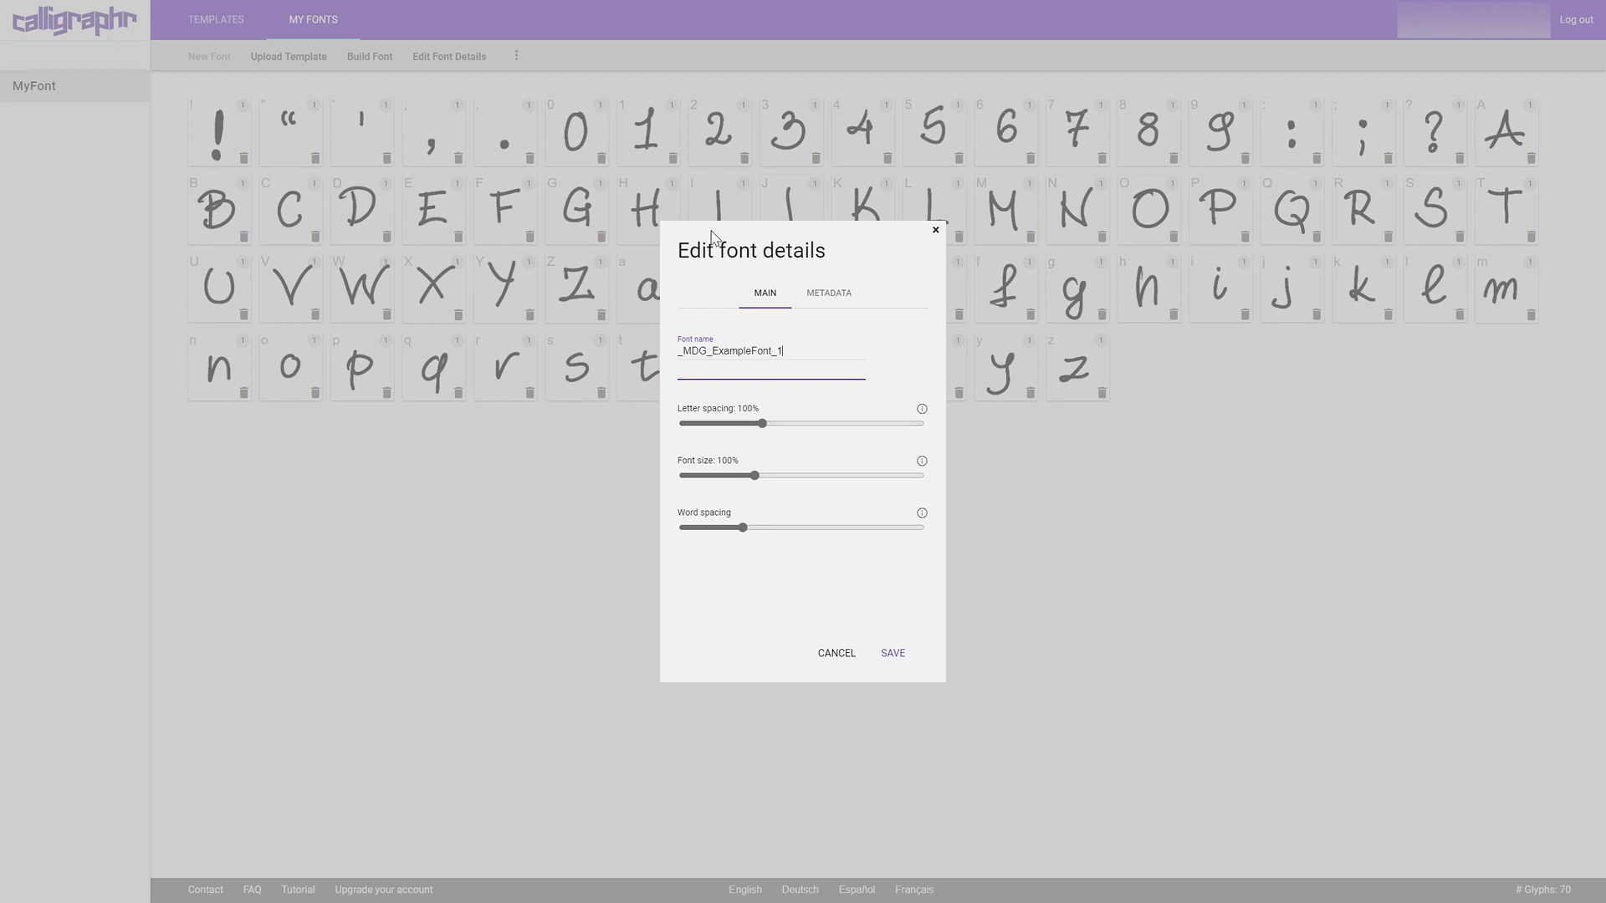
mouse_move(664, 408)
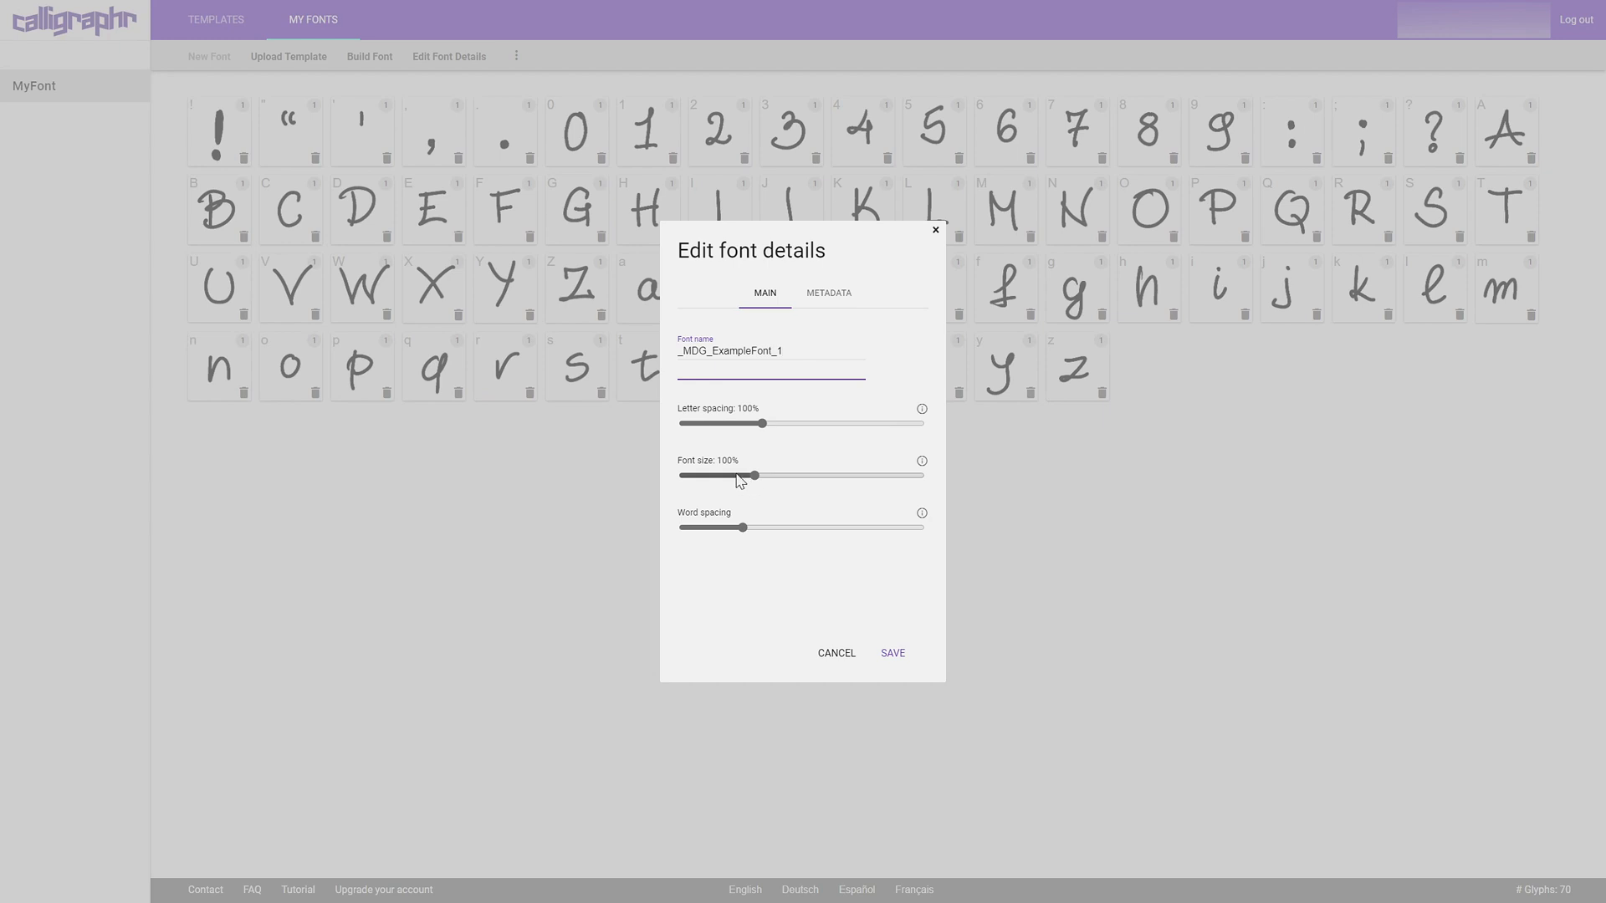
mouse_move(941, 493)
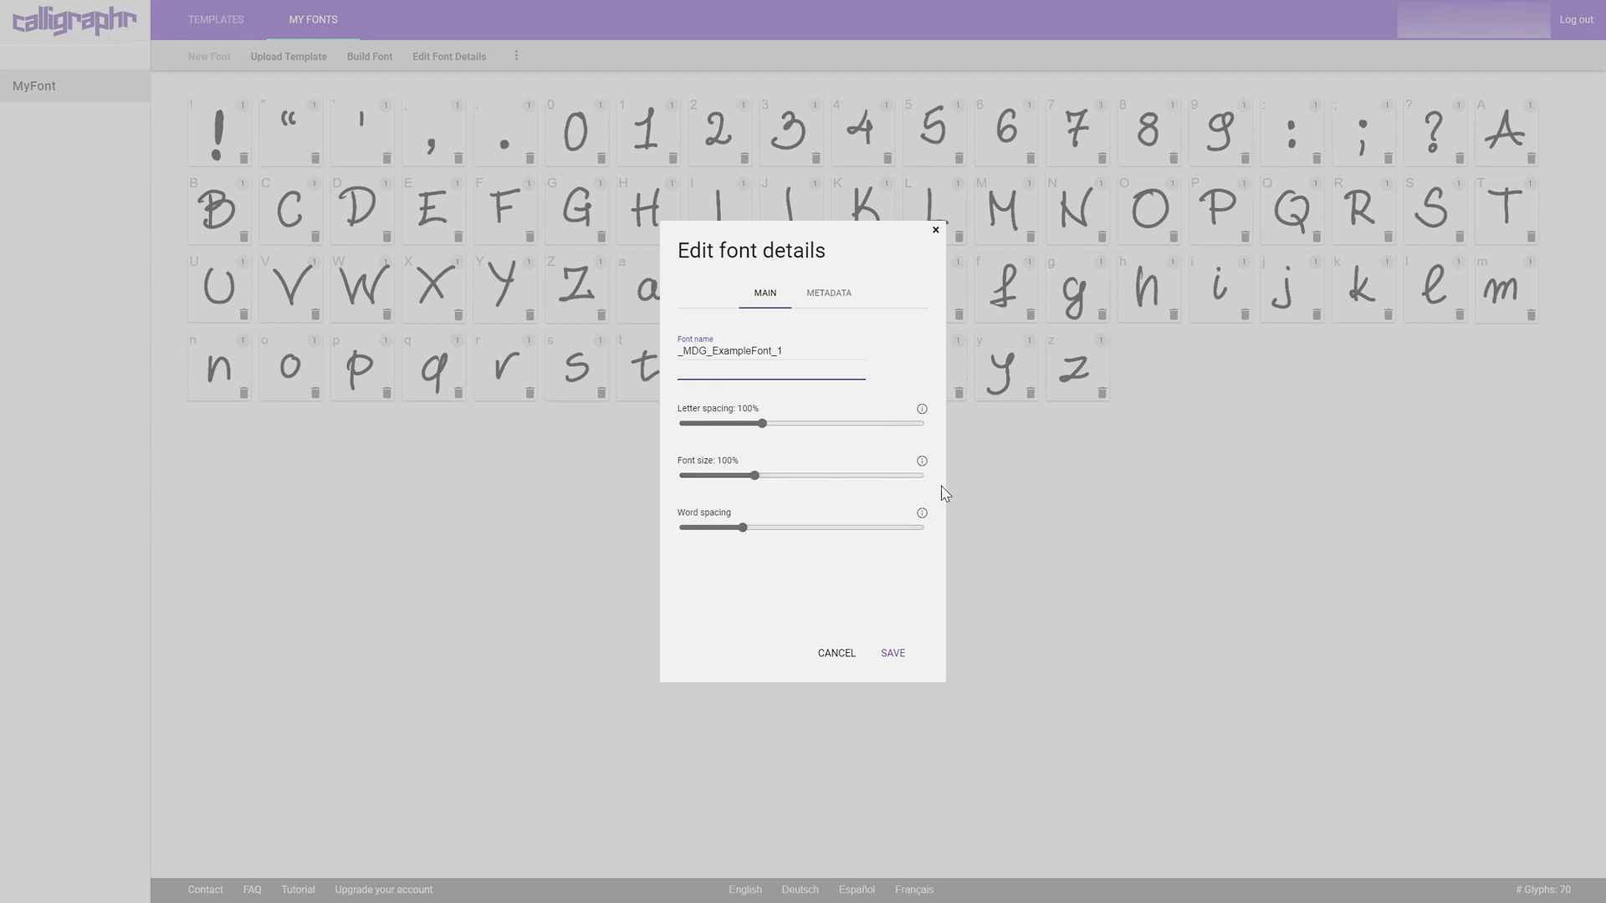
mouse_move(769, 321)
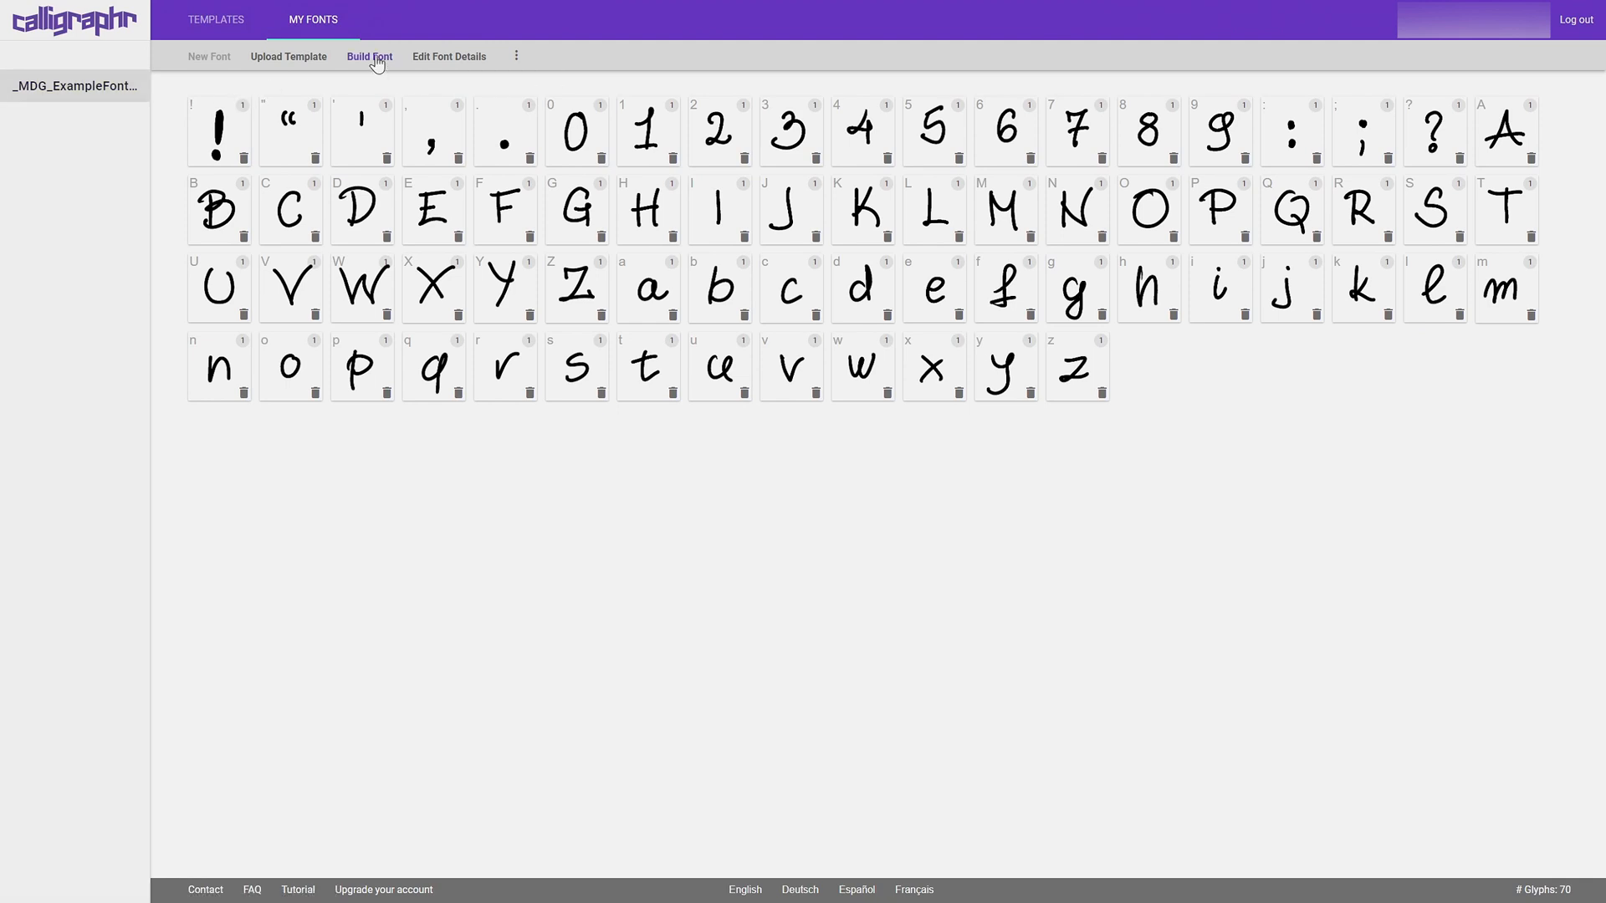
Build the font files for _MDG_ExampleFont_1 with randomized characters off.
left_click(368, 56)
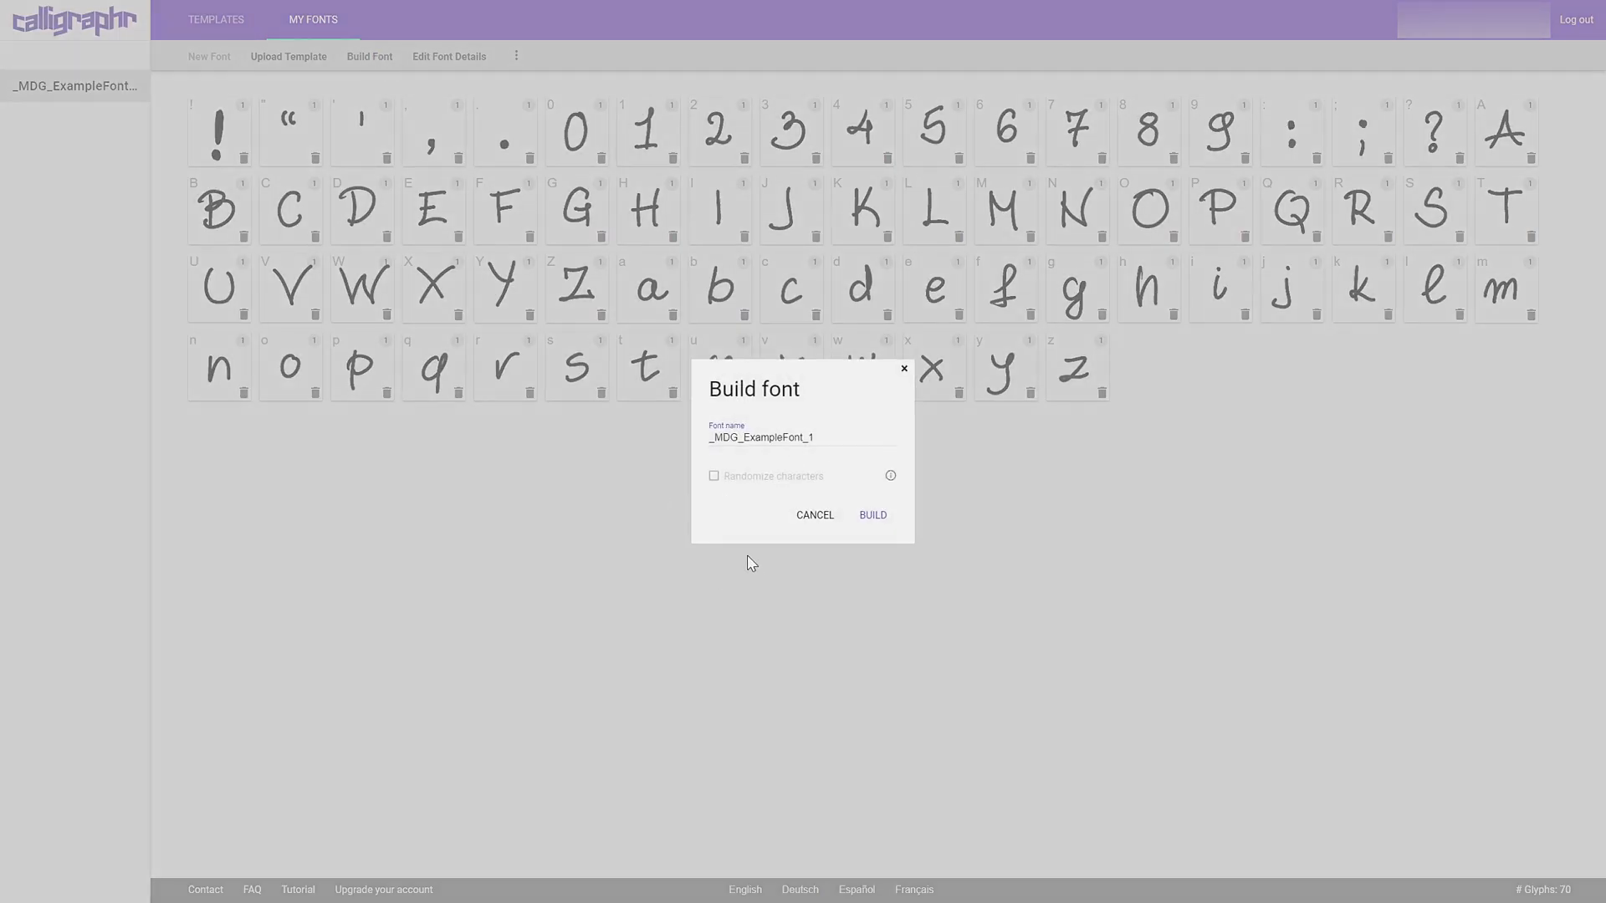
mouse_move(696, 468)
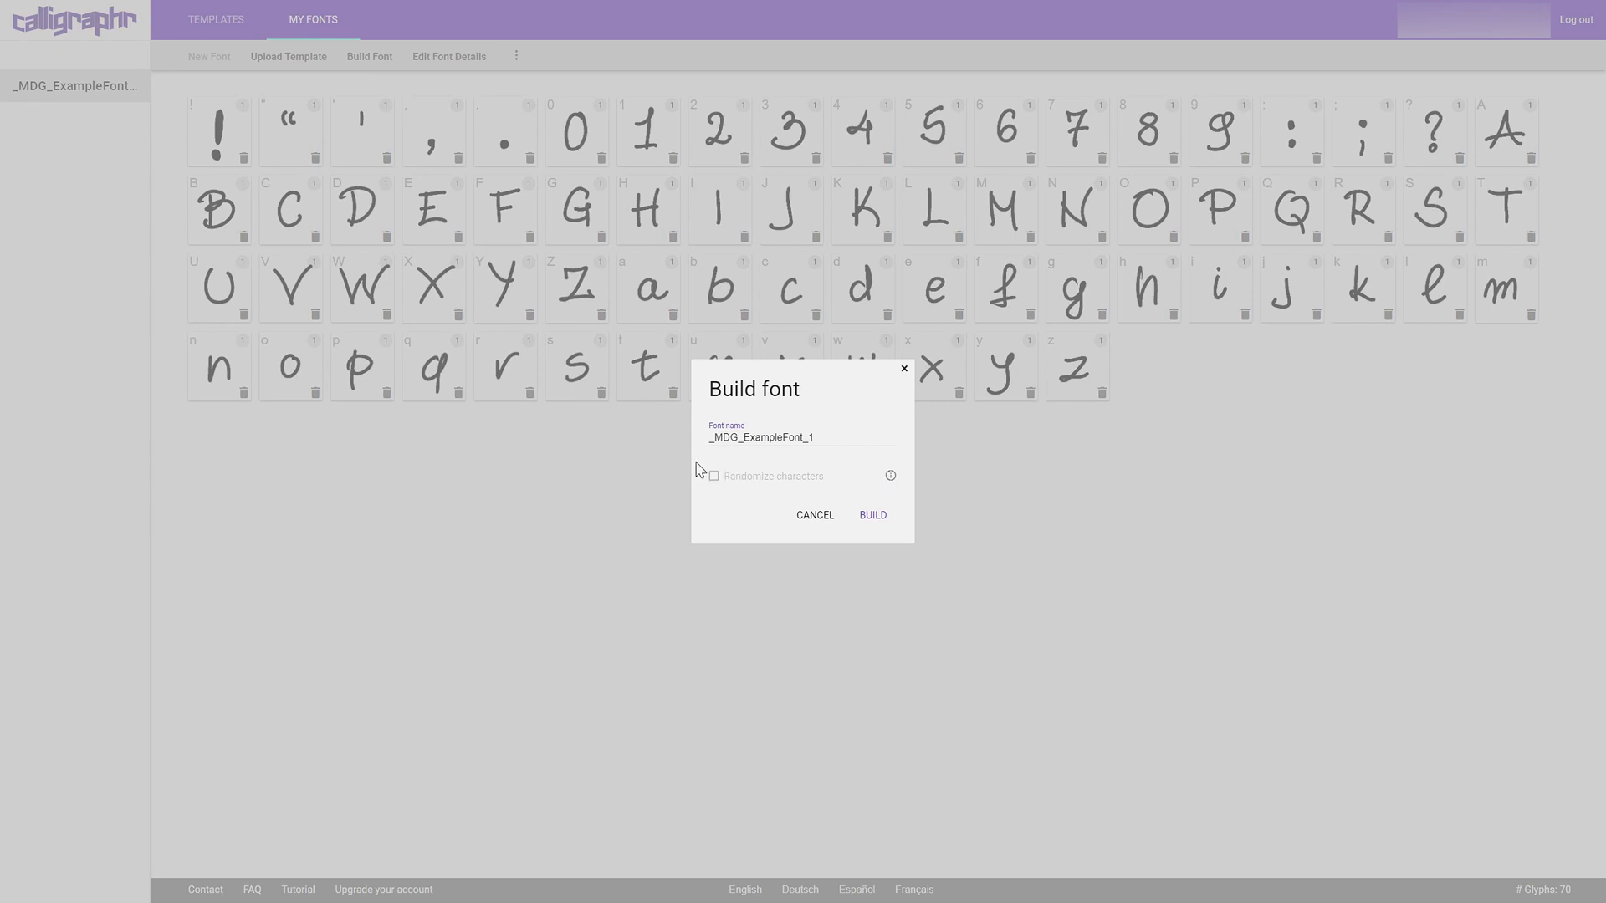
mouse_move(904, 457)
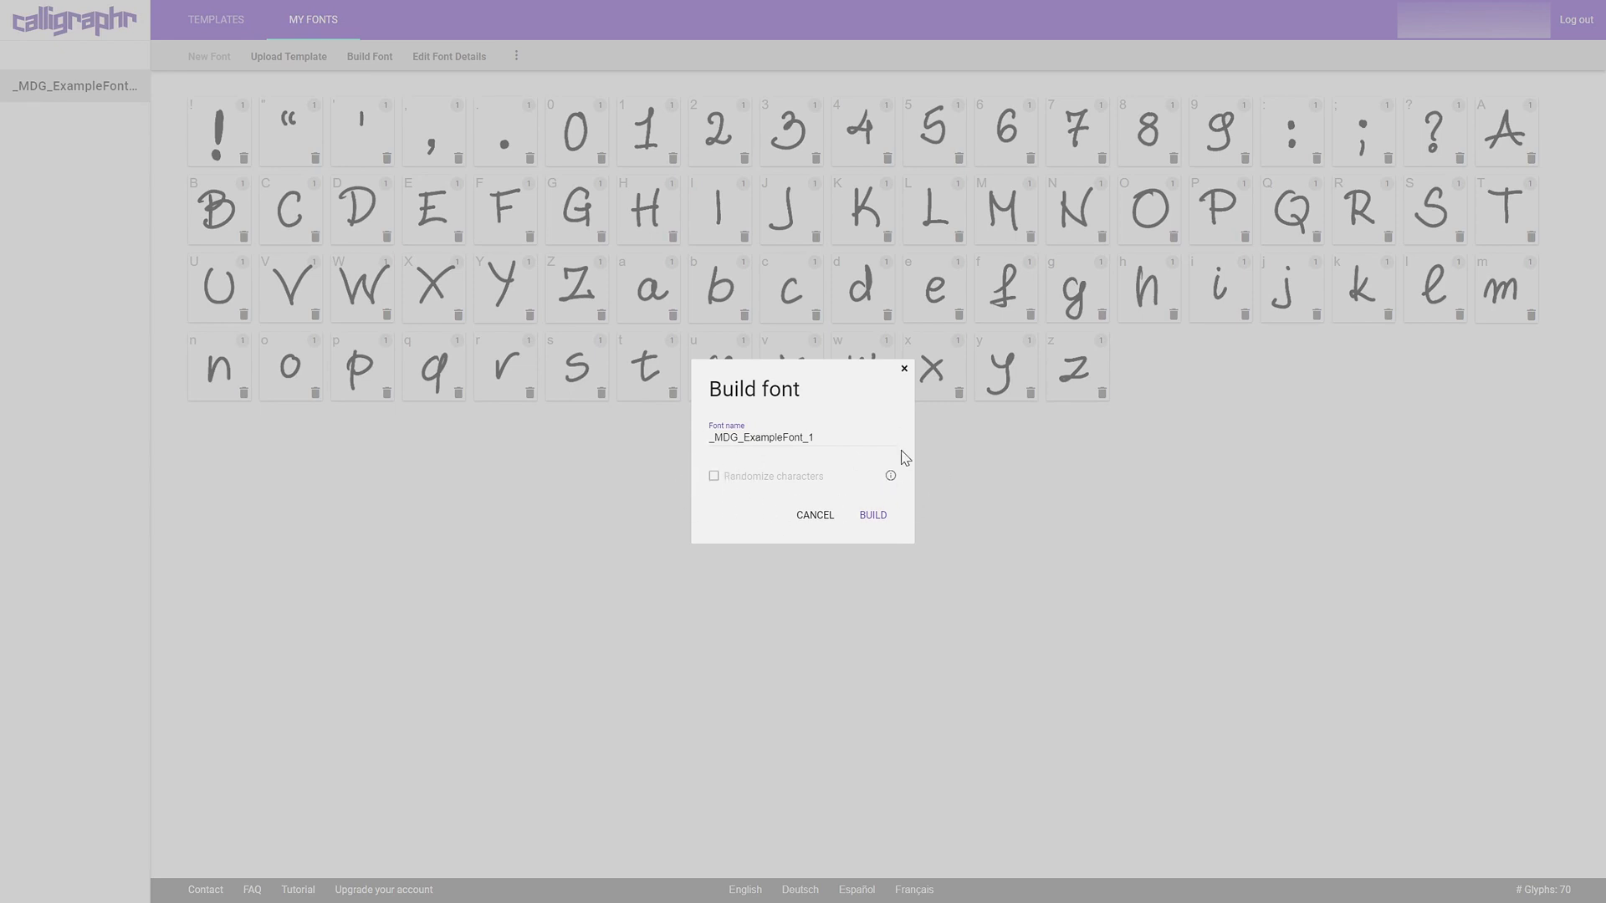
mouse_move(841, 492)
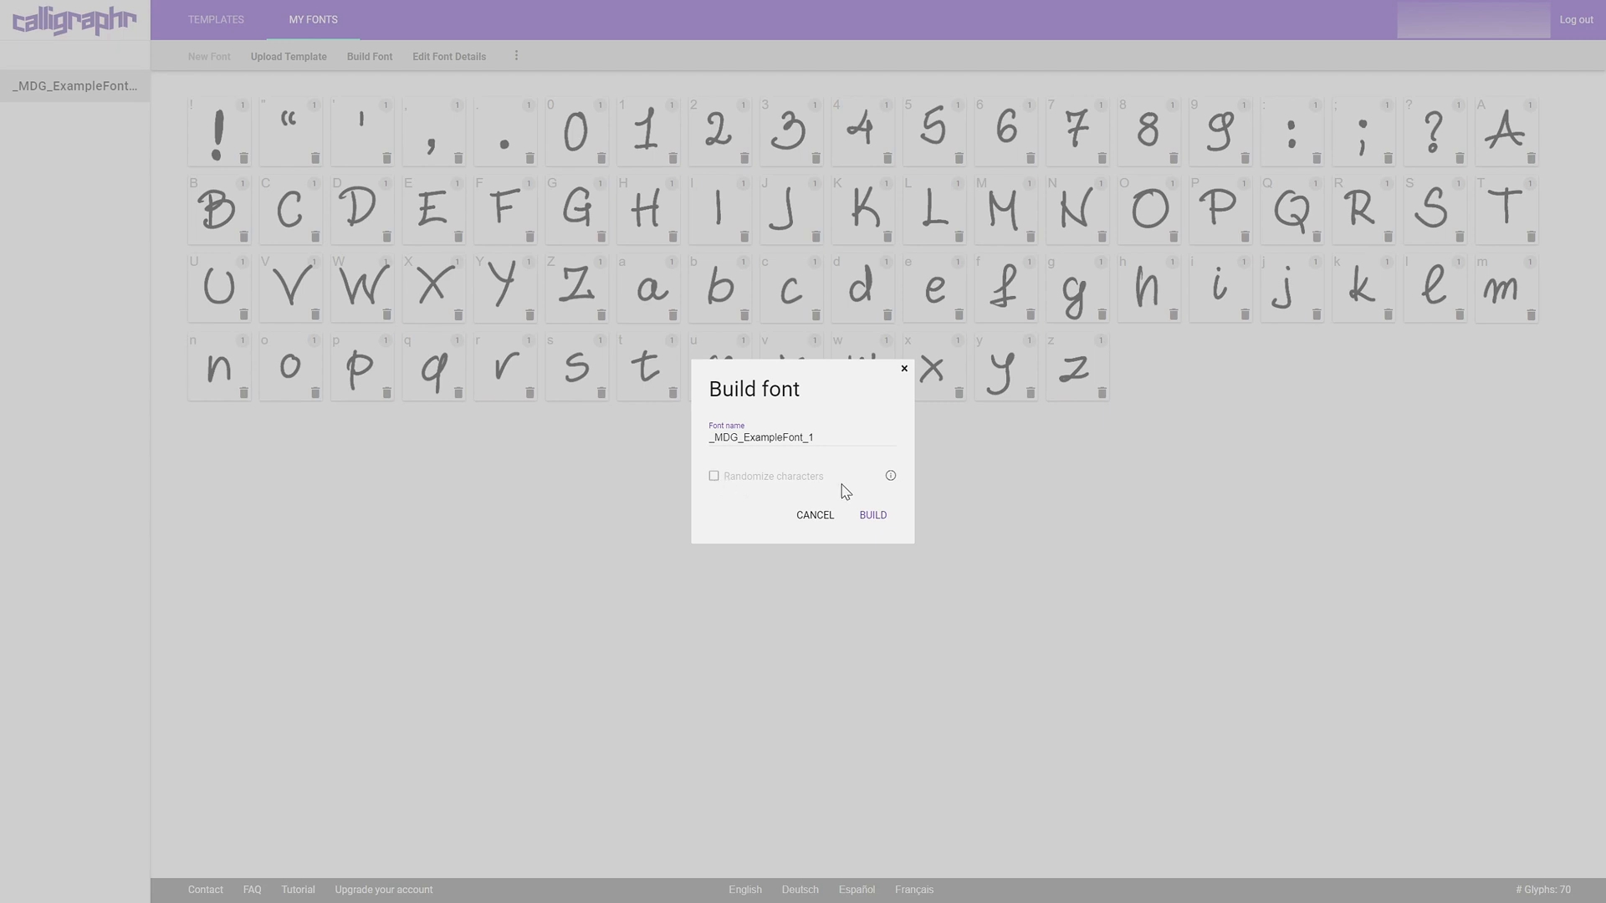
mouse_move(808, 537)
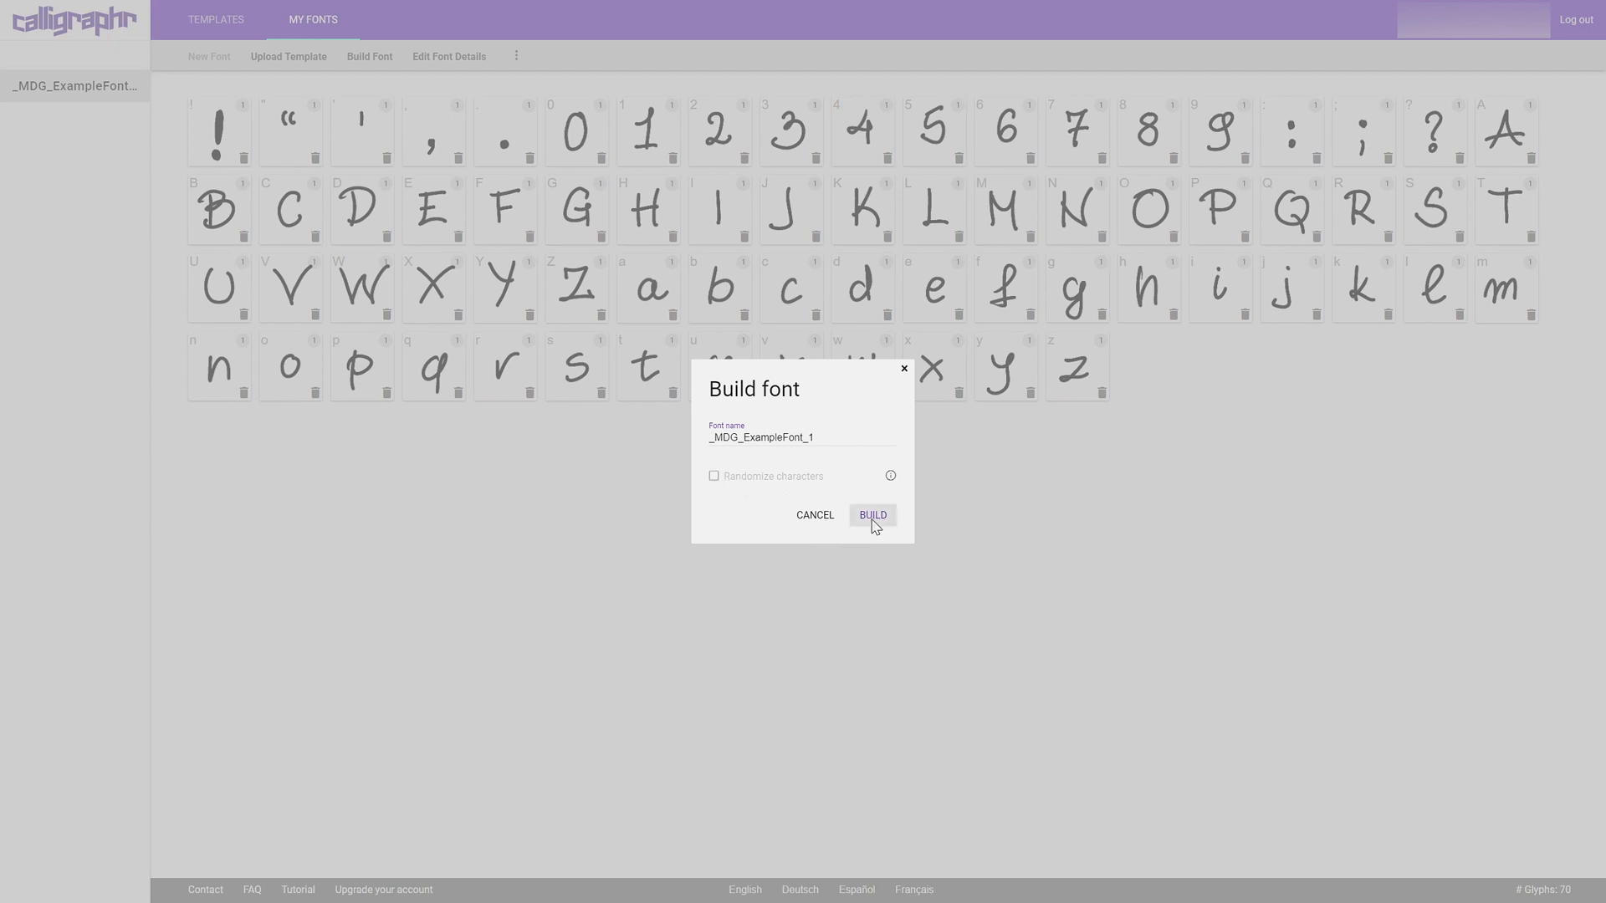
left_click(871, 515)
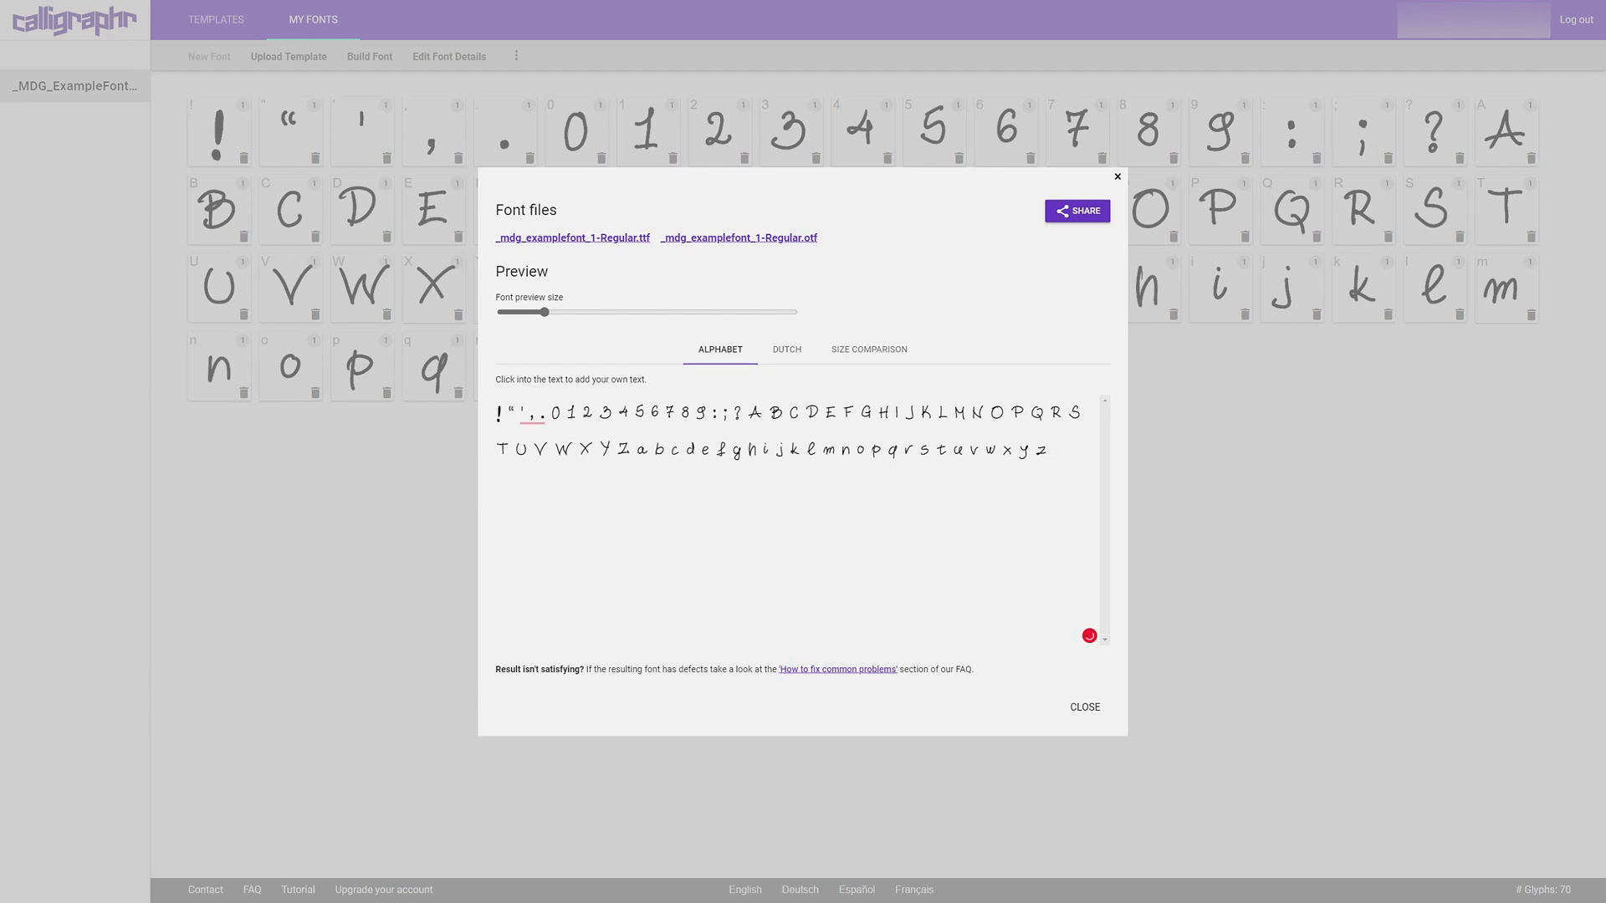
Extend the preview text with 'Which is pretty awesome! :D'.
type("Which")
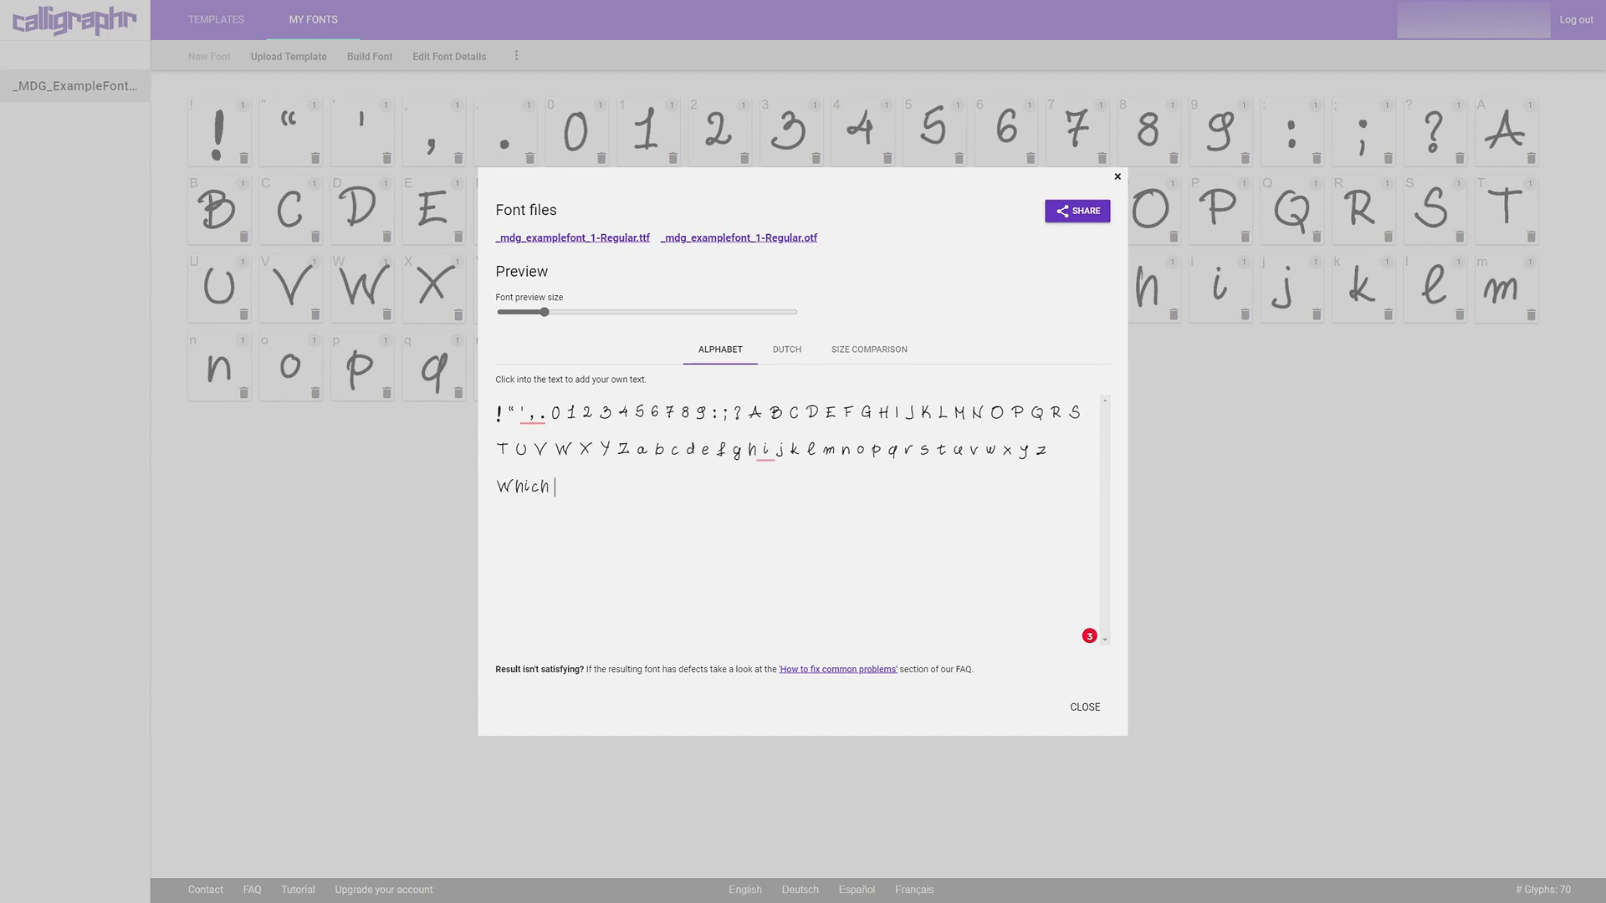
type("is pret")
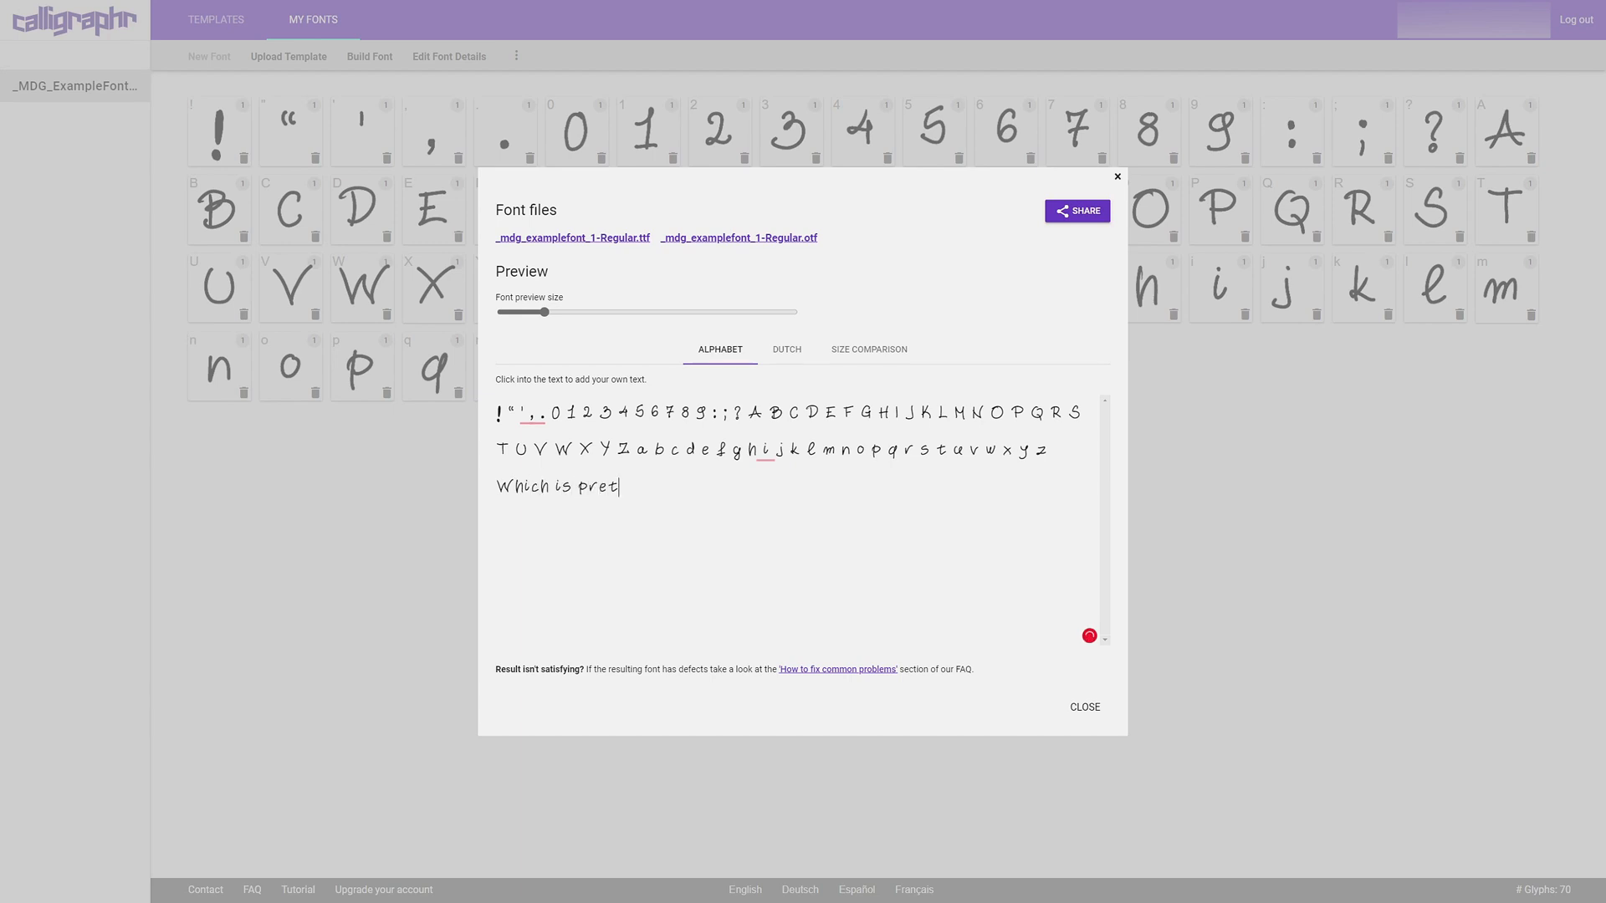
type("ty aw")
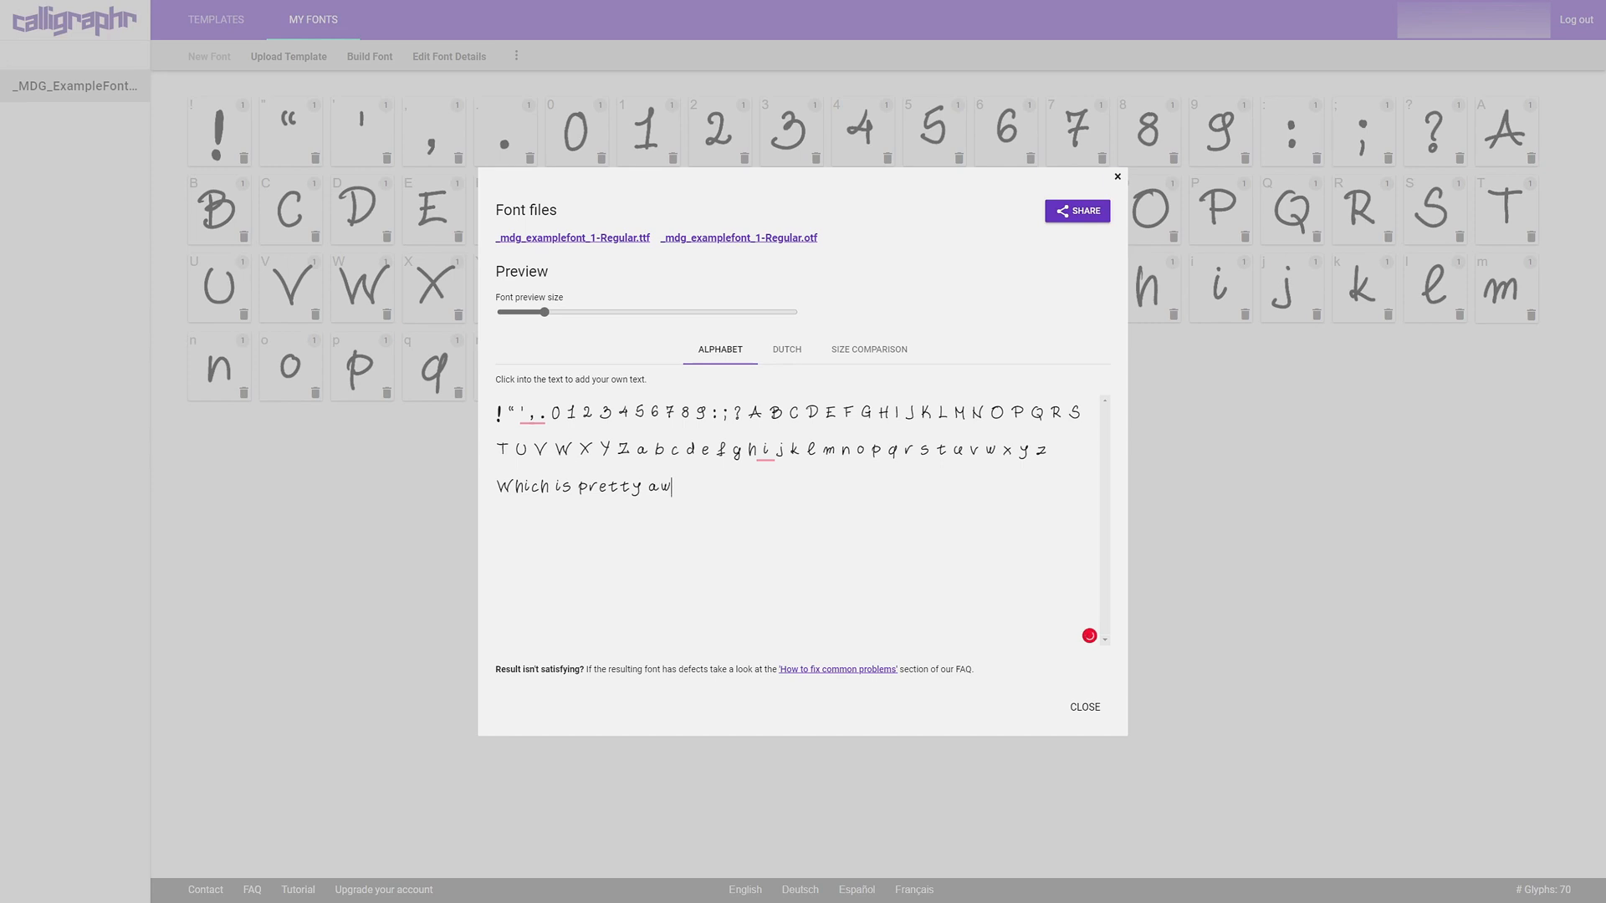
type("esome! :D")
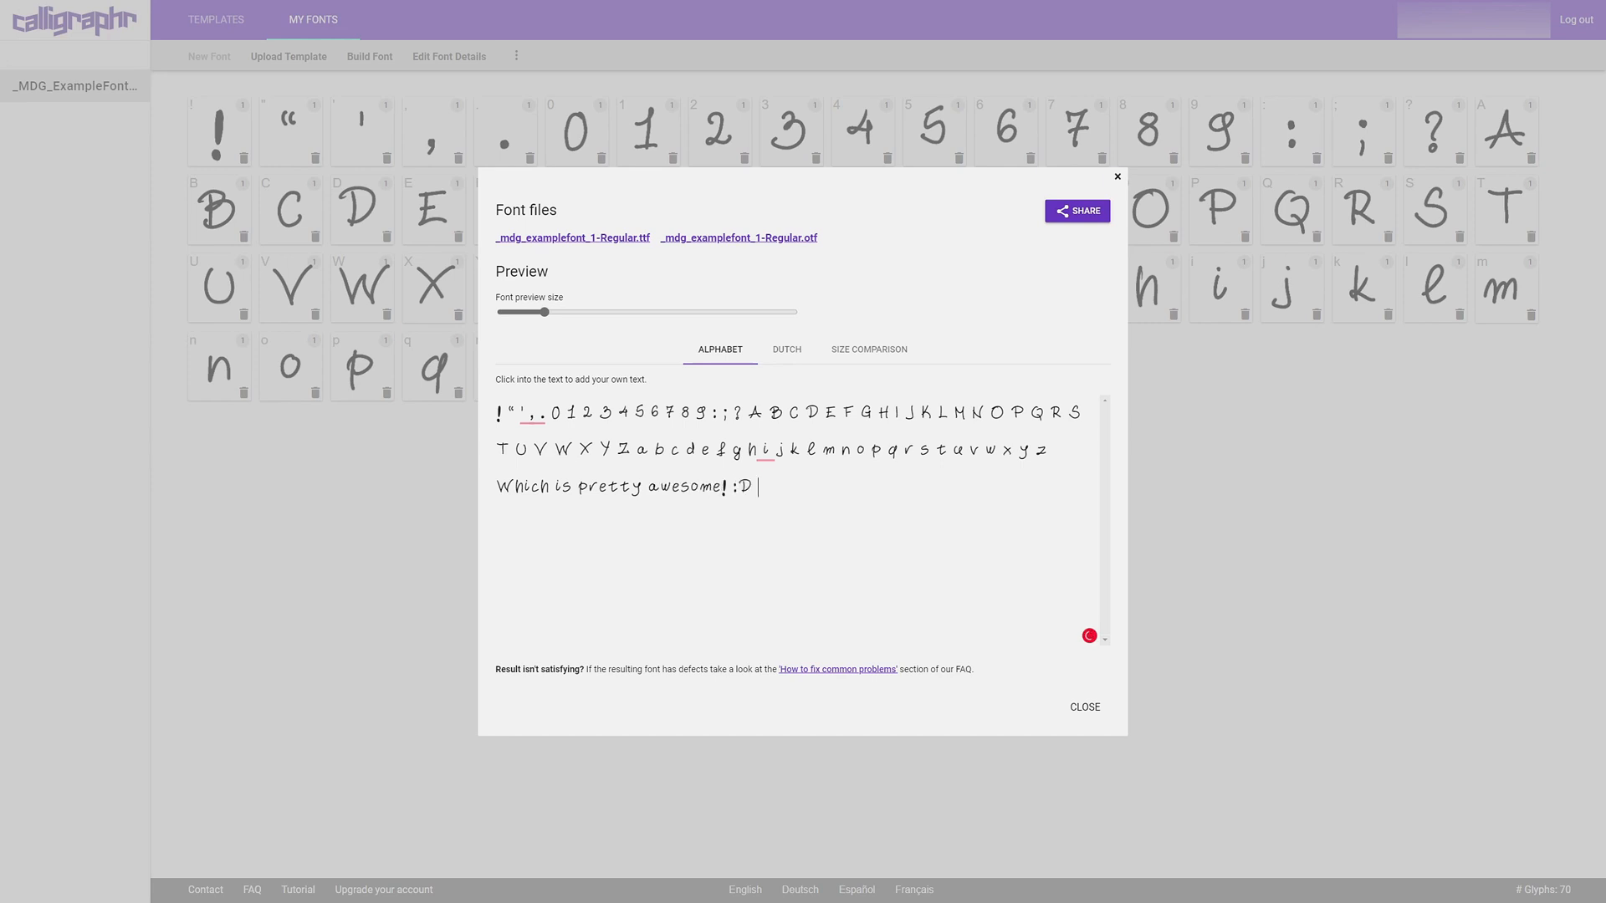
type(":")
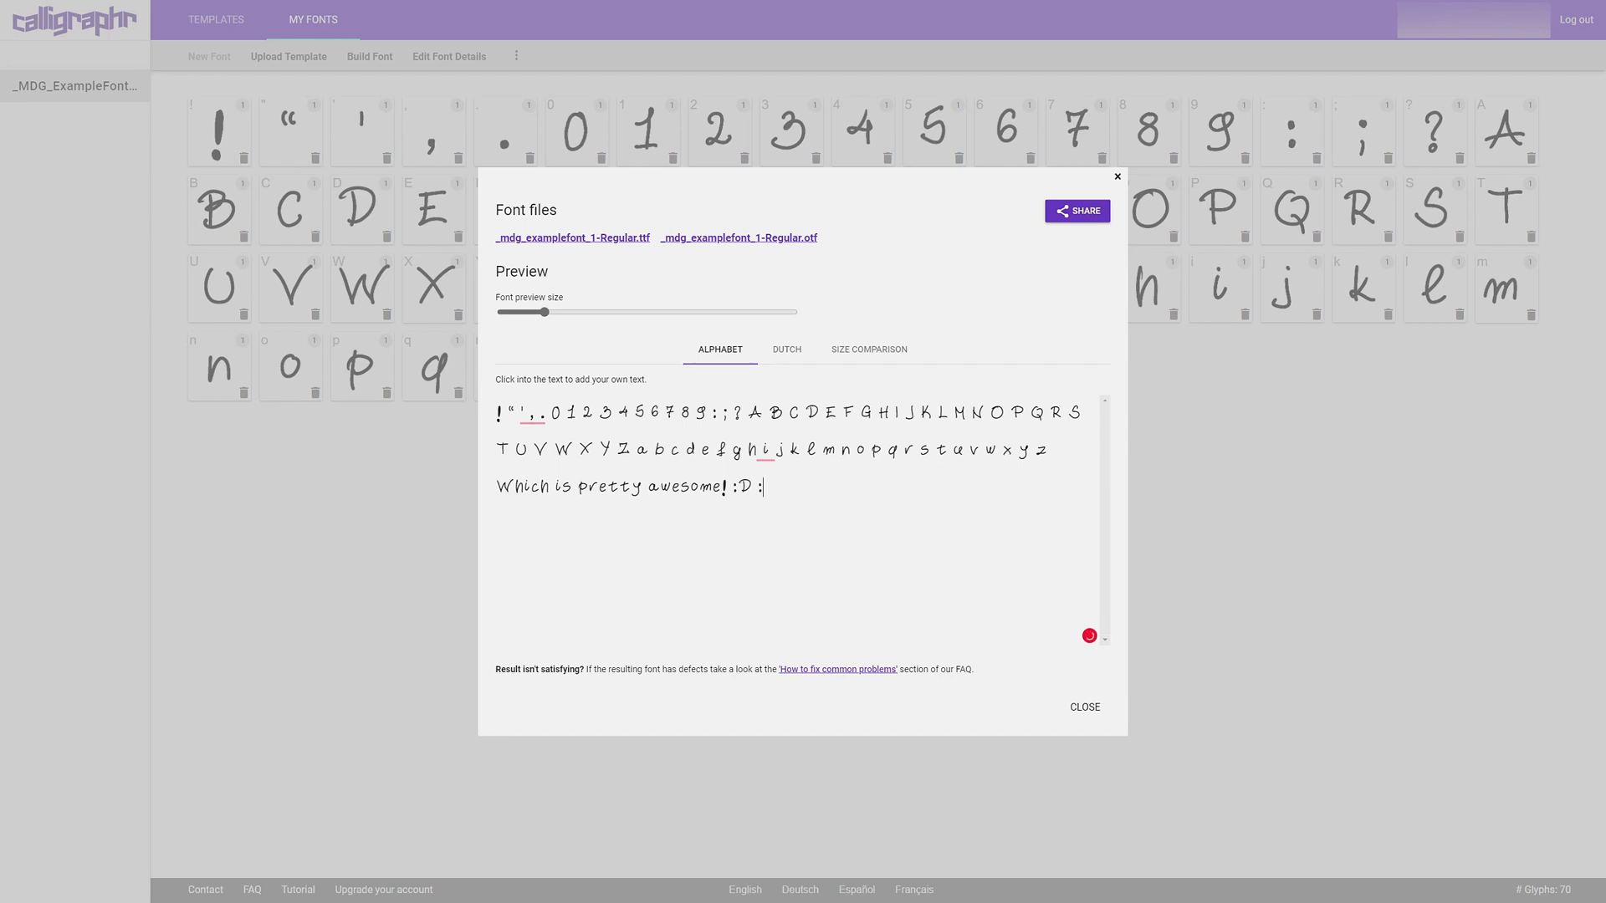
Add 'But overall, this is pretty friggin awesome! and so much fun!!!' to the preview.
type("Bu")
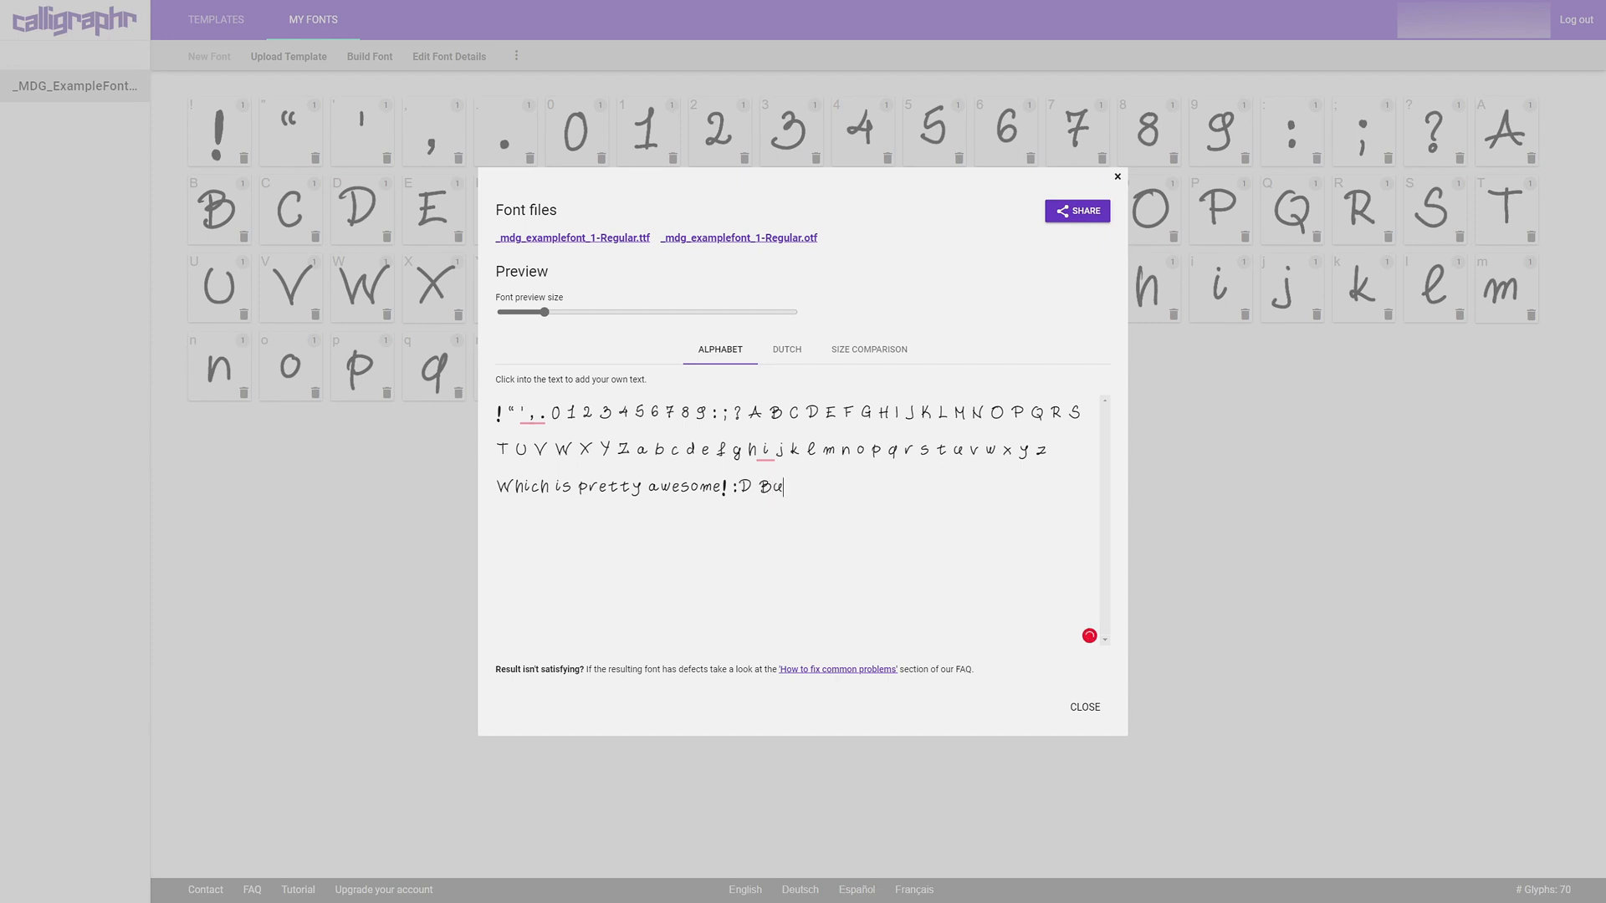
type("t overall,")
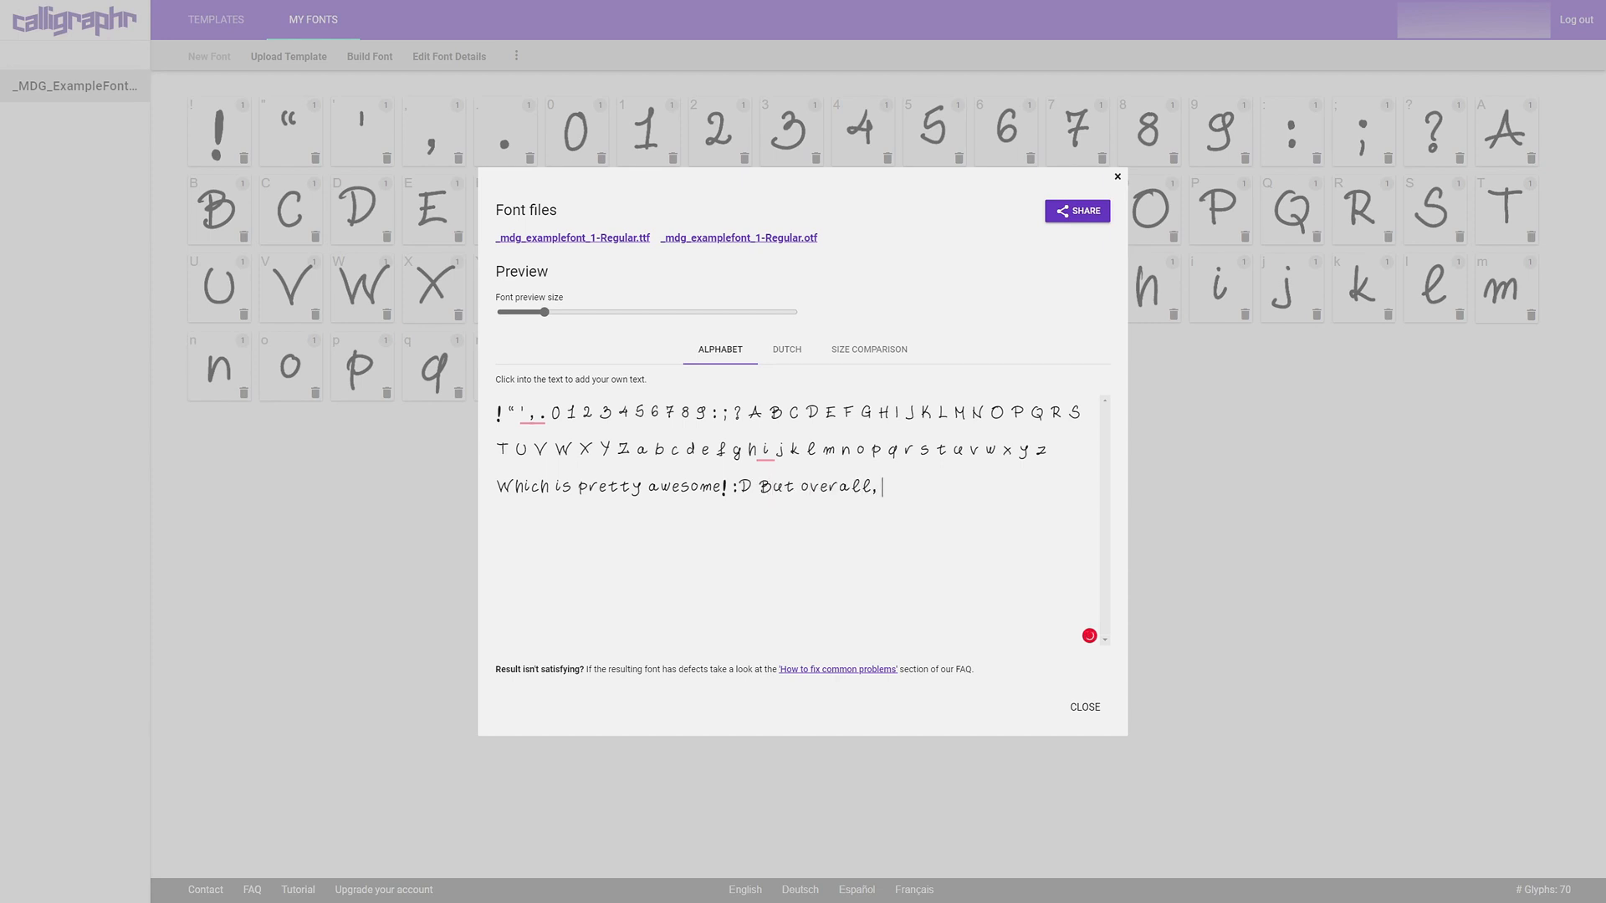
type("this is pret")
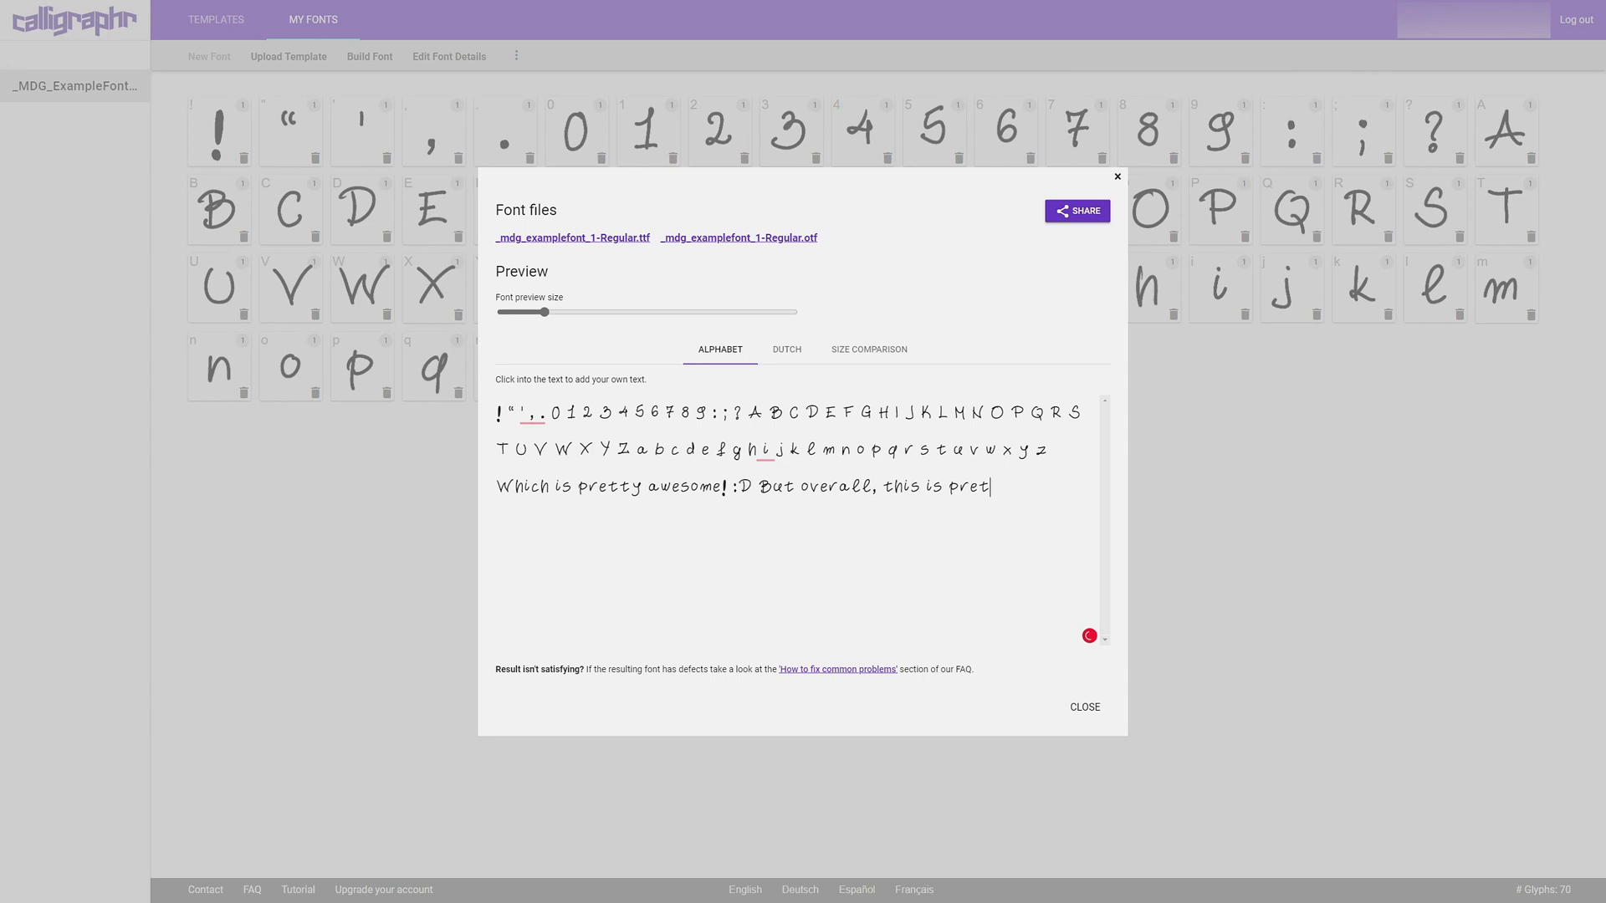
type("ty frig")
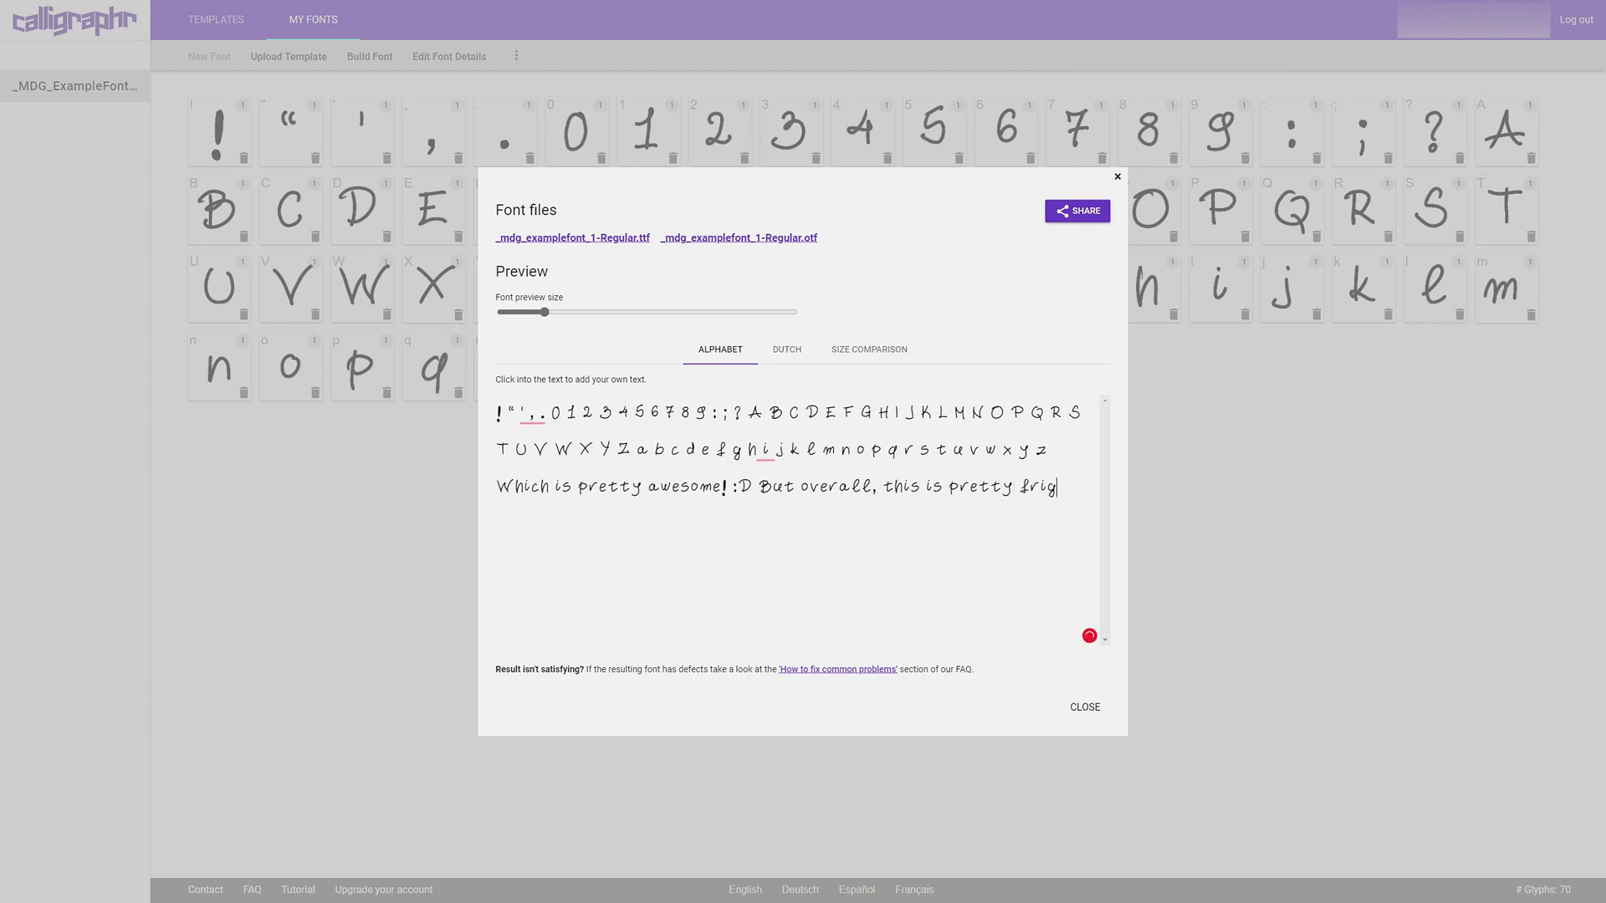
type("gin")
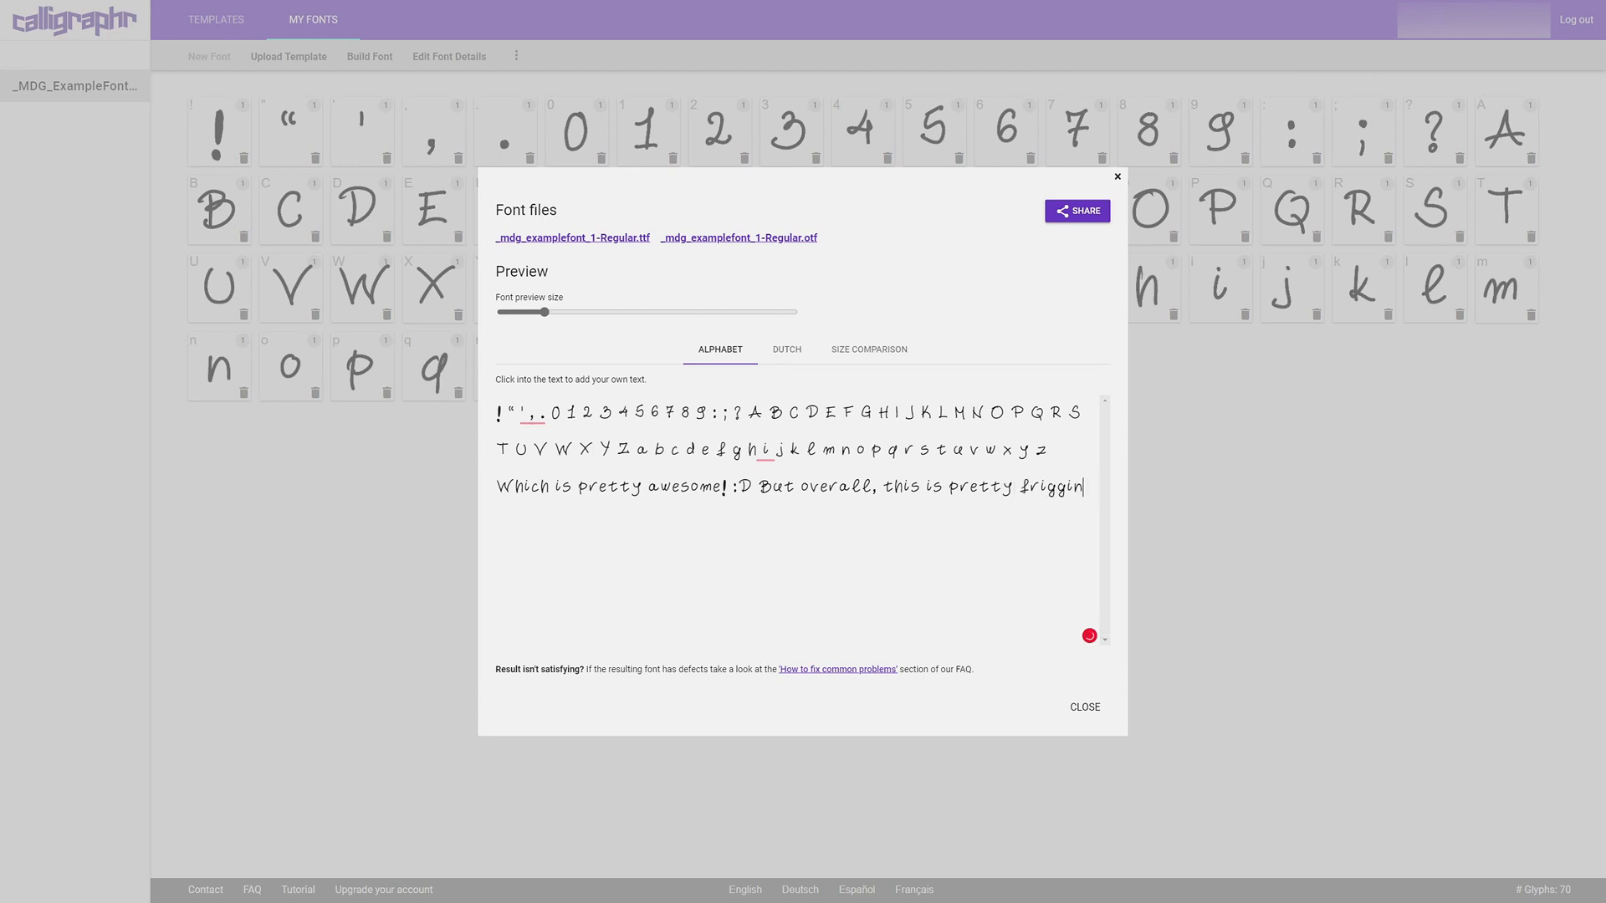
type("awe")
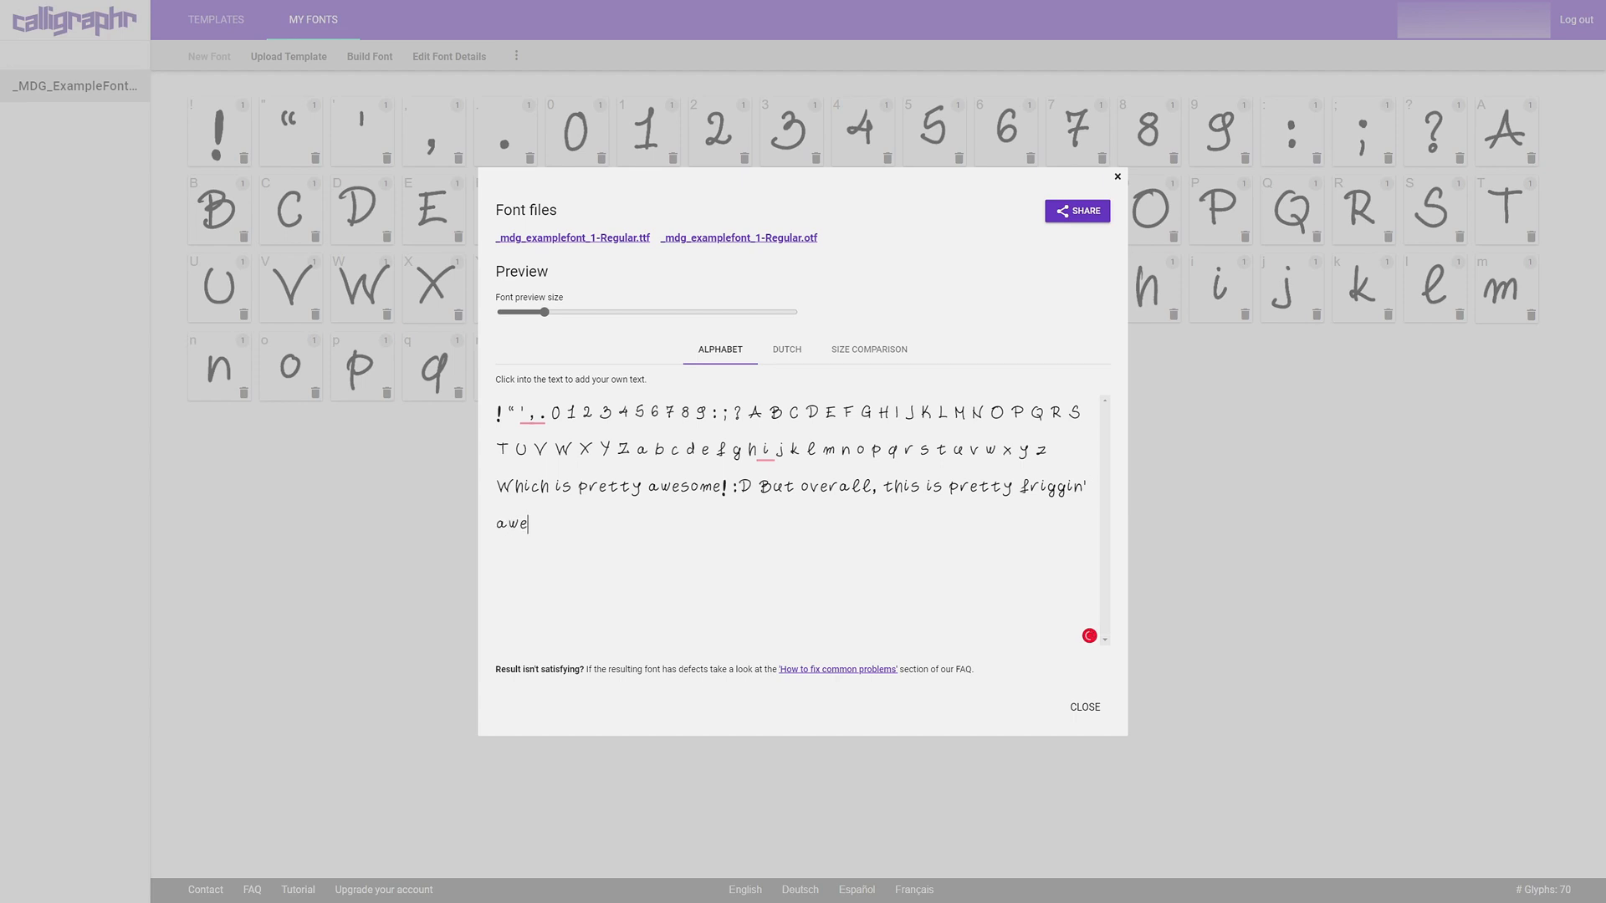
type("some! and")
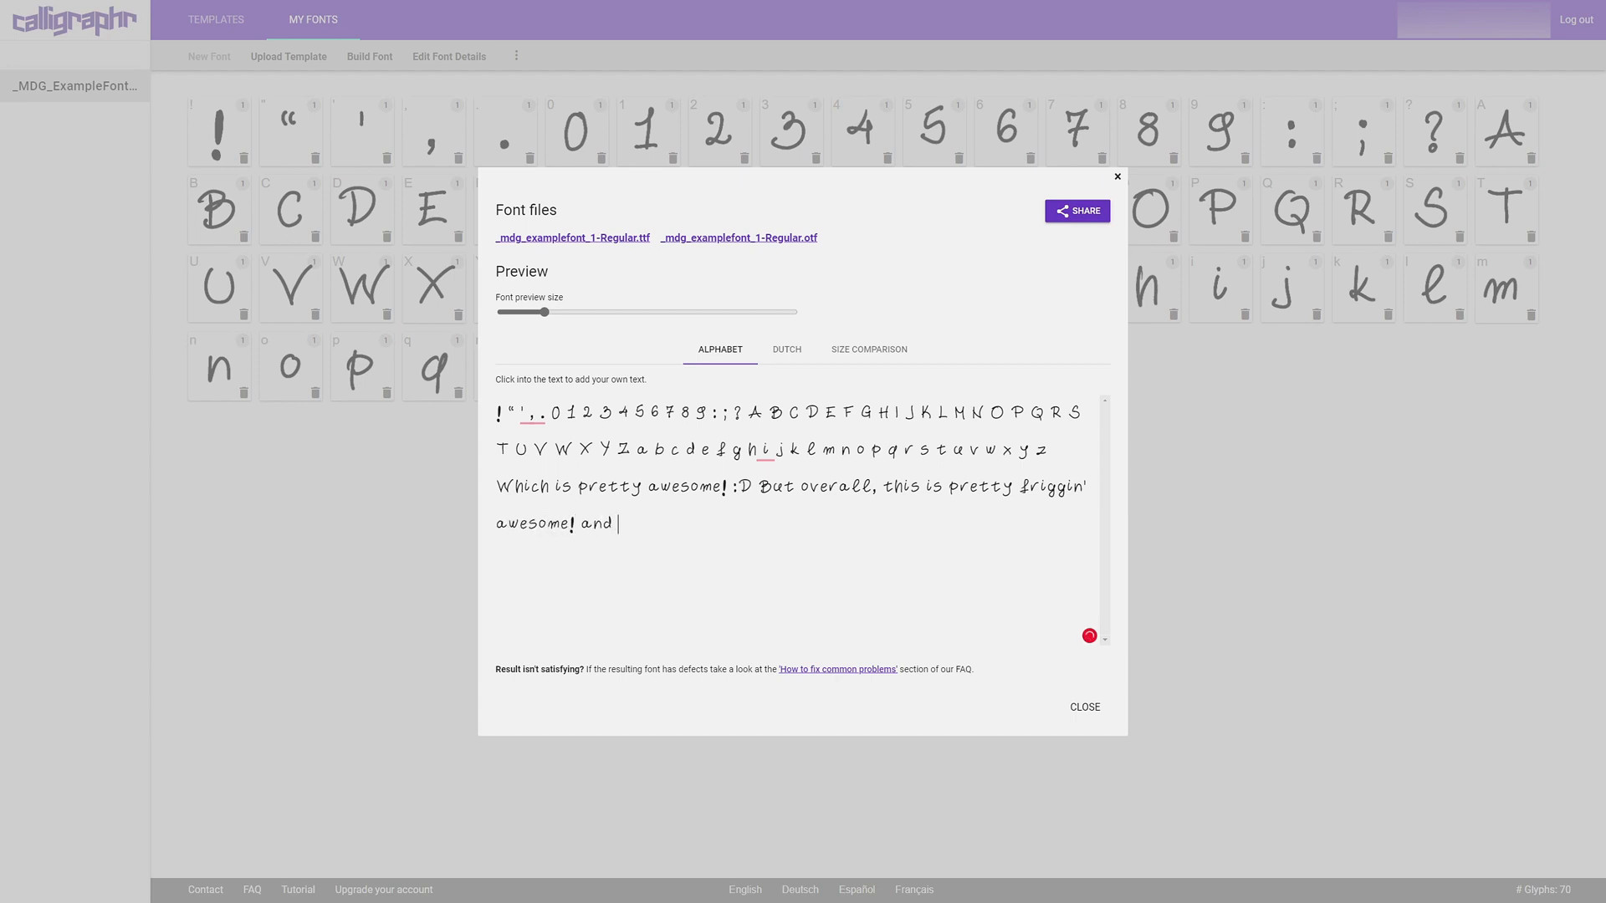
type("so much f")
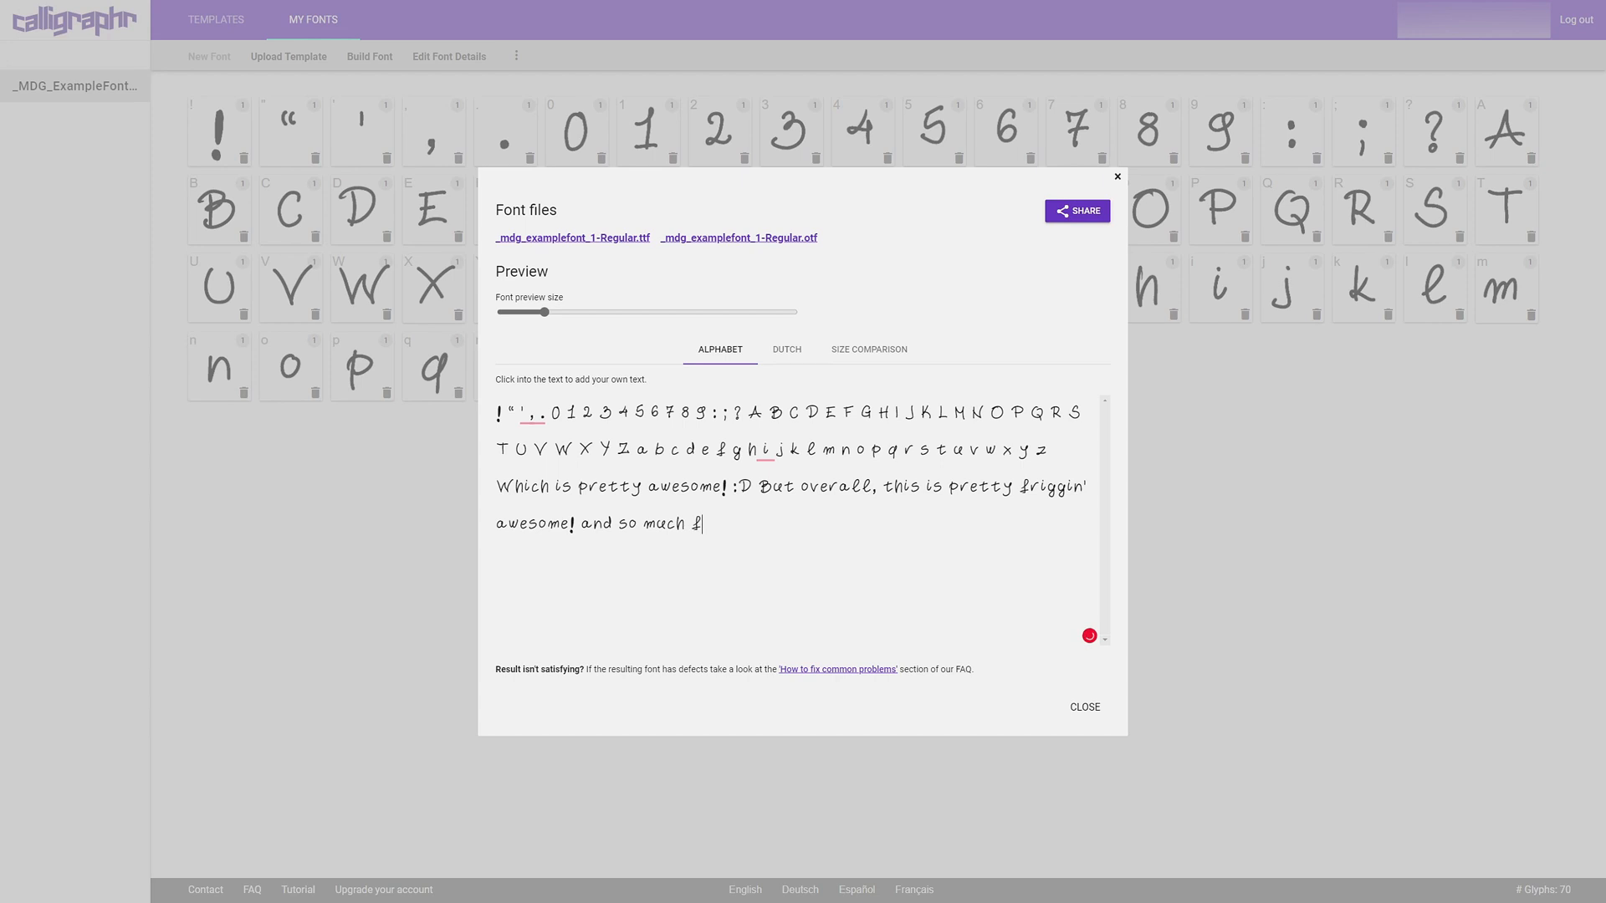
type("un!!!")
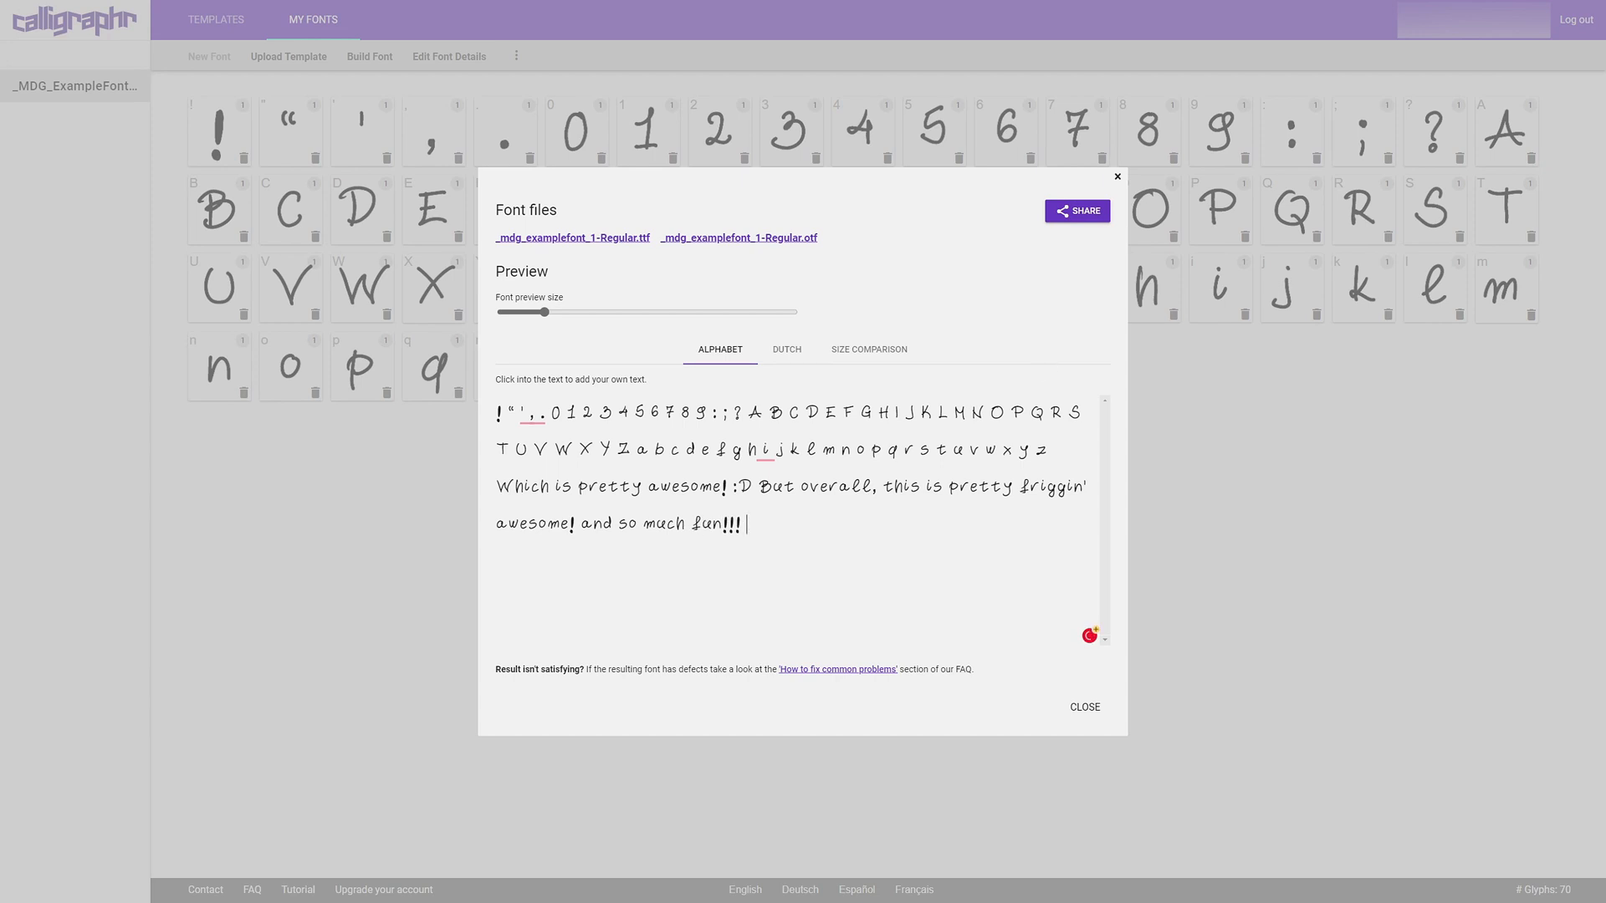
type("?")
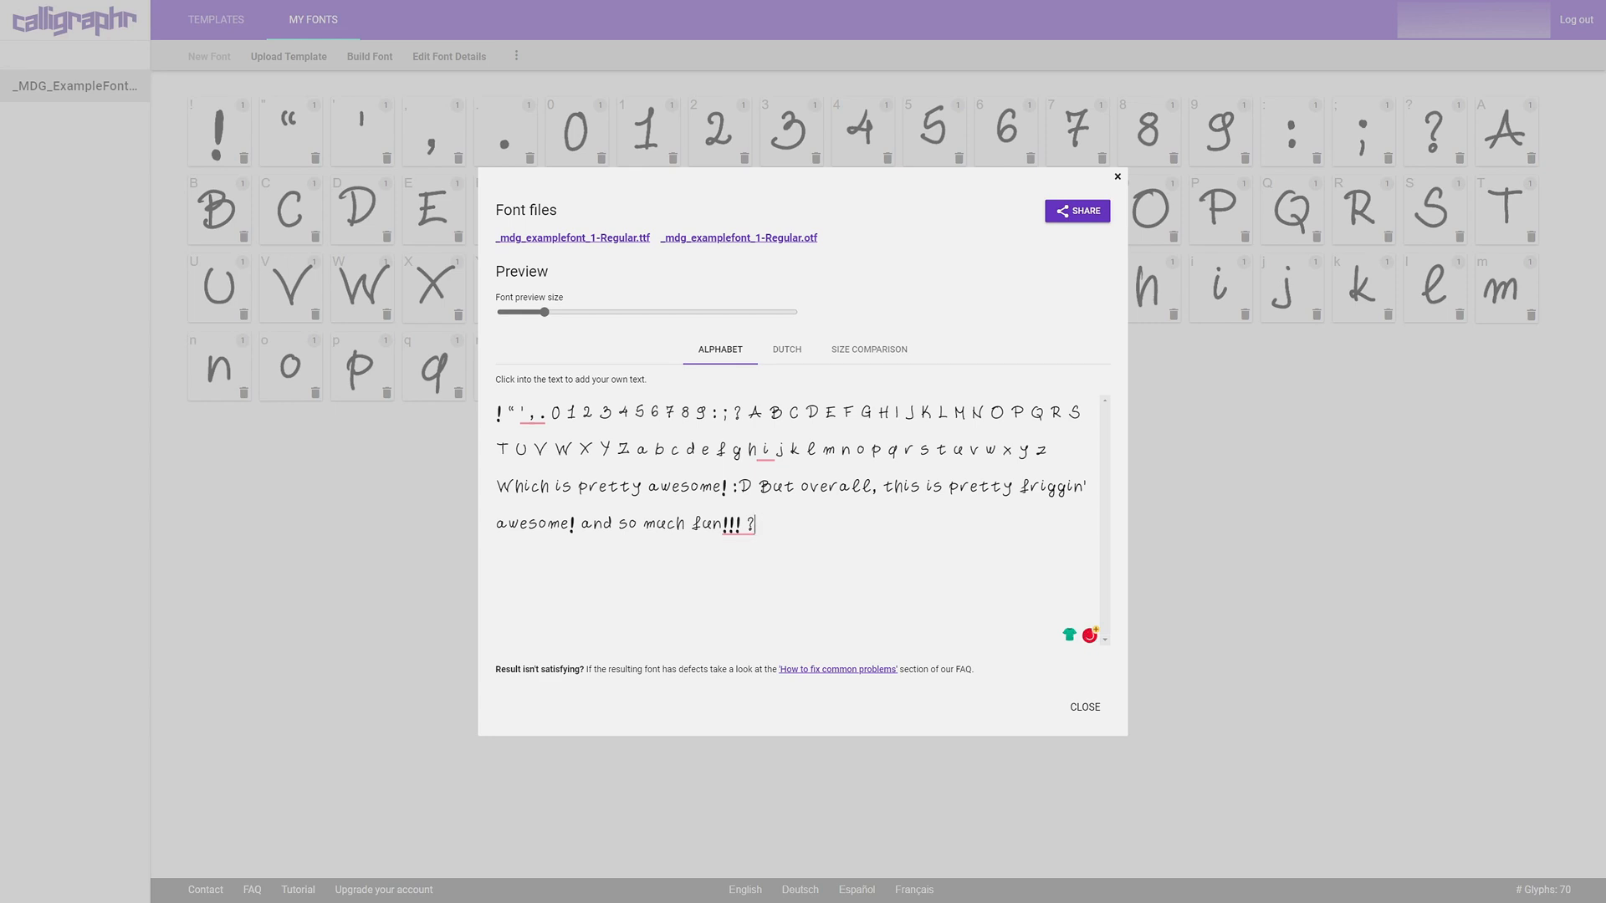
Finish the preview with 'But the question mark is fine?' to test punctuation.
type("But the question mark")
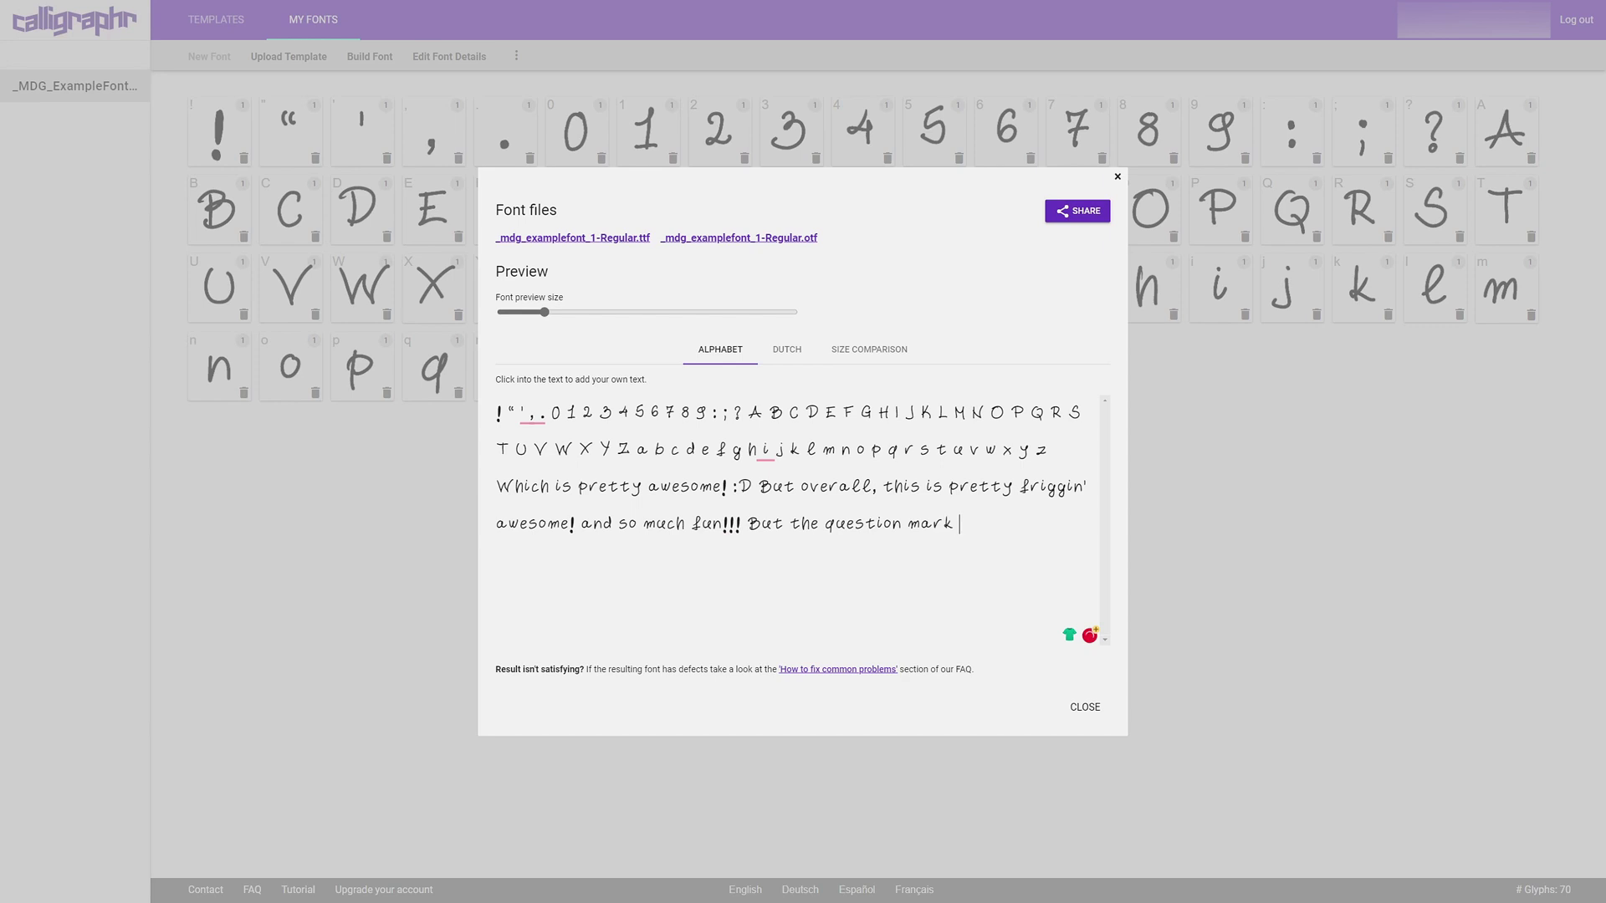
type("is fine?")
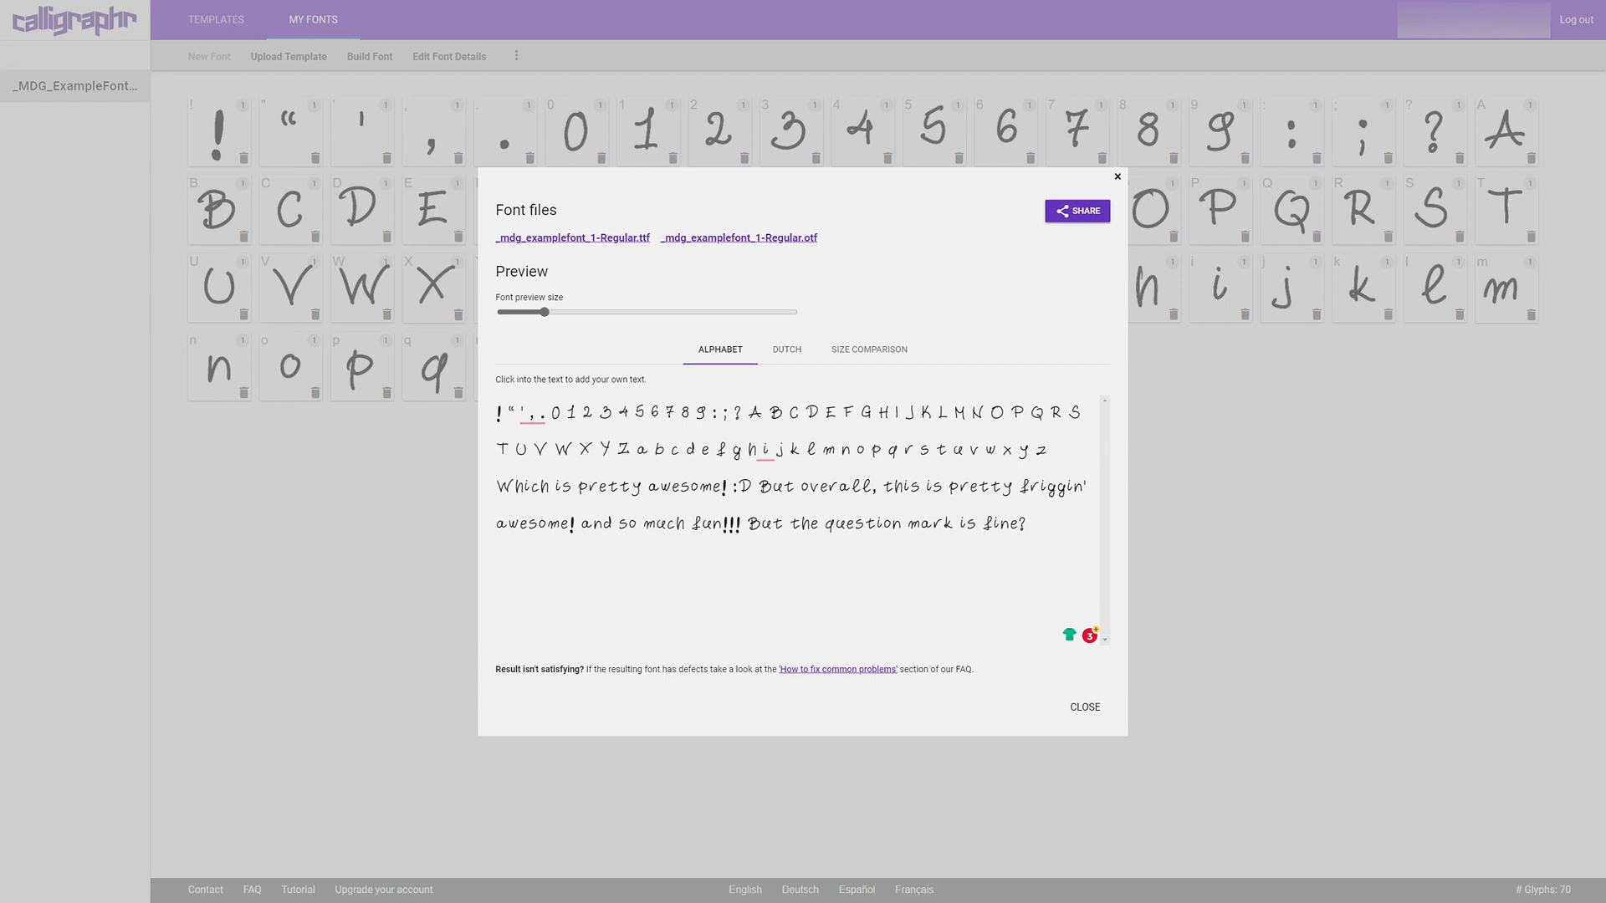
left_click(1027, 523)
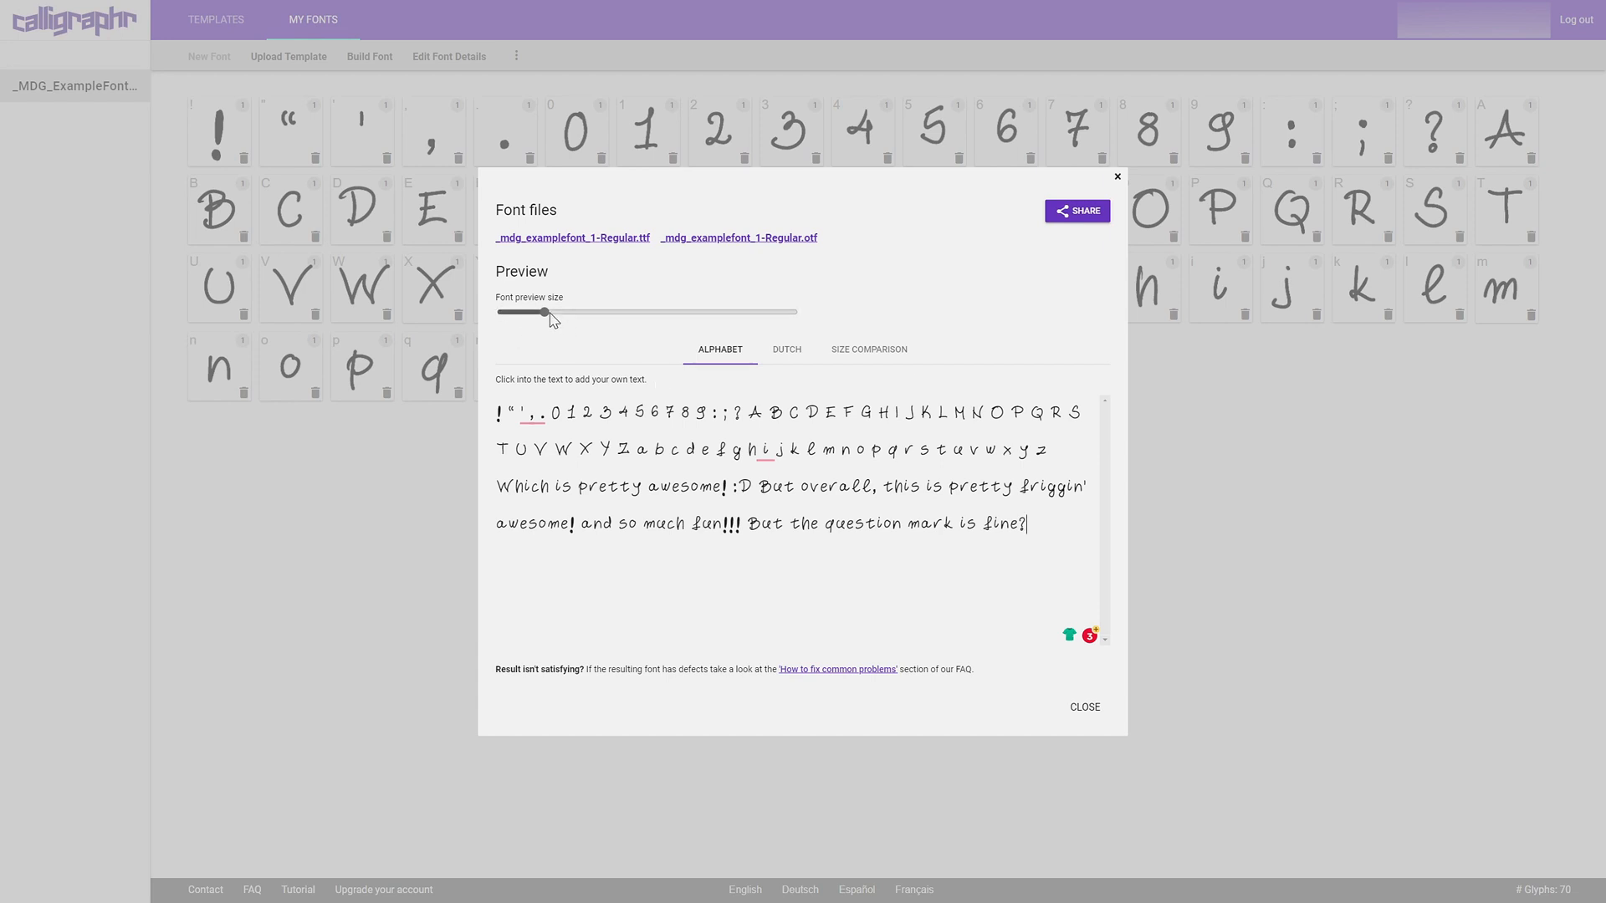
Enlarge the font preview size so the handwritten sample sentences render bigger.
left_click_drag(546, 313, 579, 312)
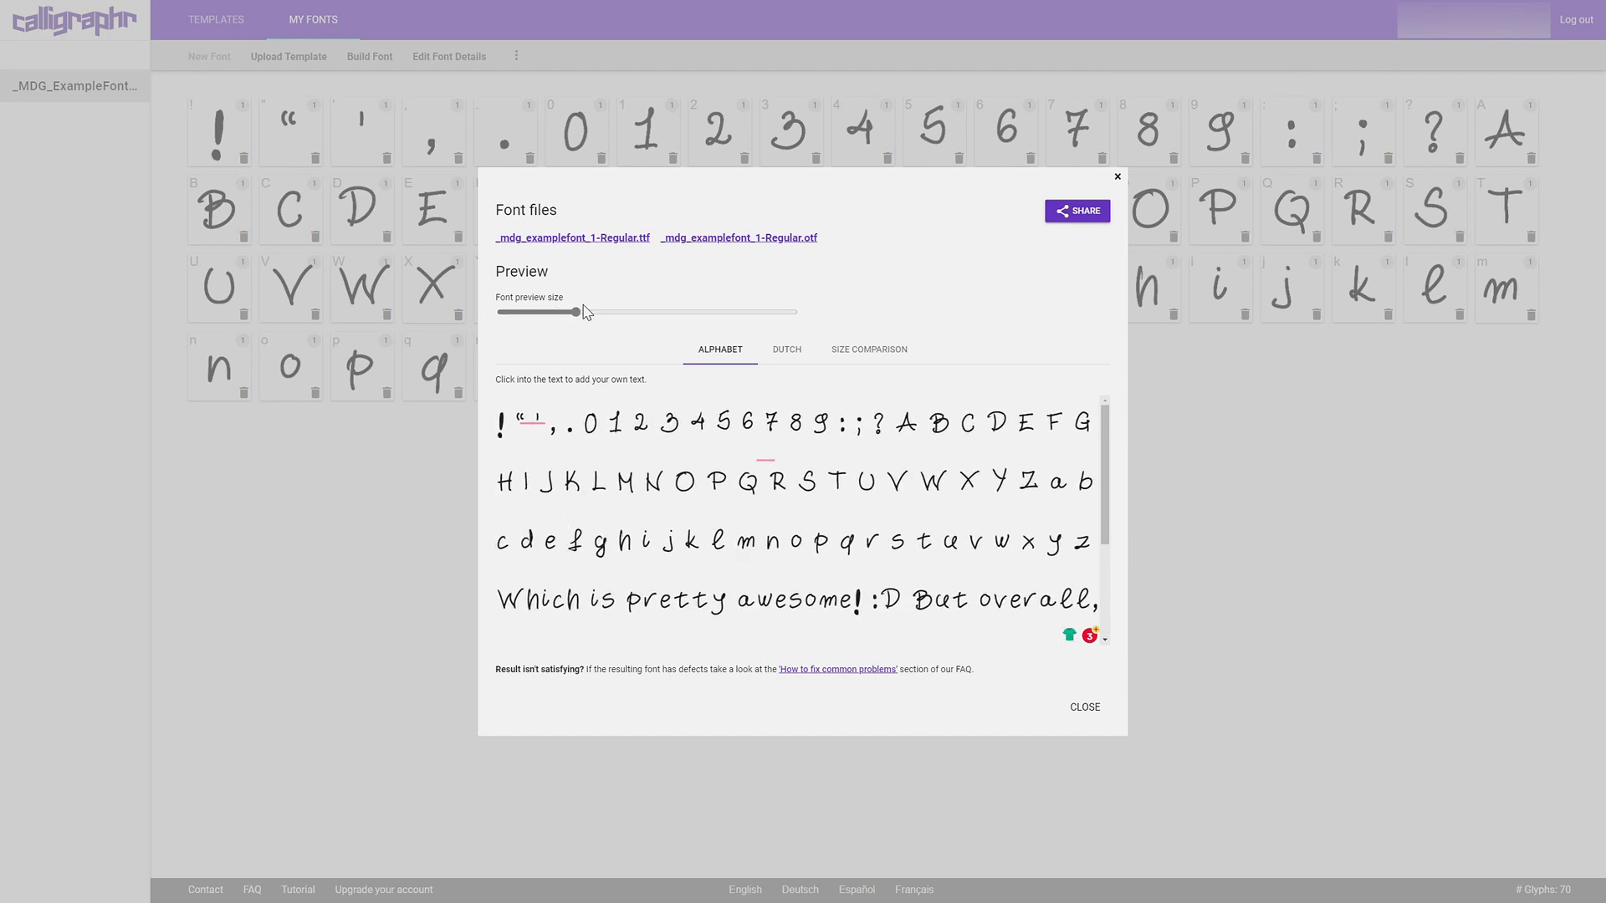
left_click_drag(542, 311, 559, 311)
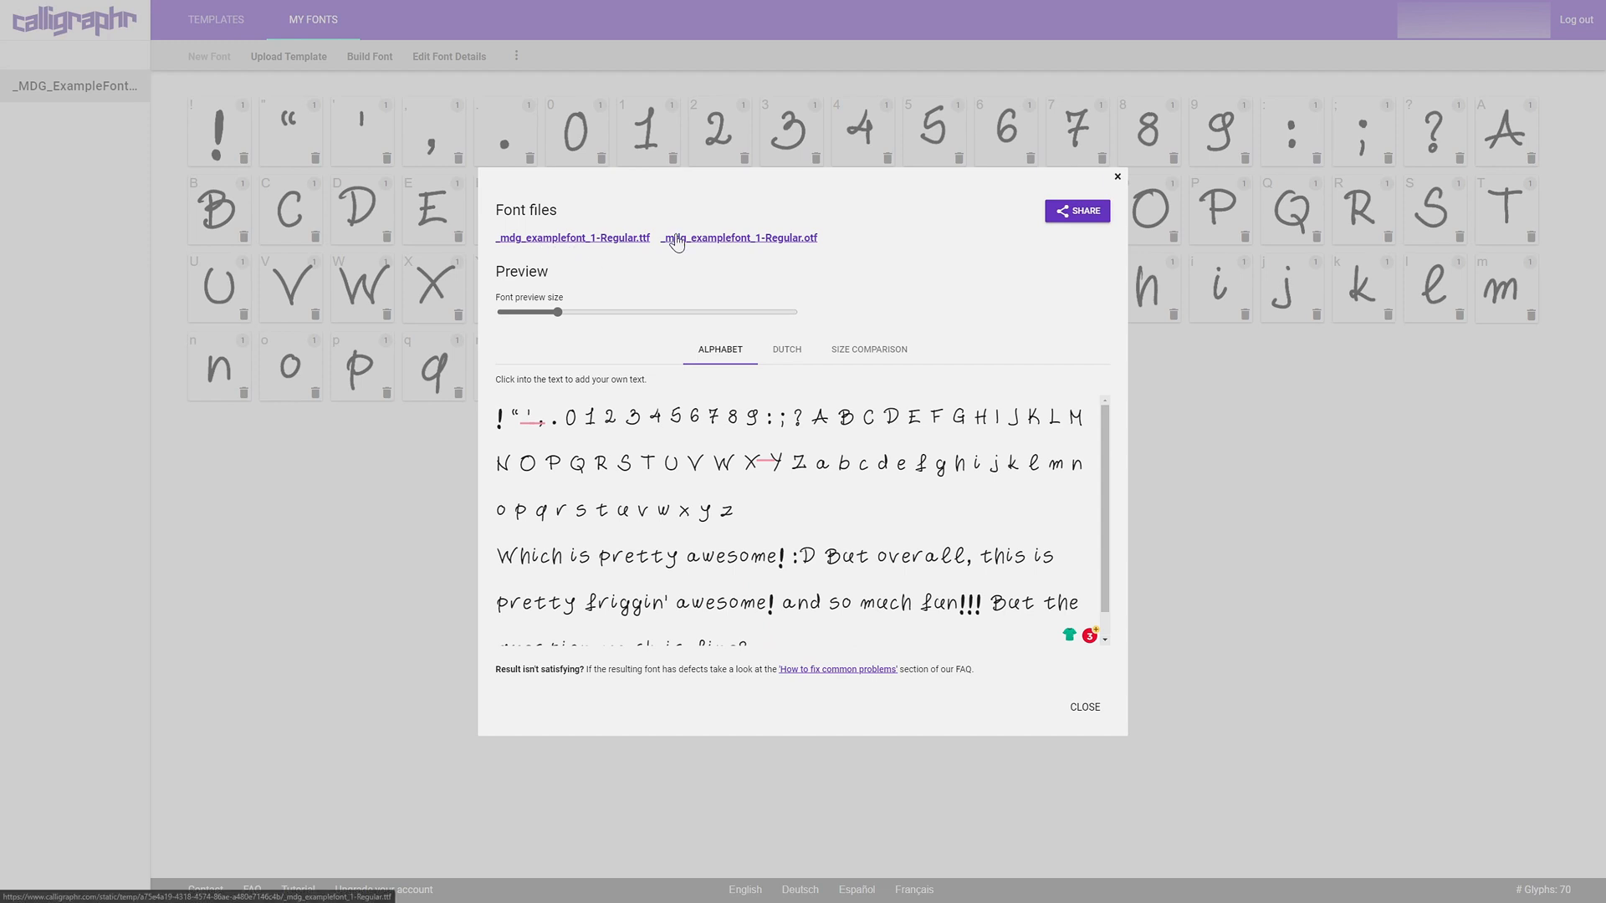
mouse_move(602, 246)
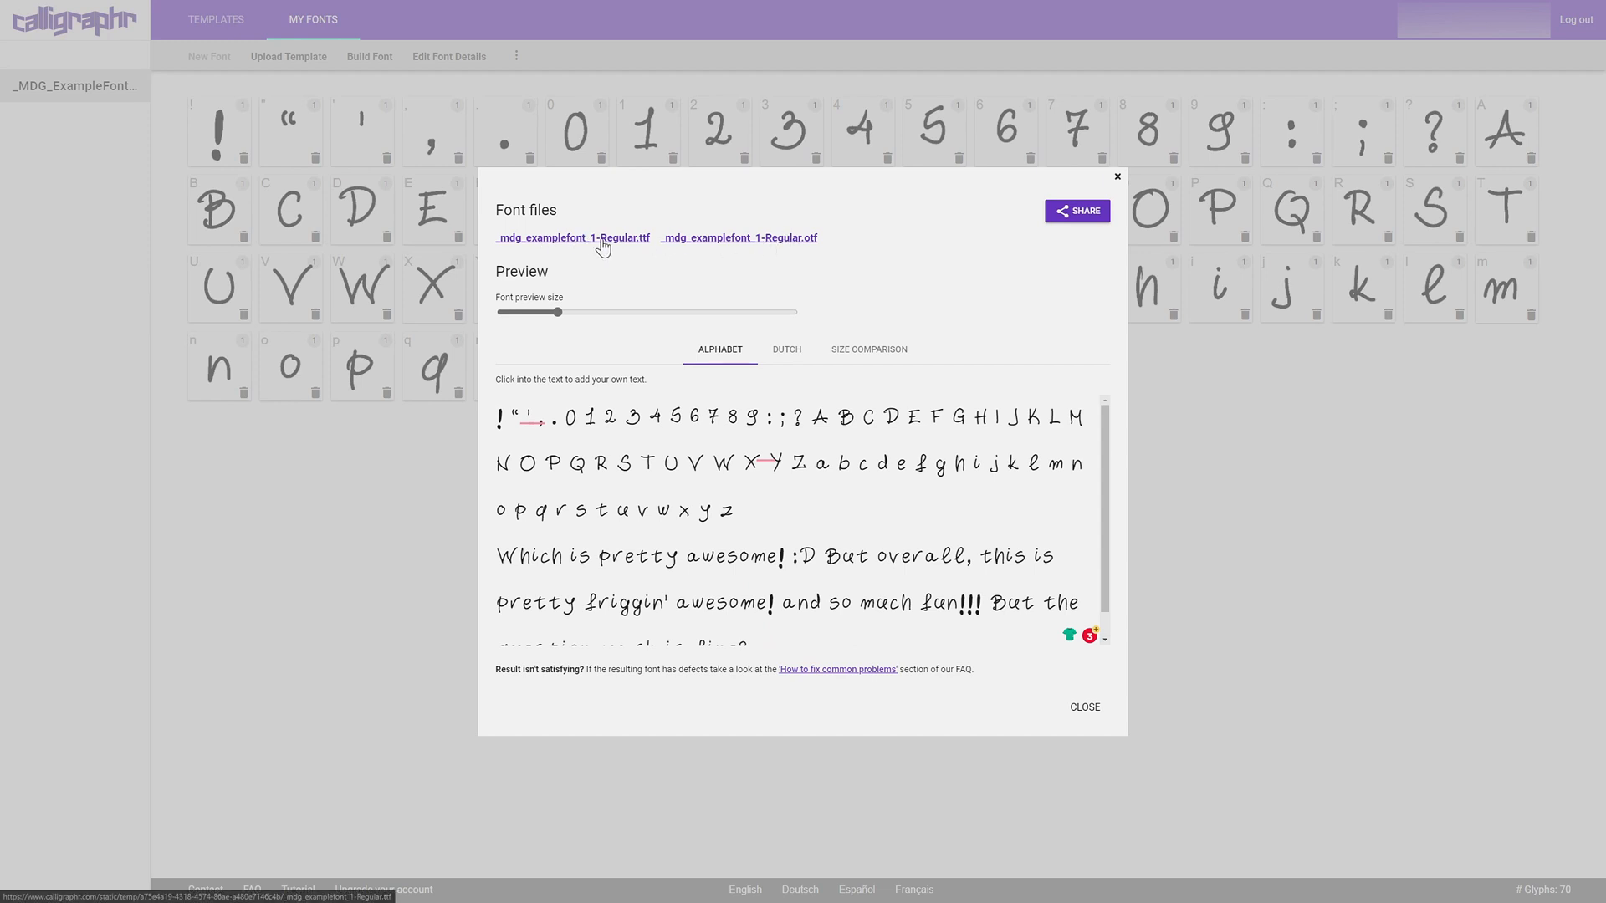
mouse_move(773, 244)
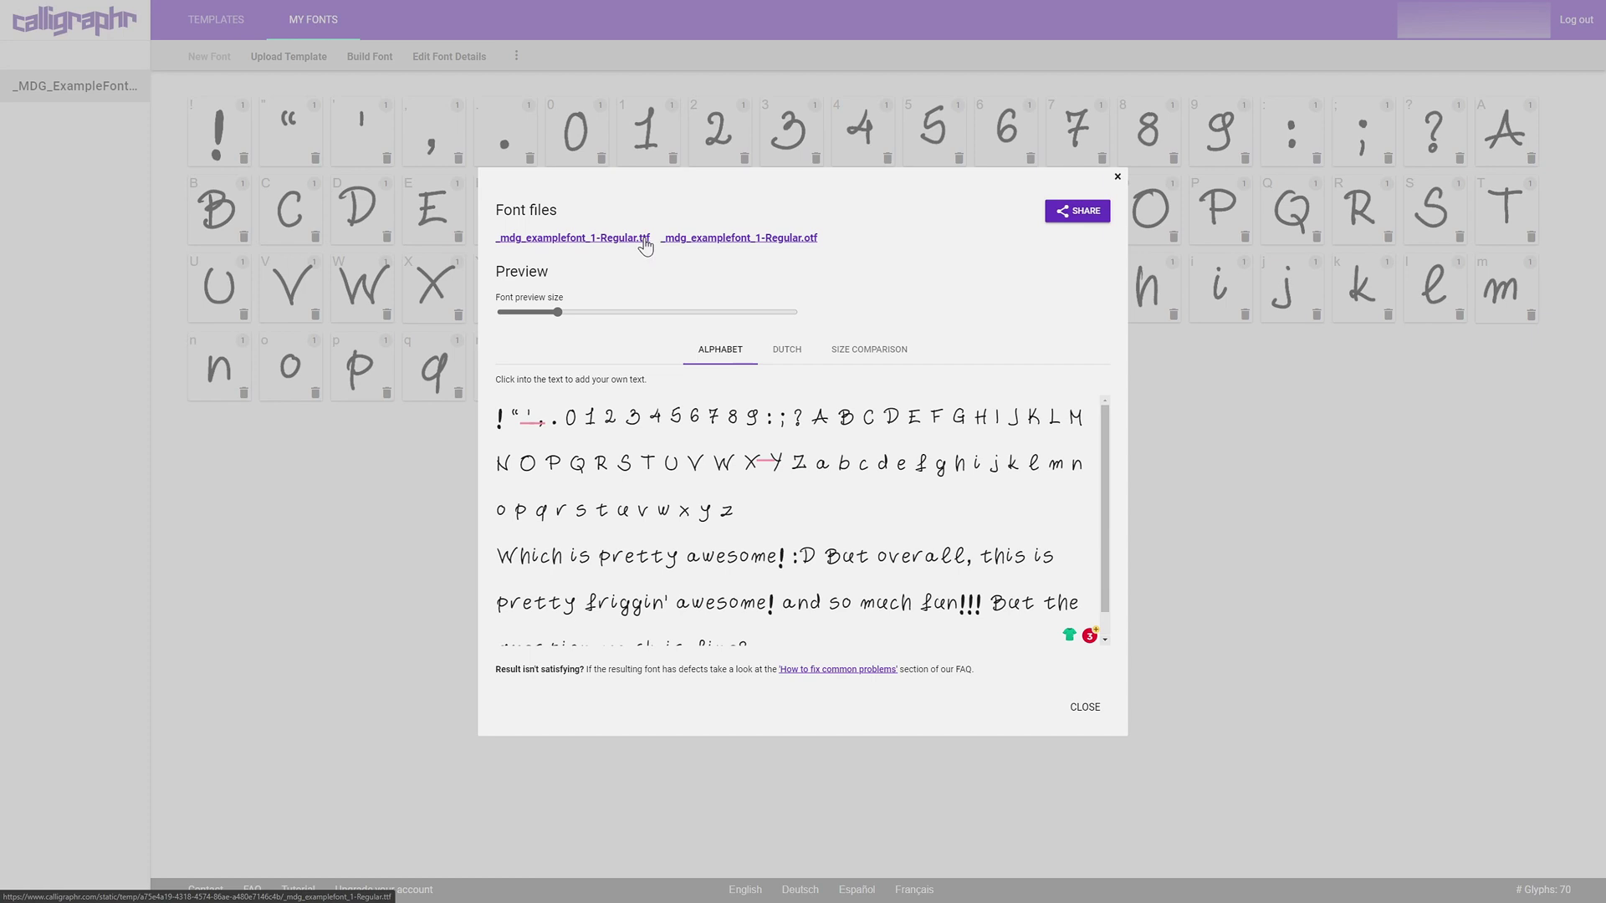
mouse_move(647, 234)
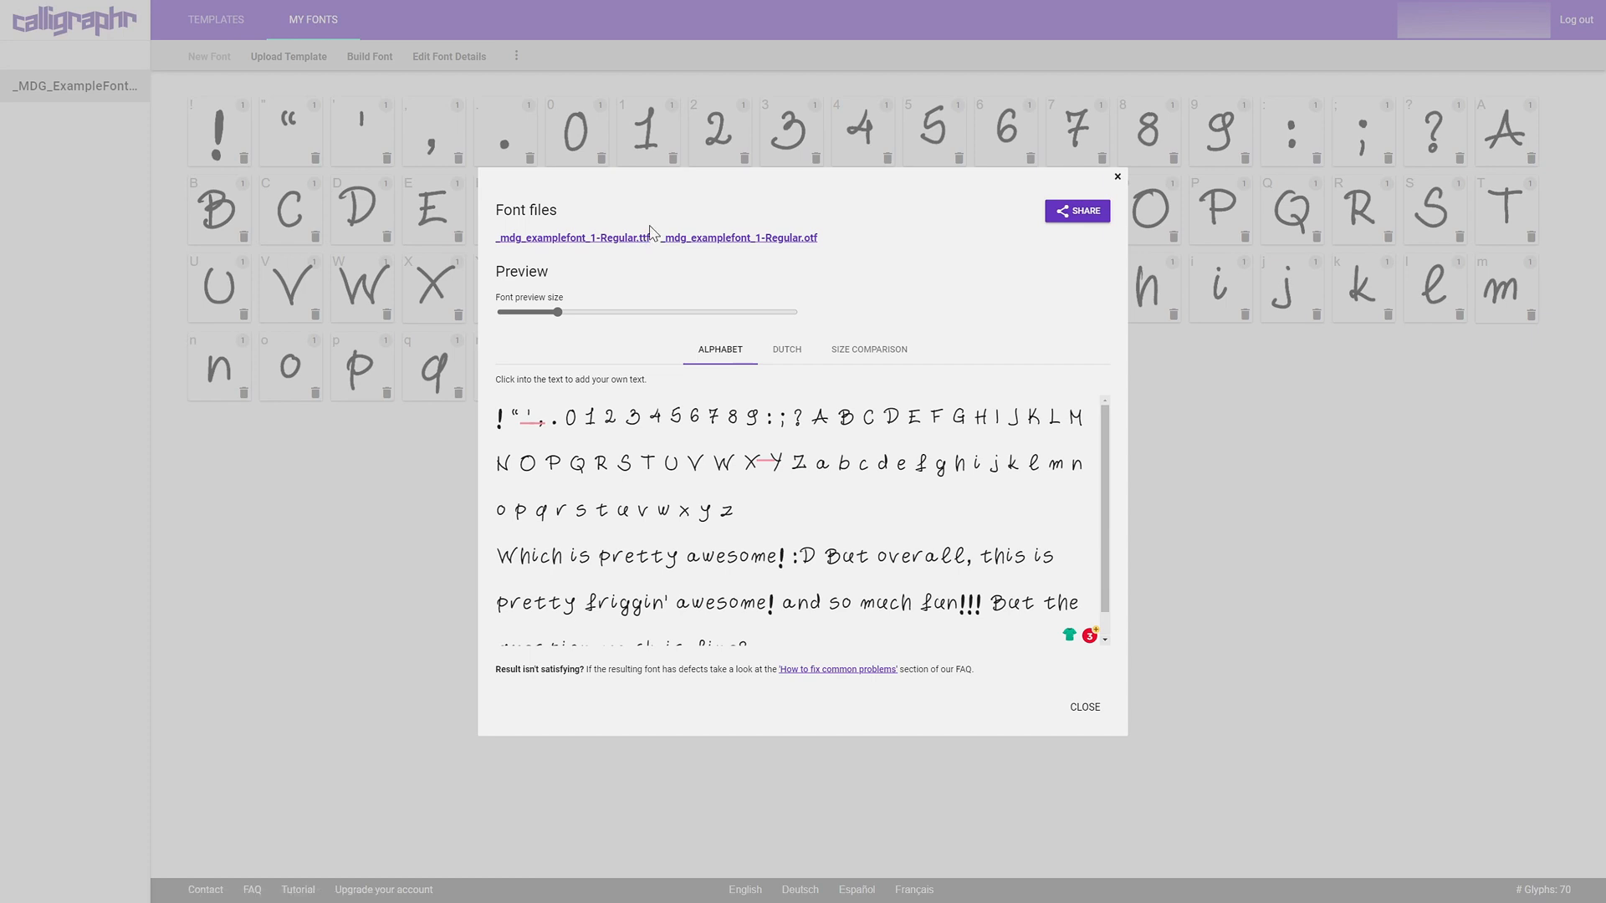
mouse_move(696, 251)
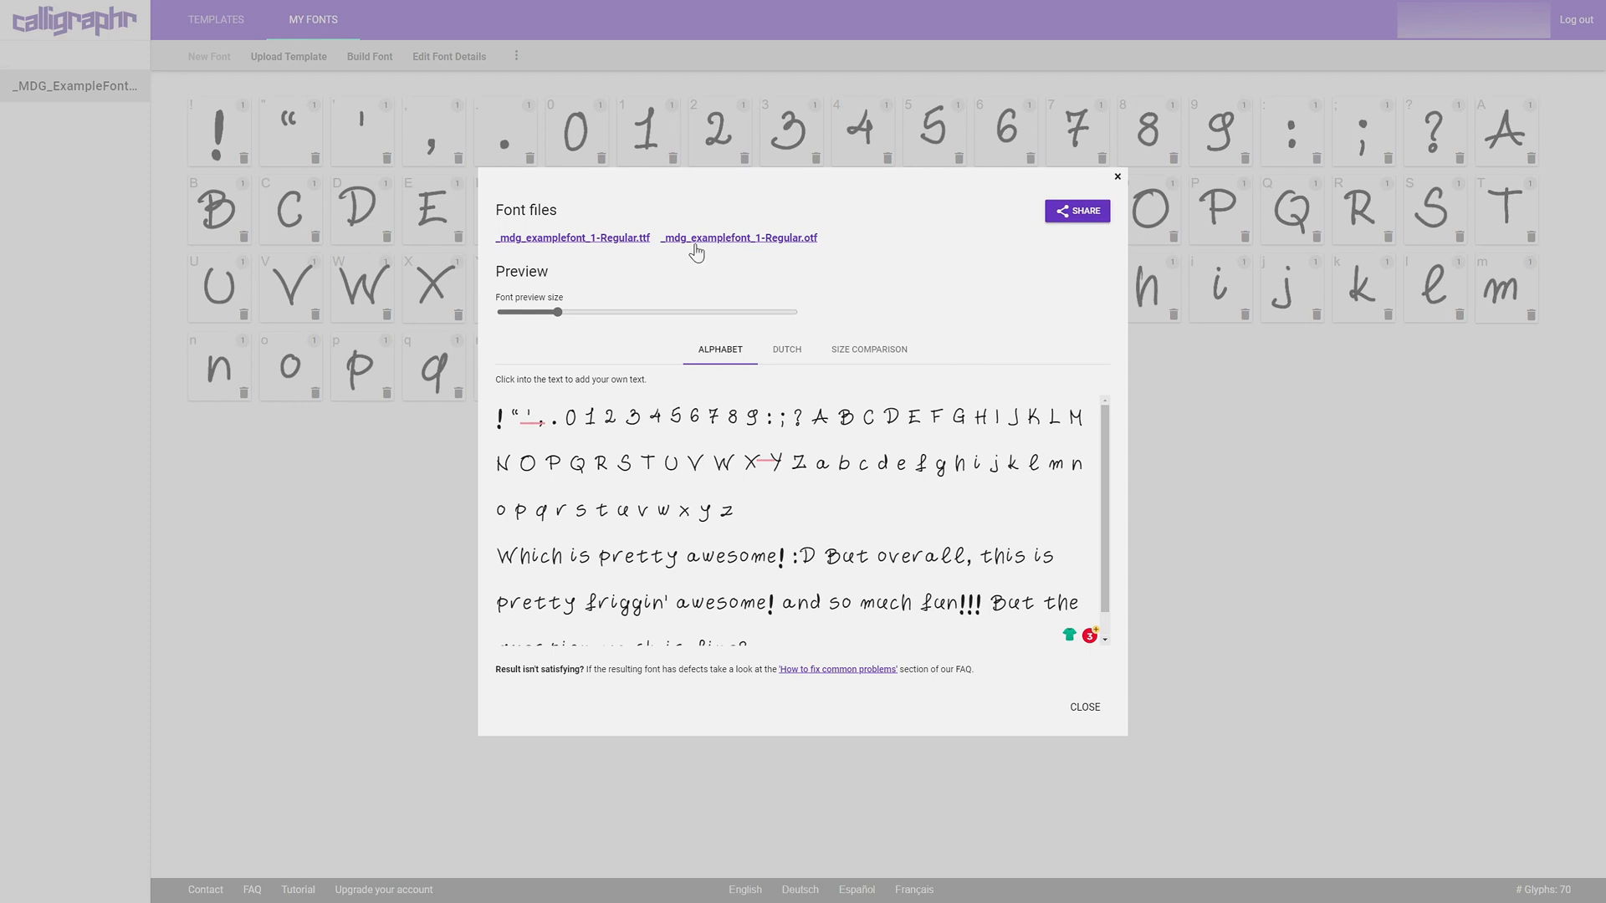
mouse_move(763, 269)
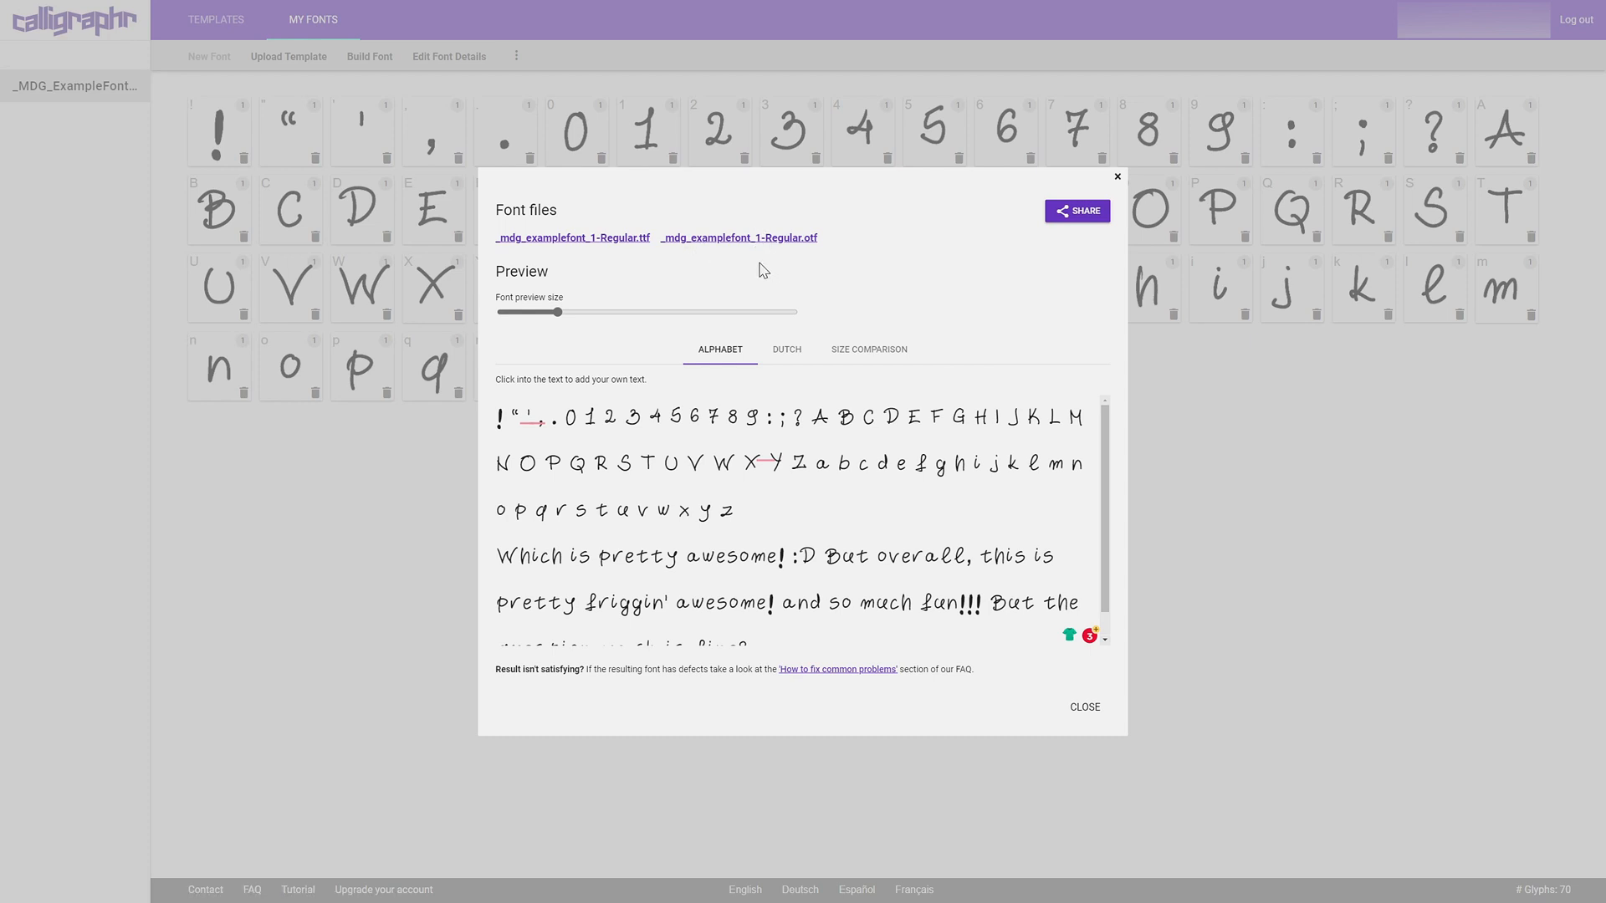
mouse_move(699, 257)
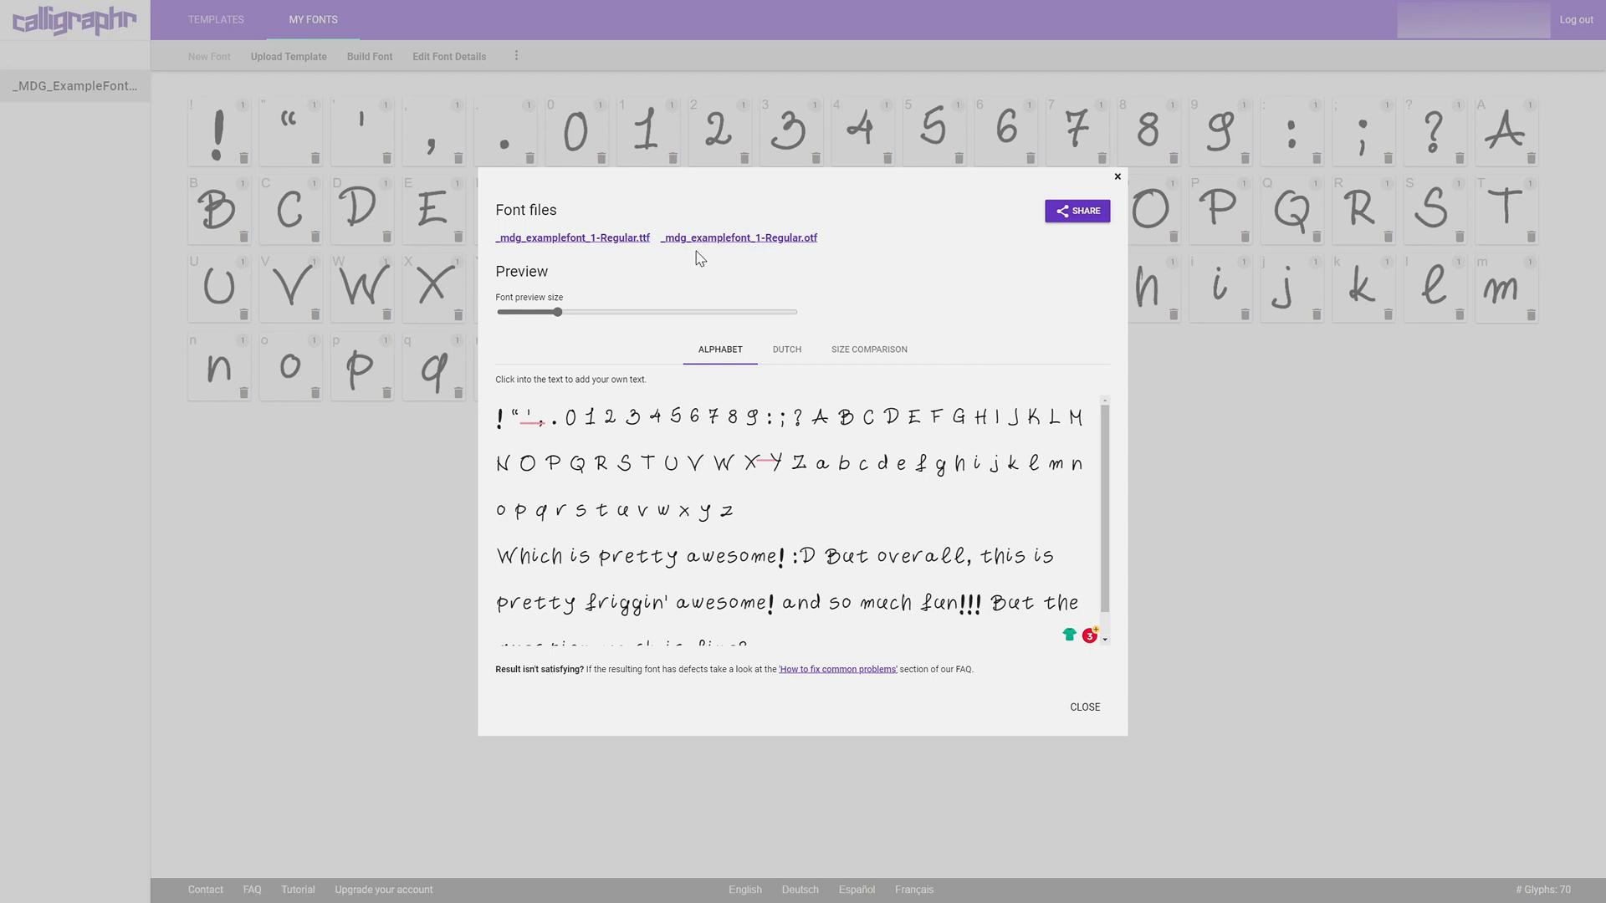
mouse_move(696, 256)
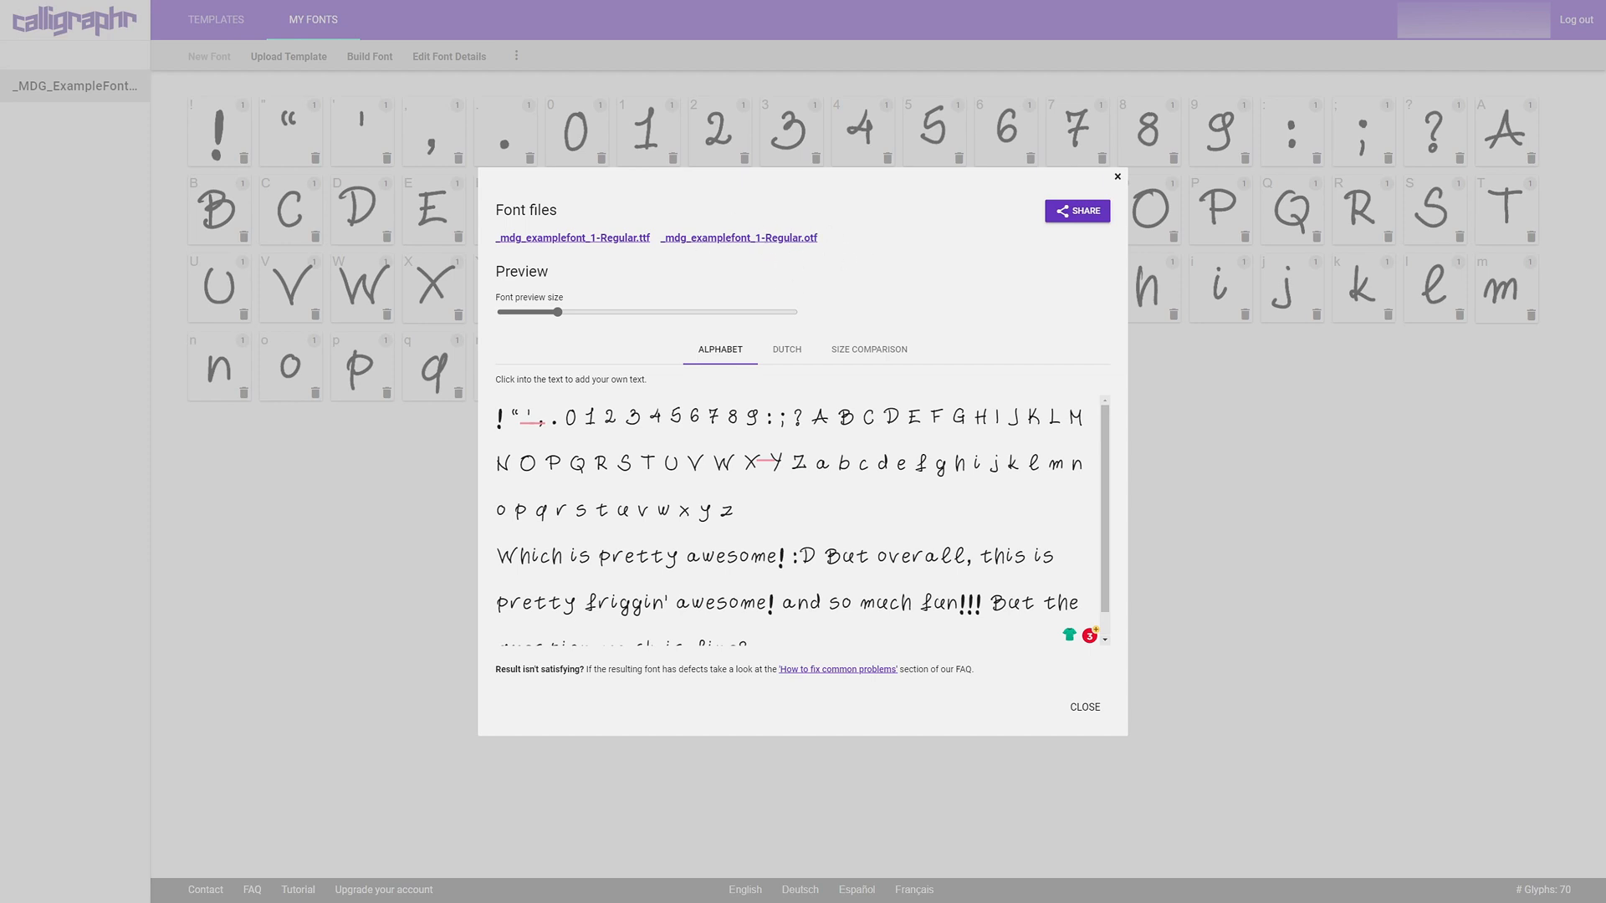
mouse_move(778, 254)
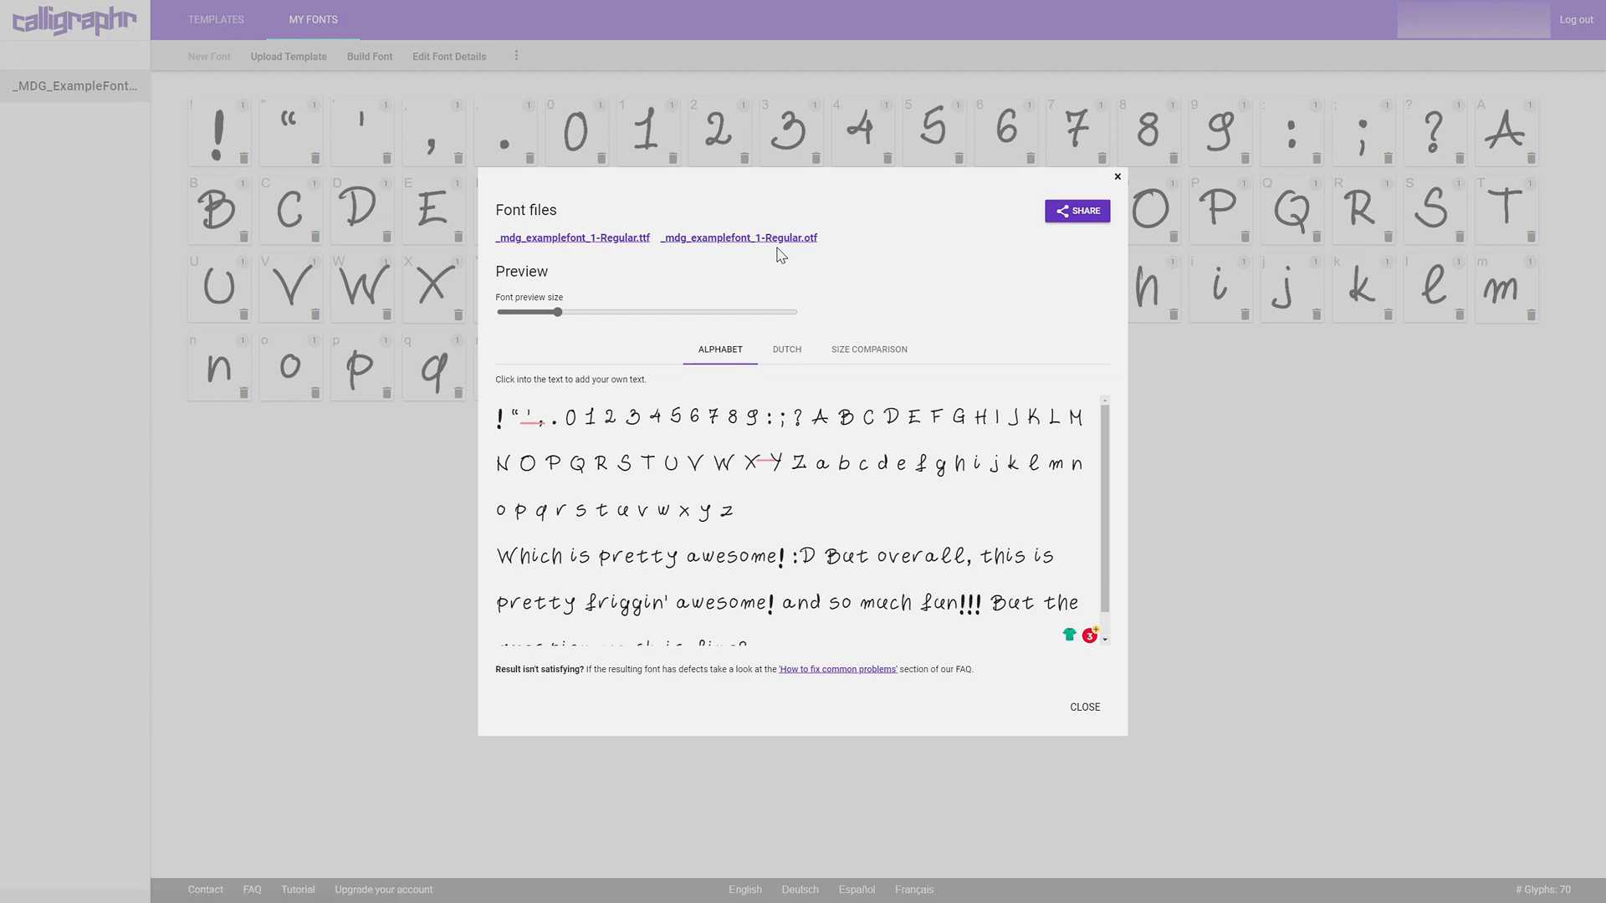
mouse_move(766, 264)
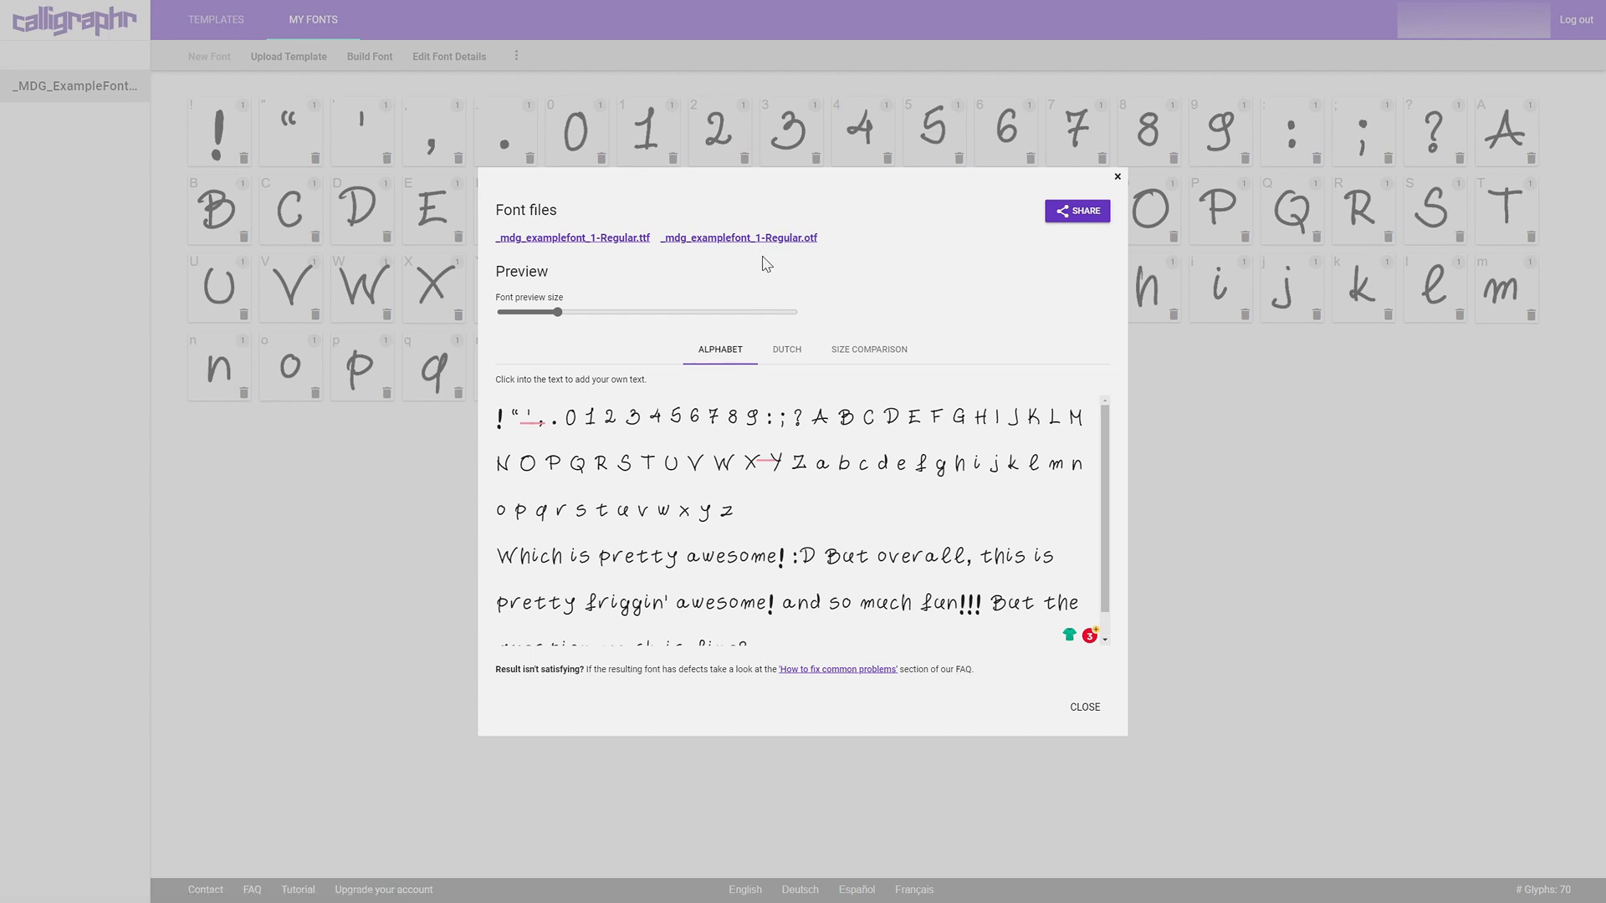
mouse_move(781, 252)
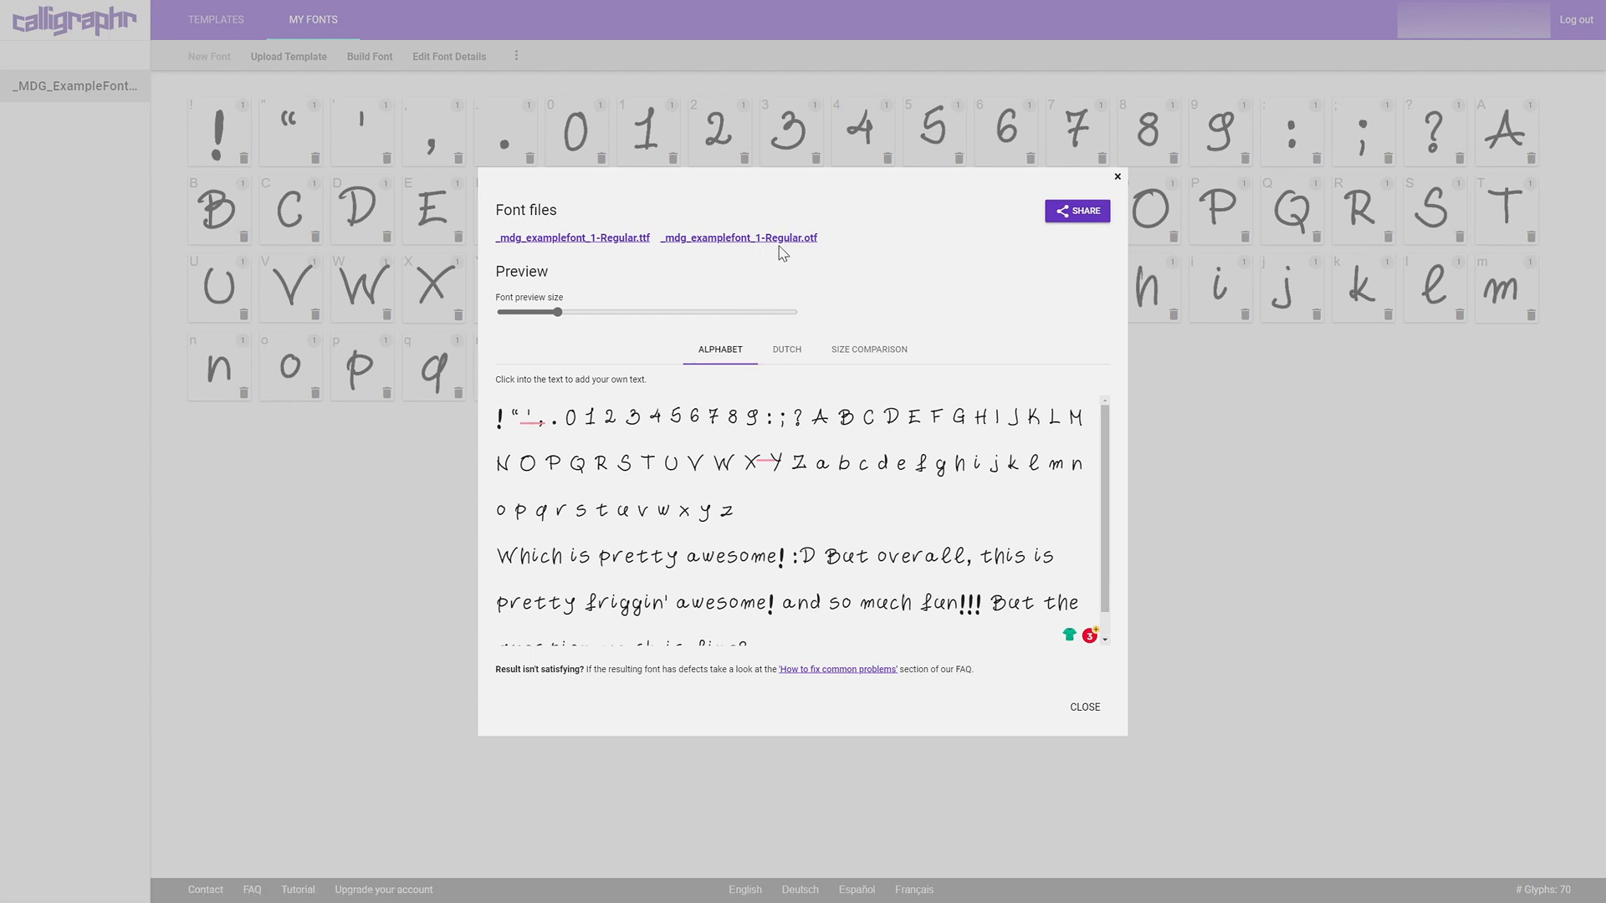
mouse_move(727, 246)
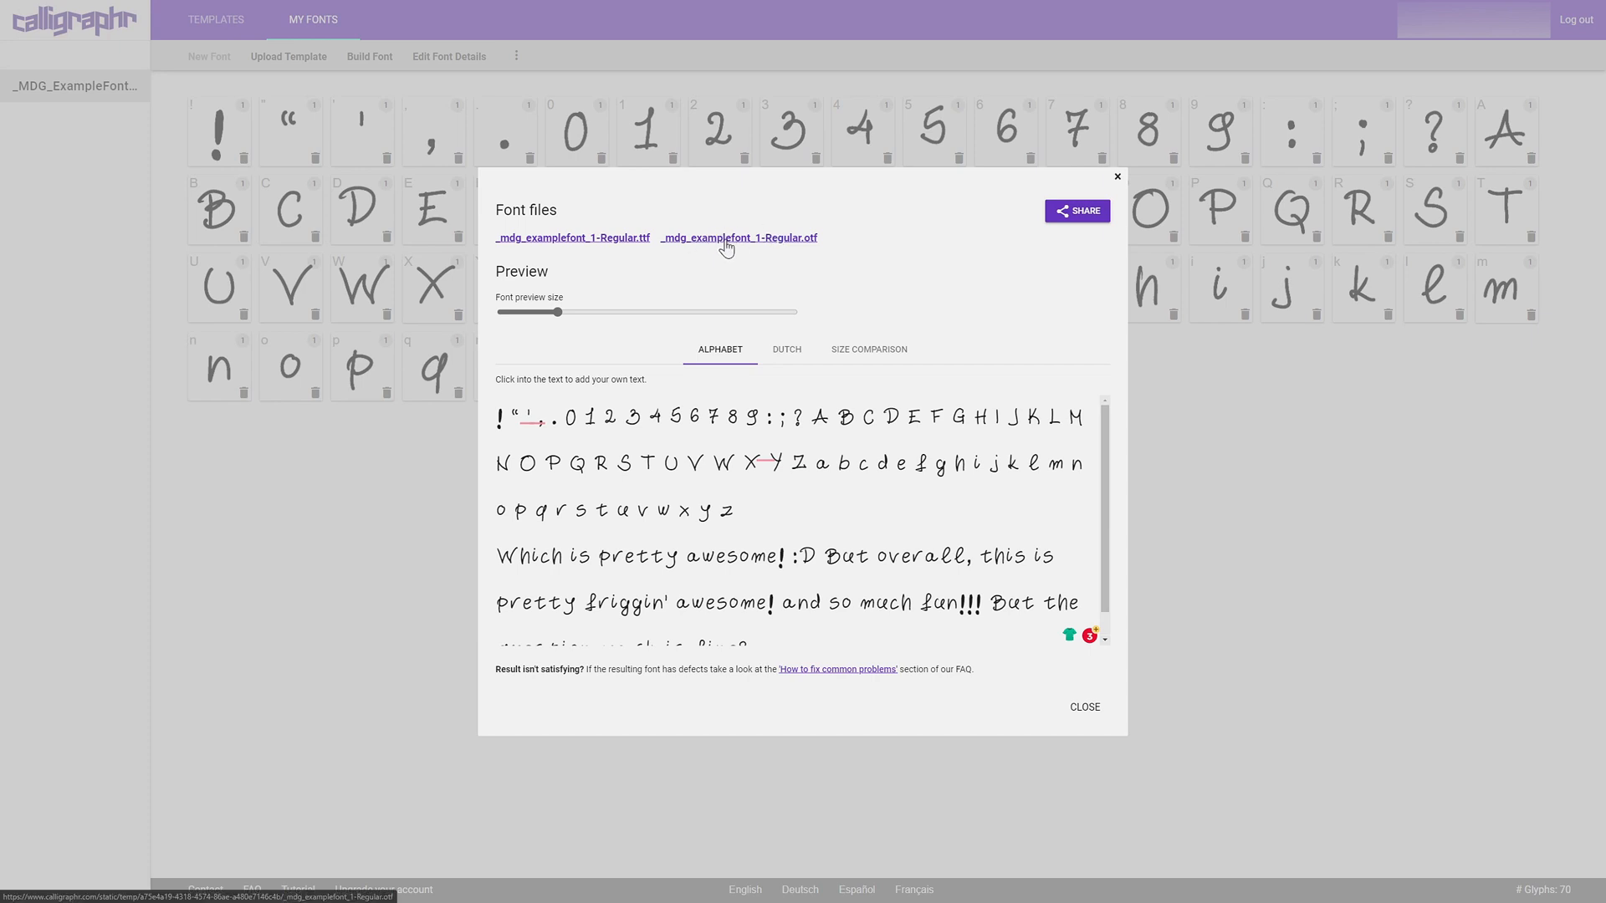